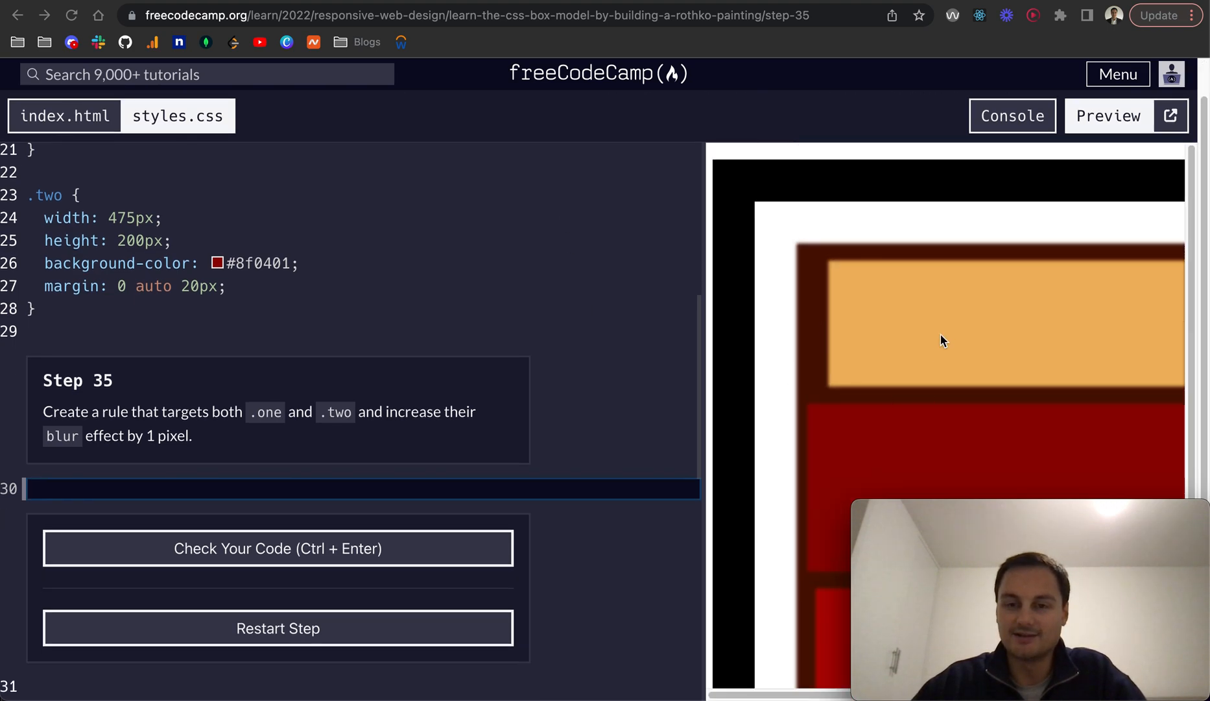
mouse_move(529, 343)
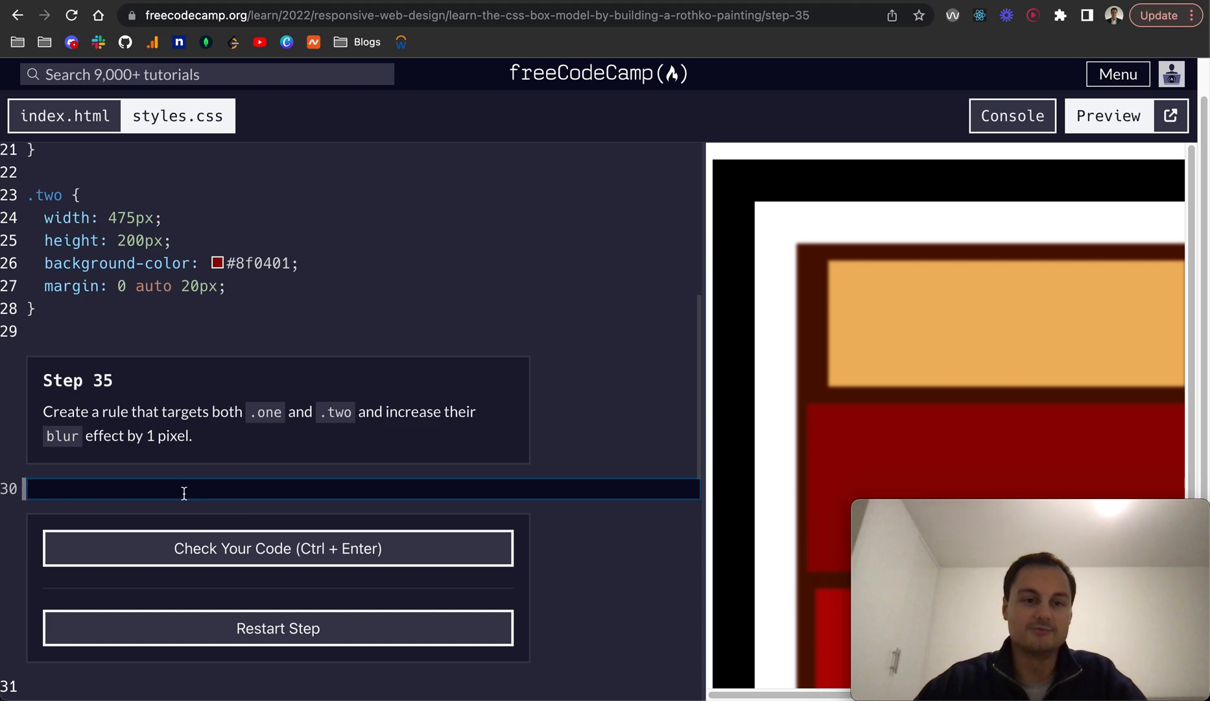
Write a combined .one, .two rule with filter: blur(3px) and run the tests
text(.one)
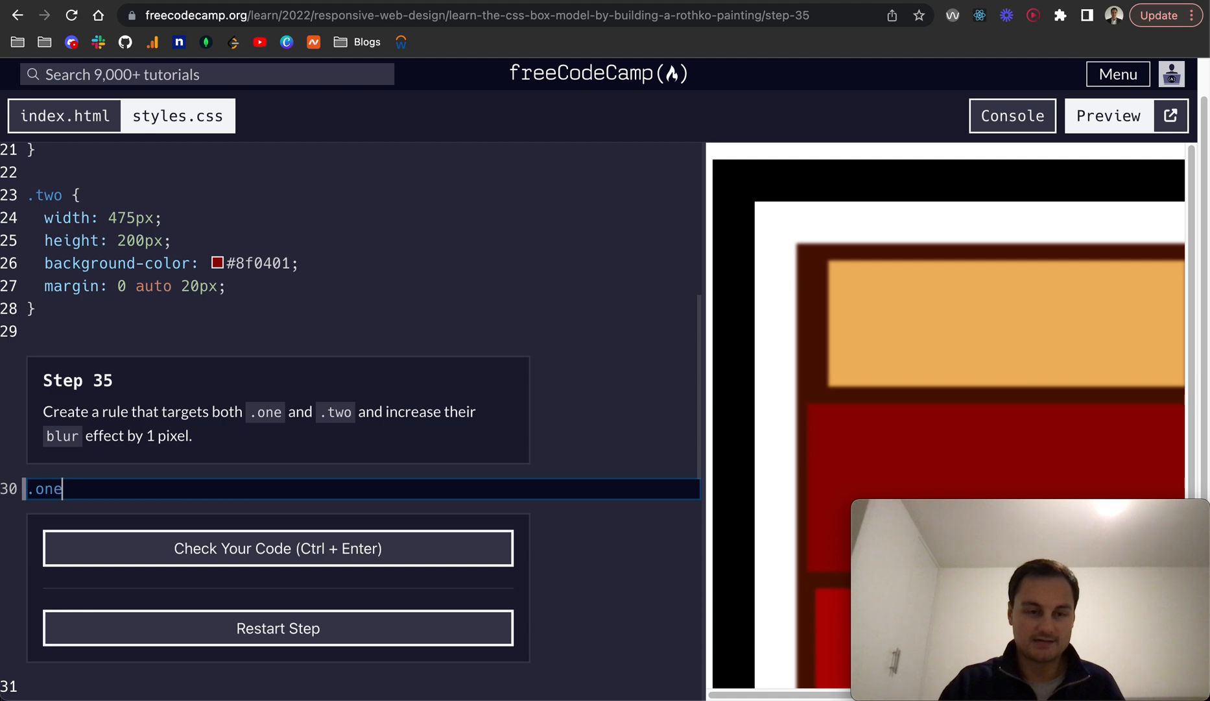
text(, .two {)
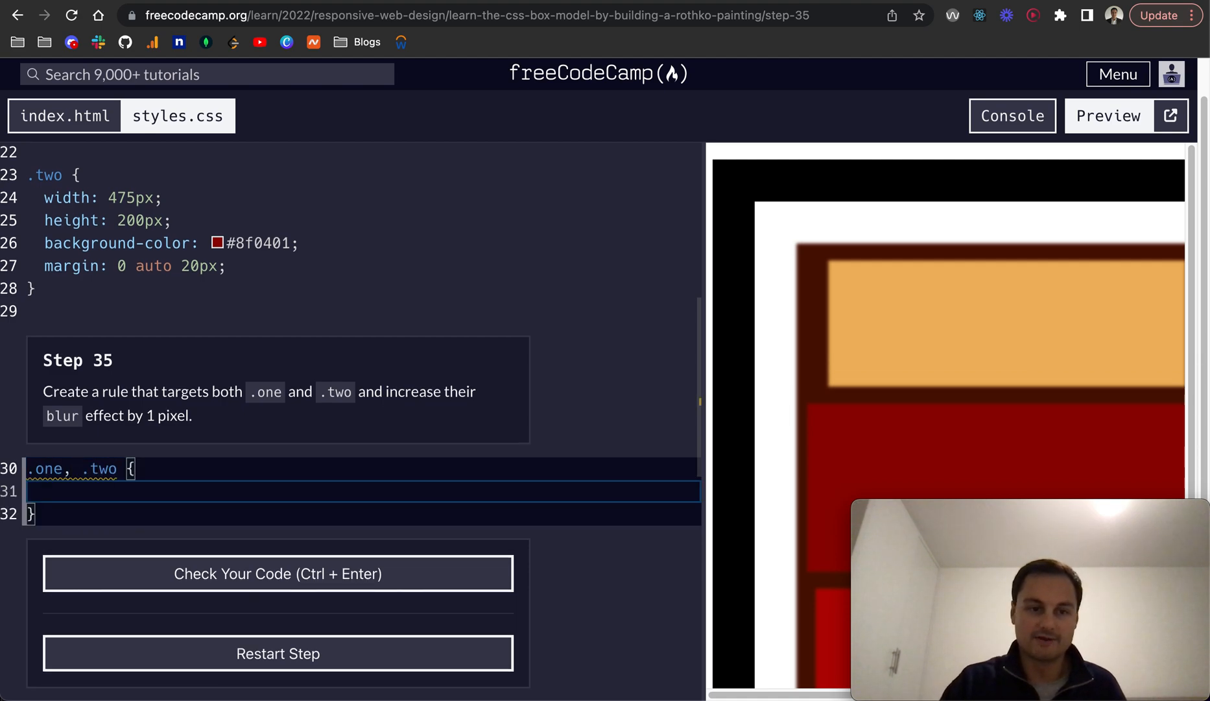
text(filter:)
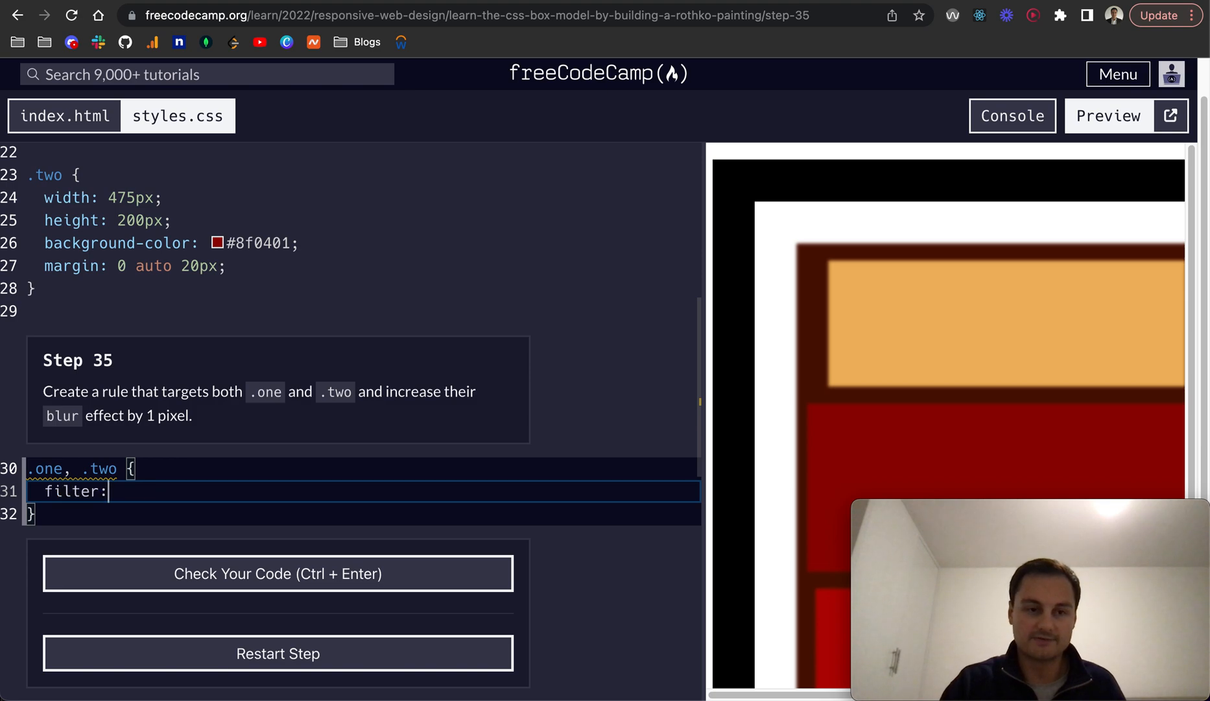
text(blur()
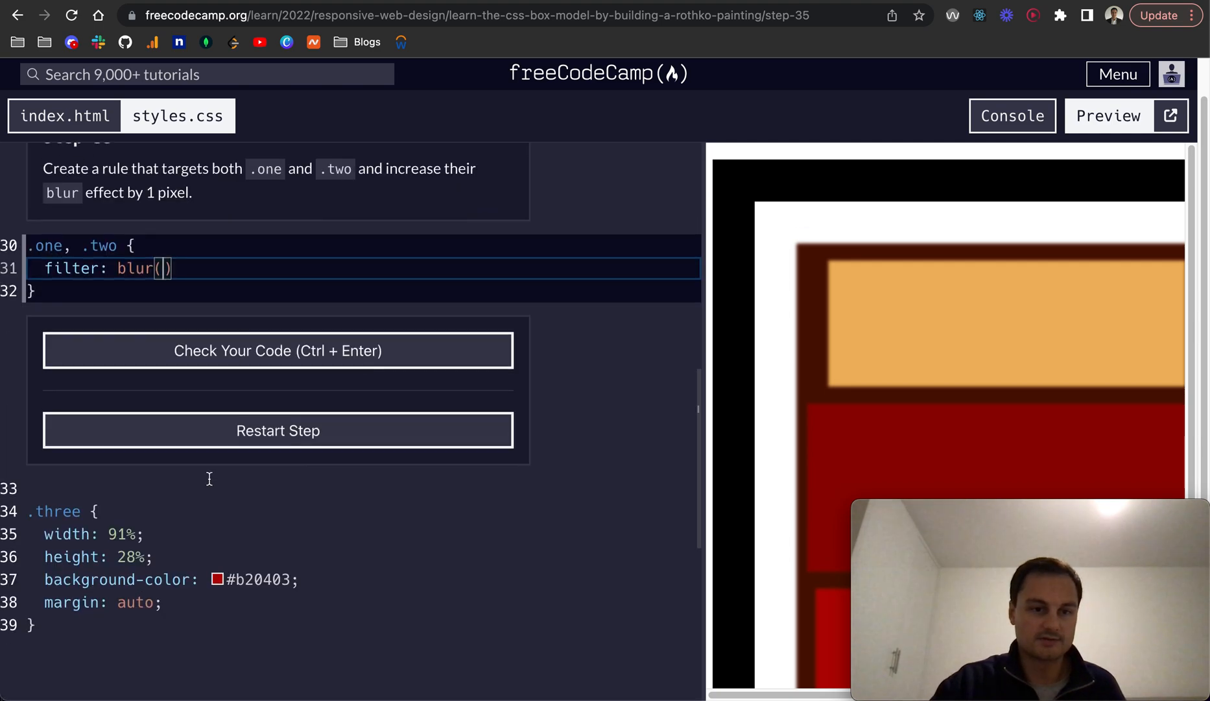
text(3px)
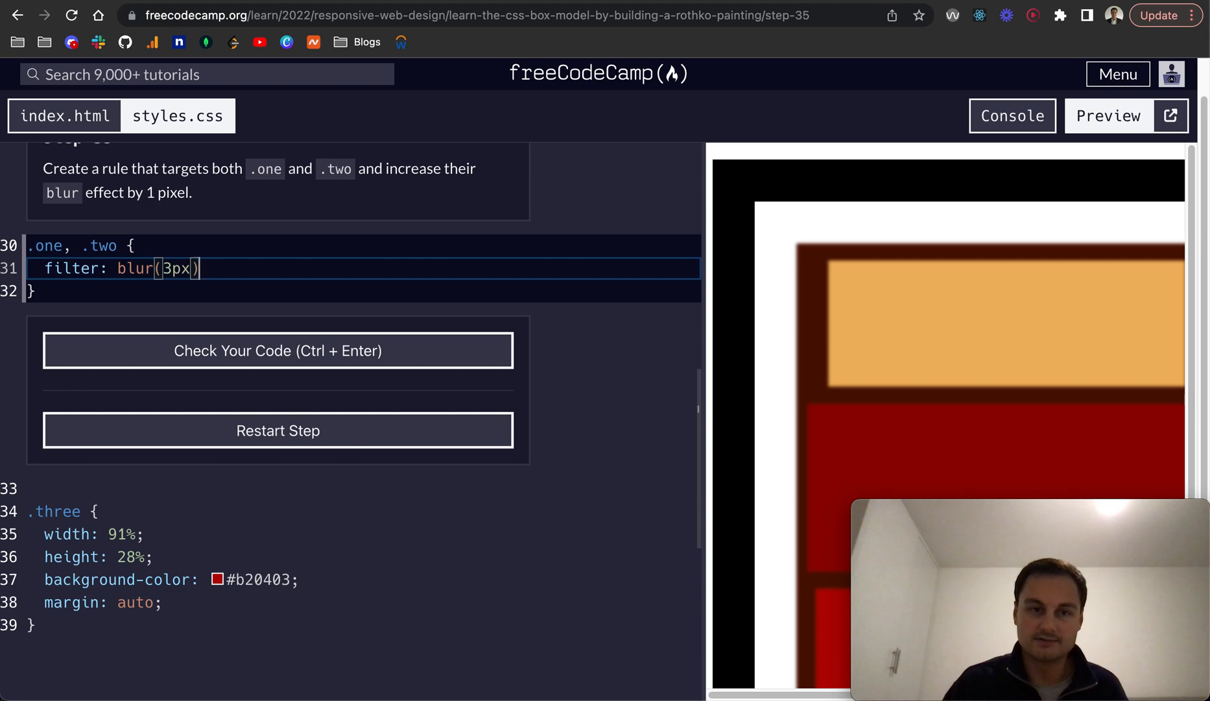
click(278, 351)
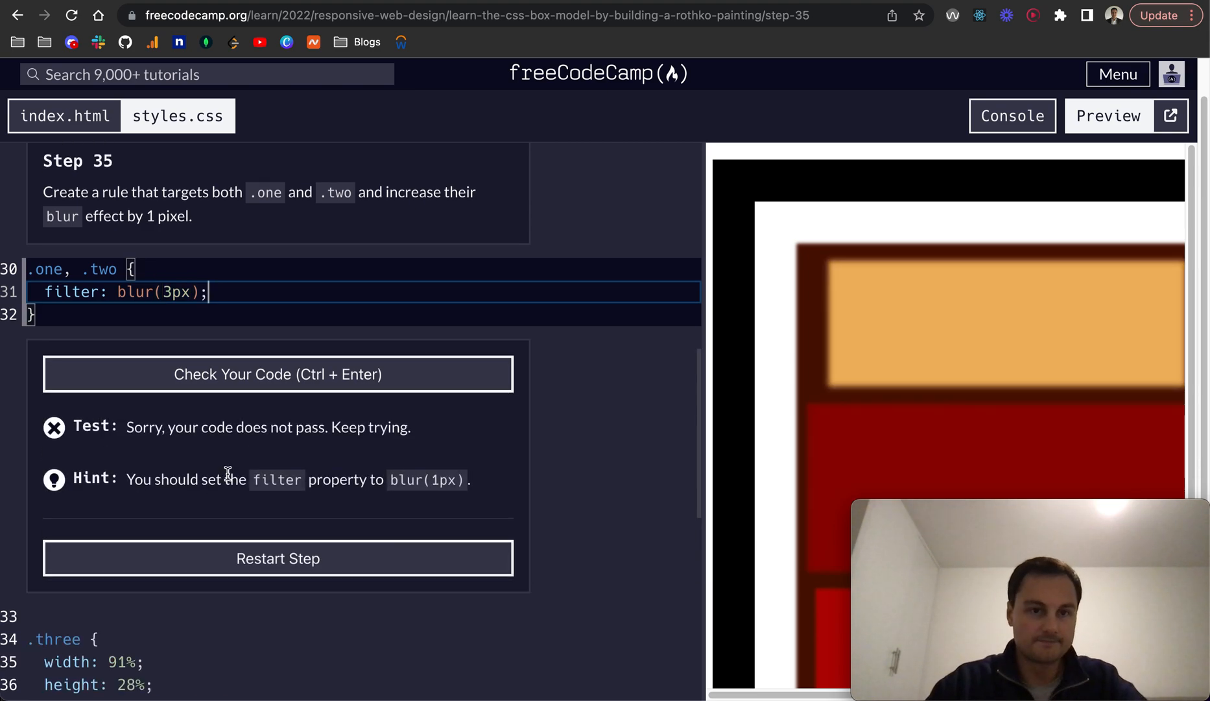
Correct the blur to 1px, re-run the tests, and submit the passing step
scroll(down, 3)
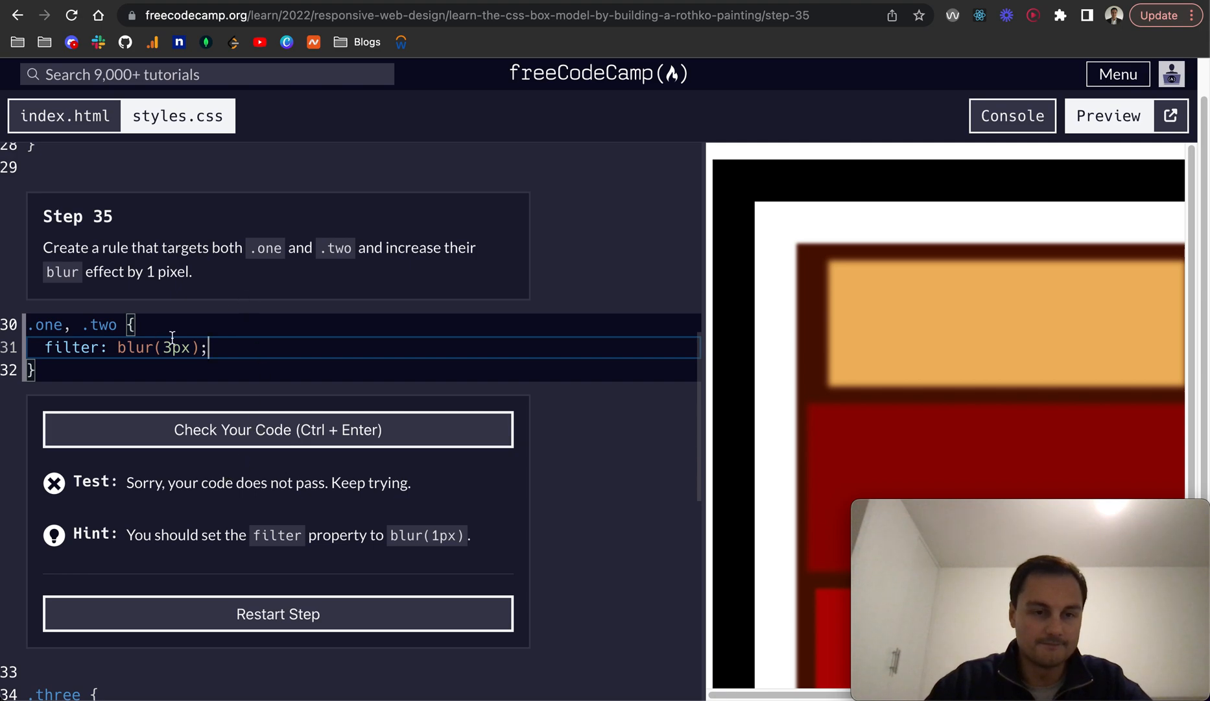
text(1px)
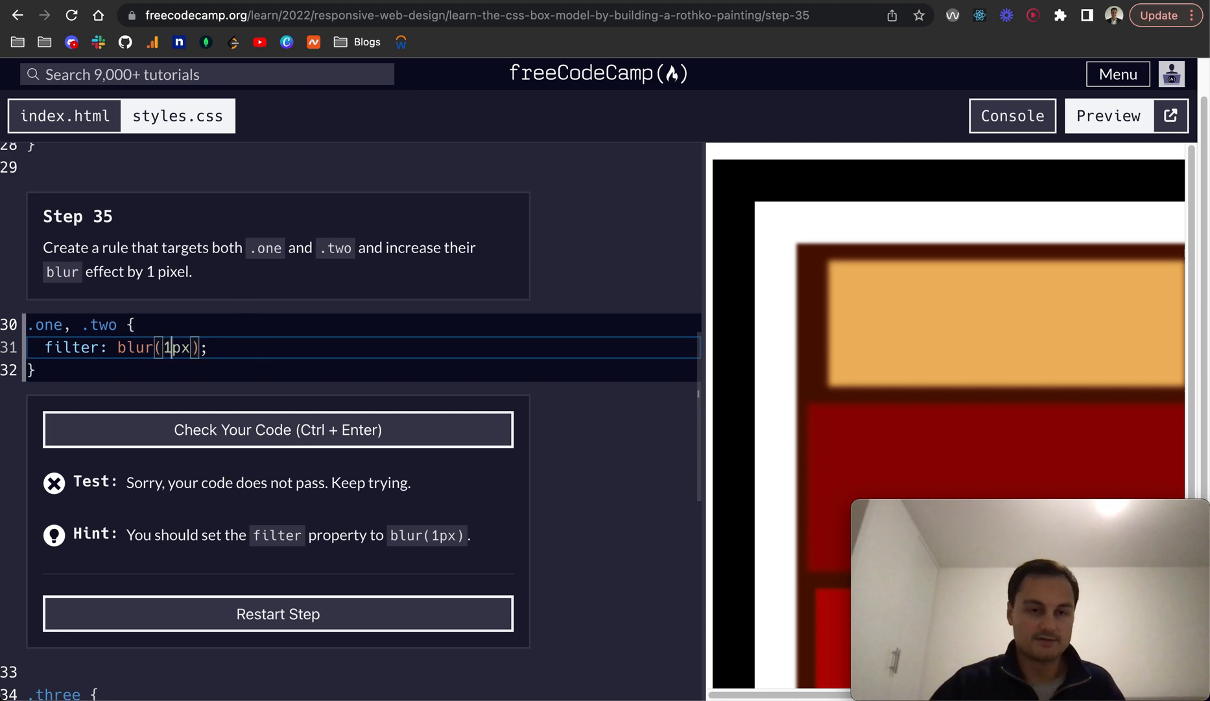
key(ctrl+enter)
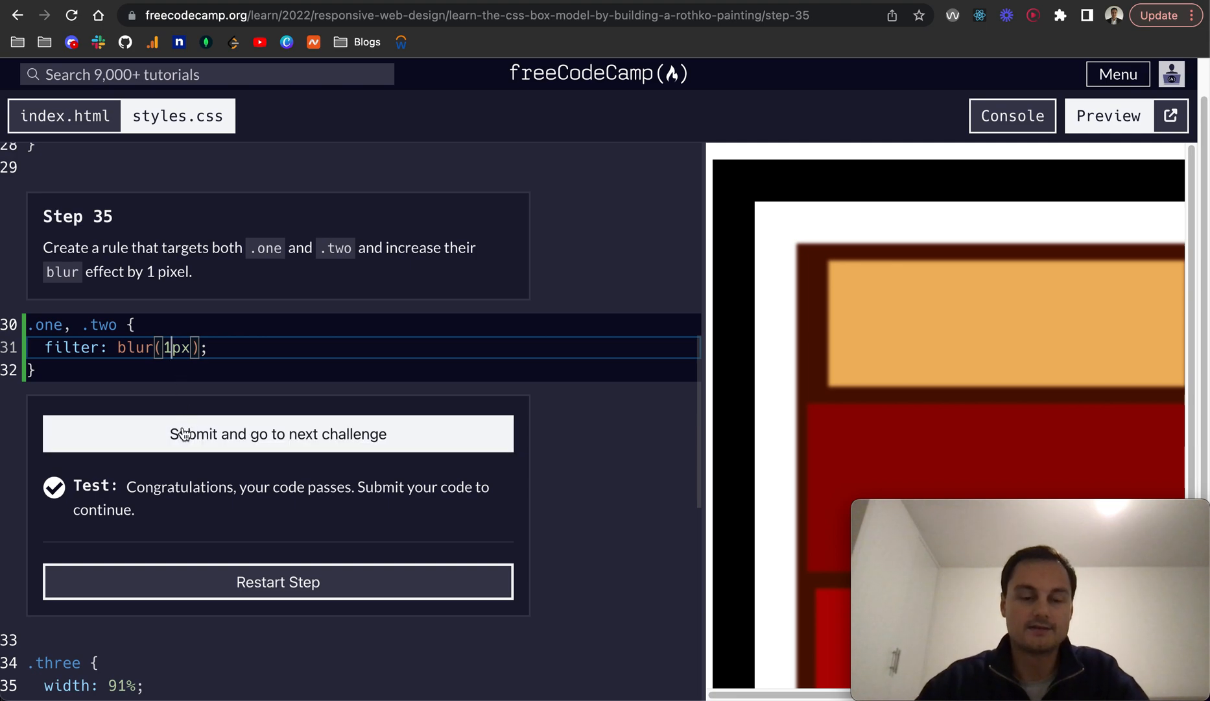
click(277, 433)
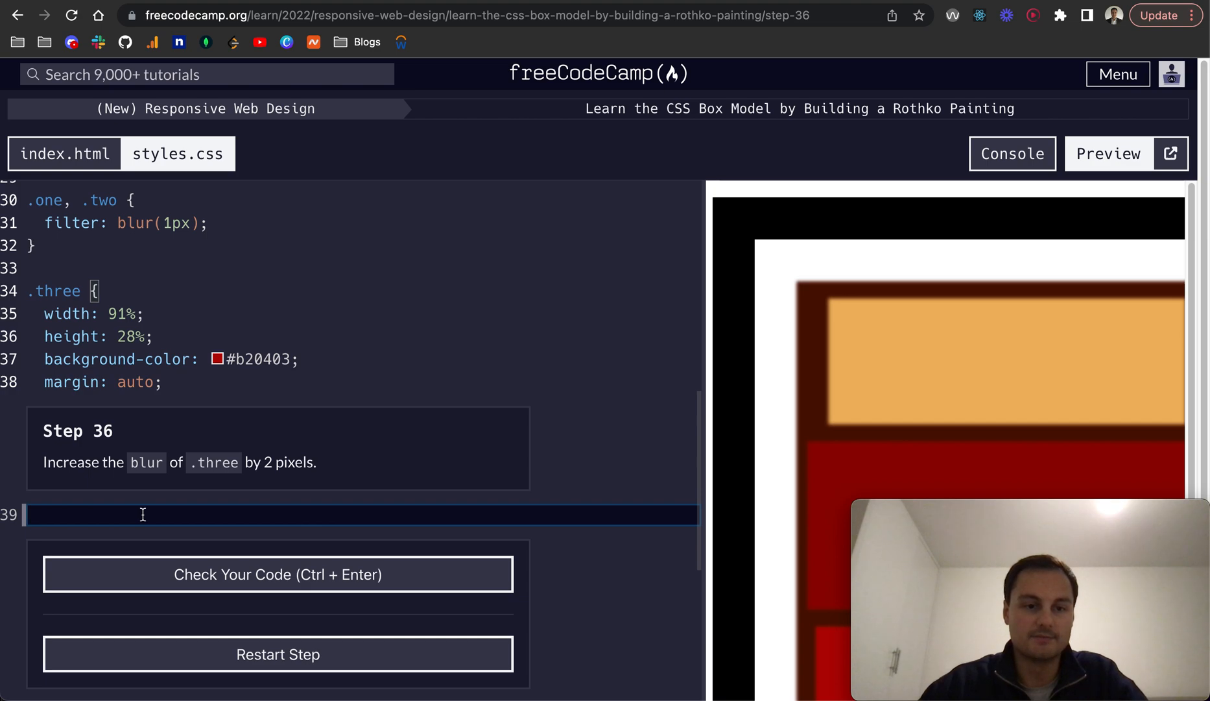
Add filter: blur(2px) to a .three rule, check it, and submit
text(.thr)
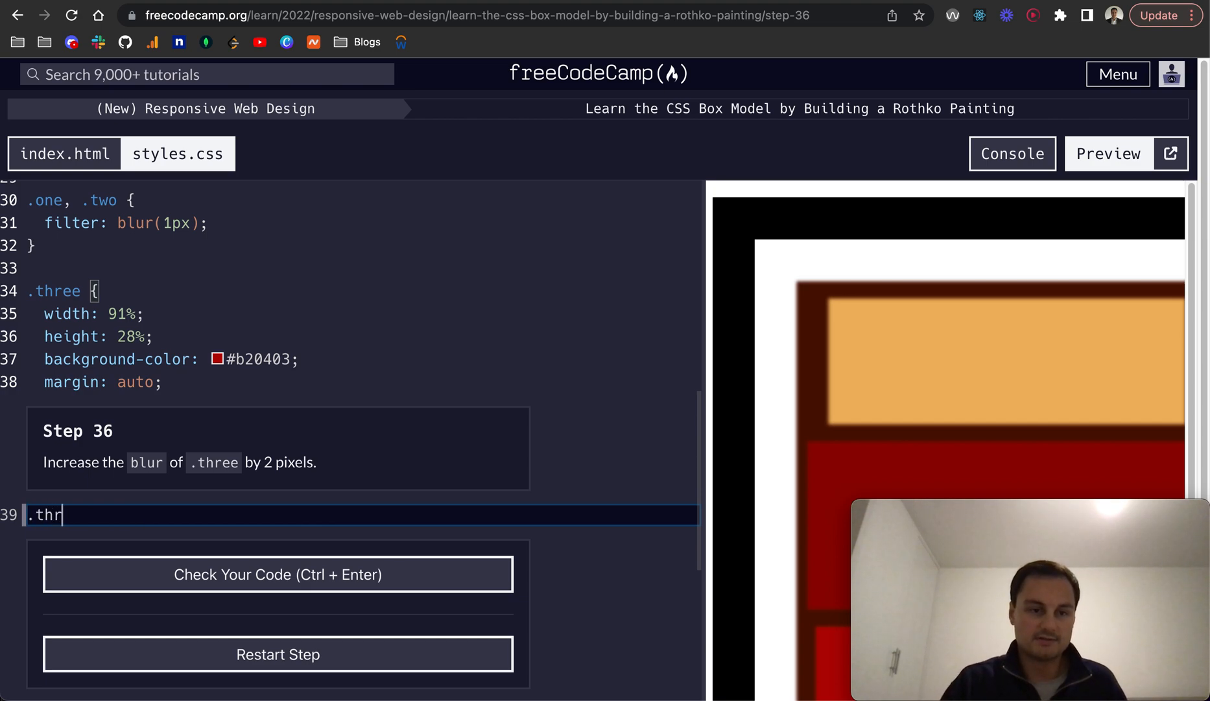
text(ee {)
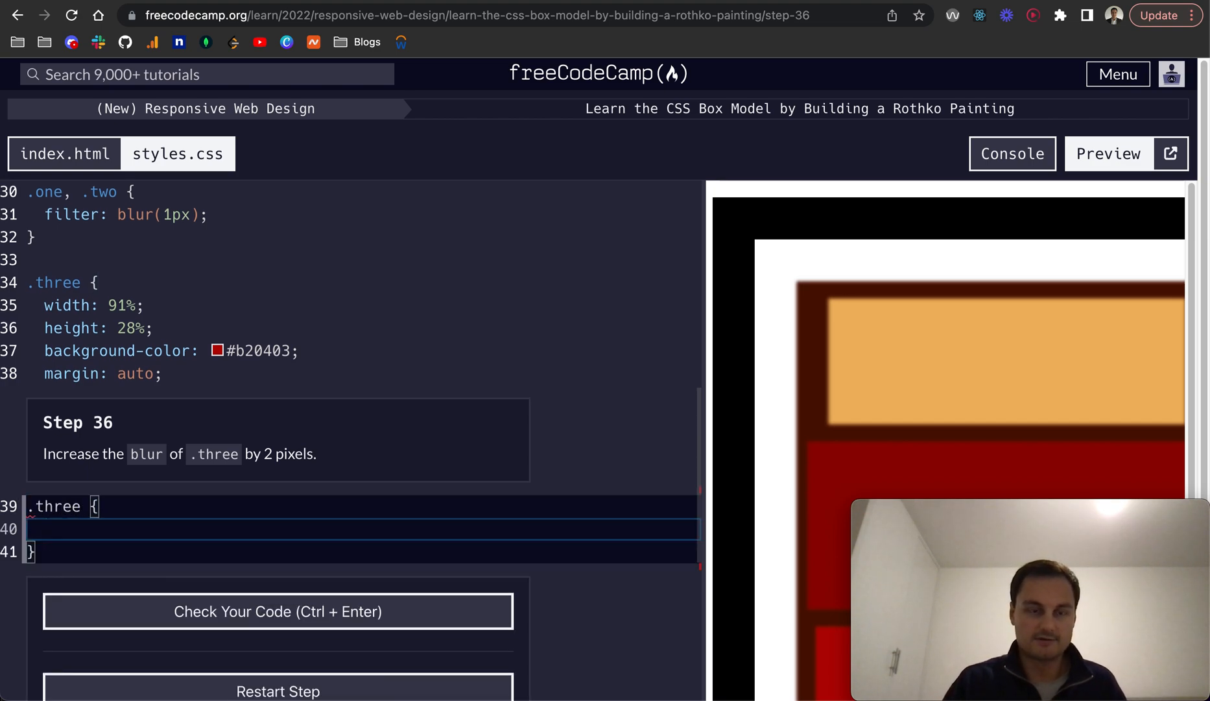
text(filter: bl)
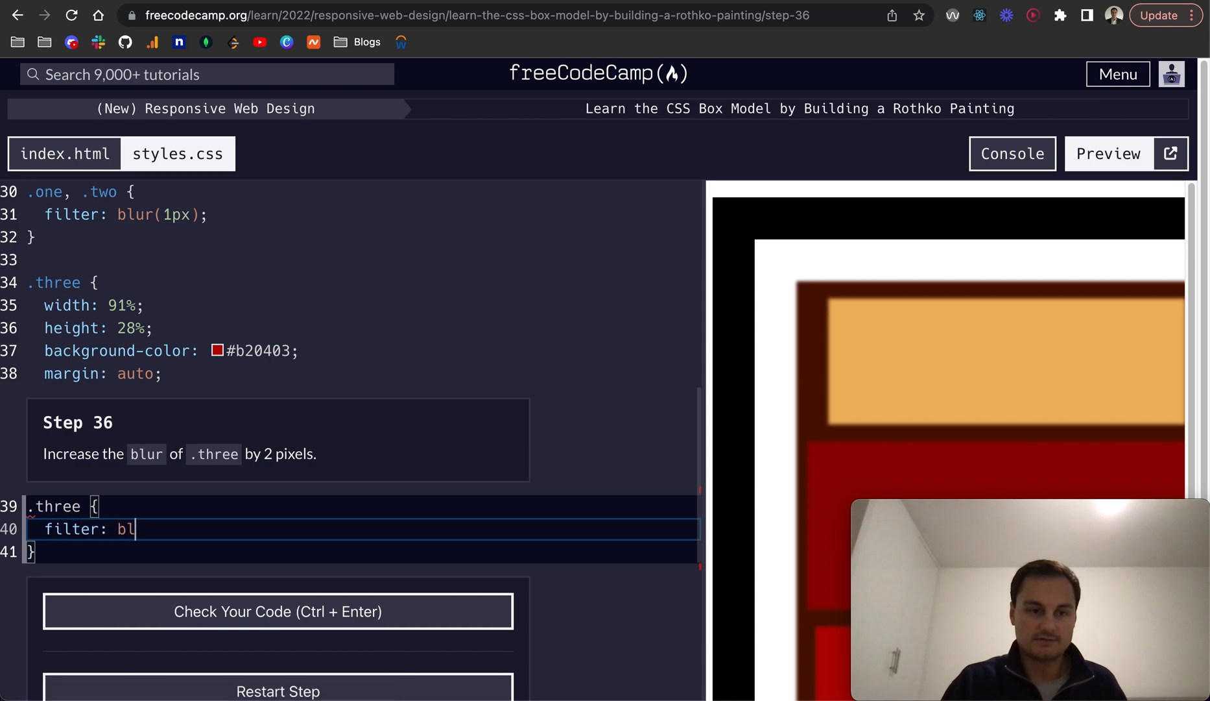
text(ue)
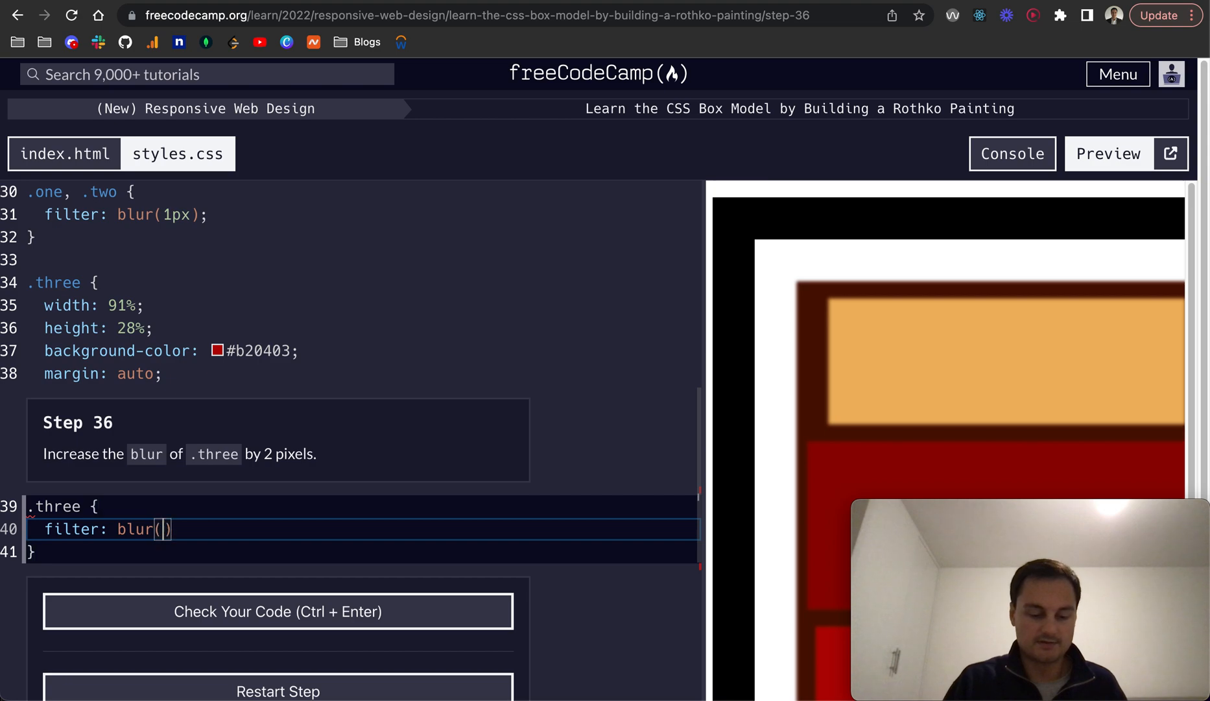
text(2px)
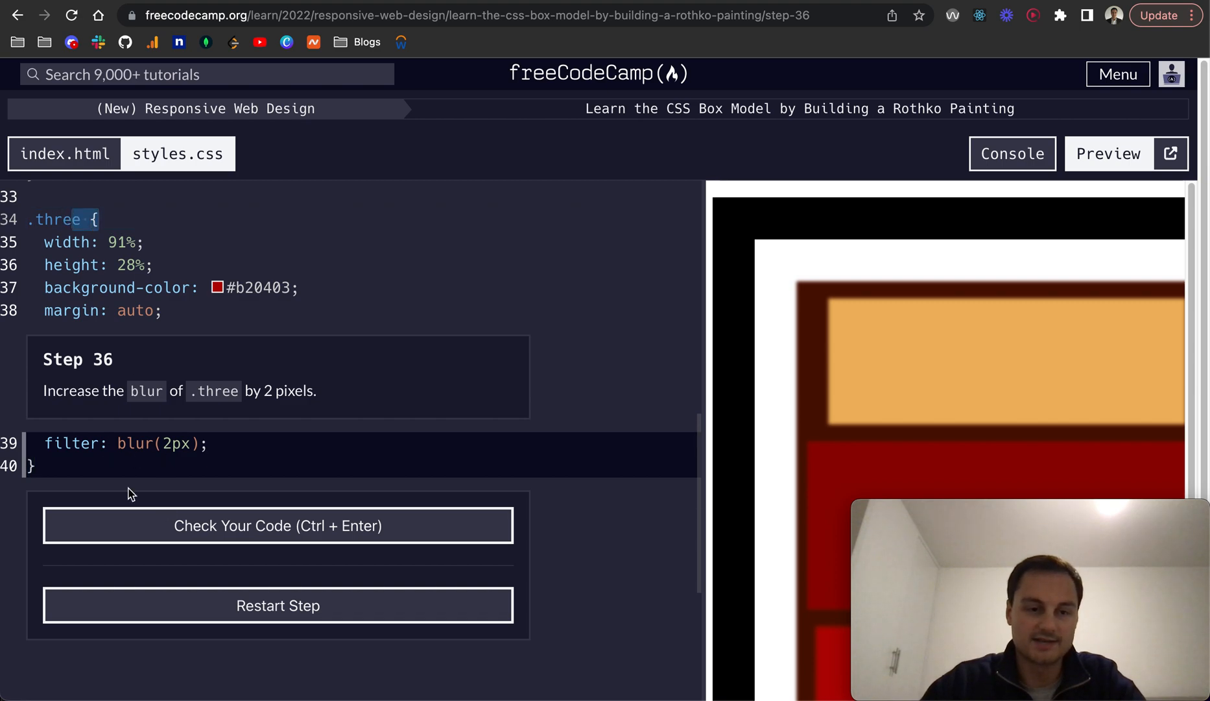
click(277, 525)
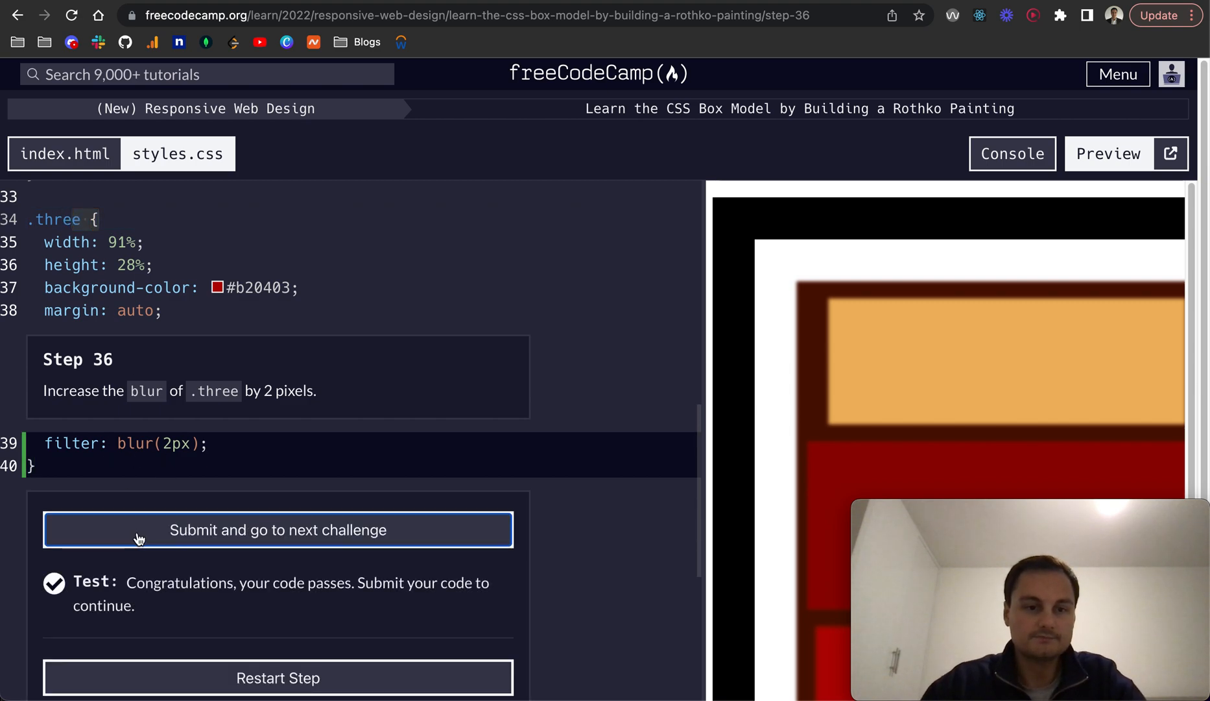
click(277, 530)
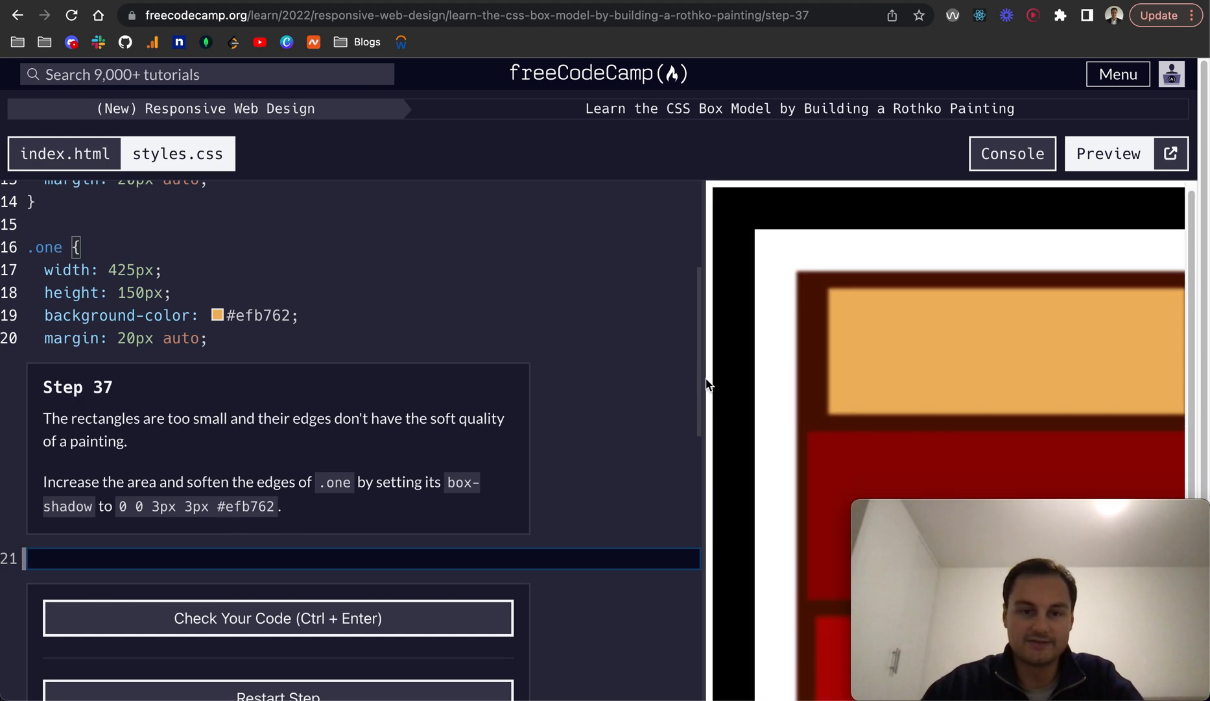
mouse_move(821, 315)
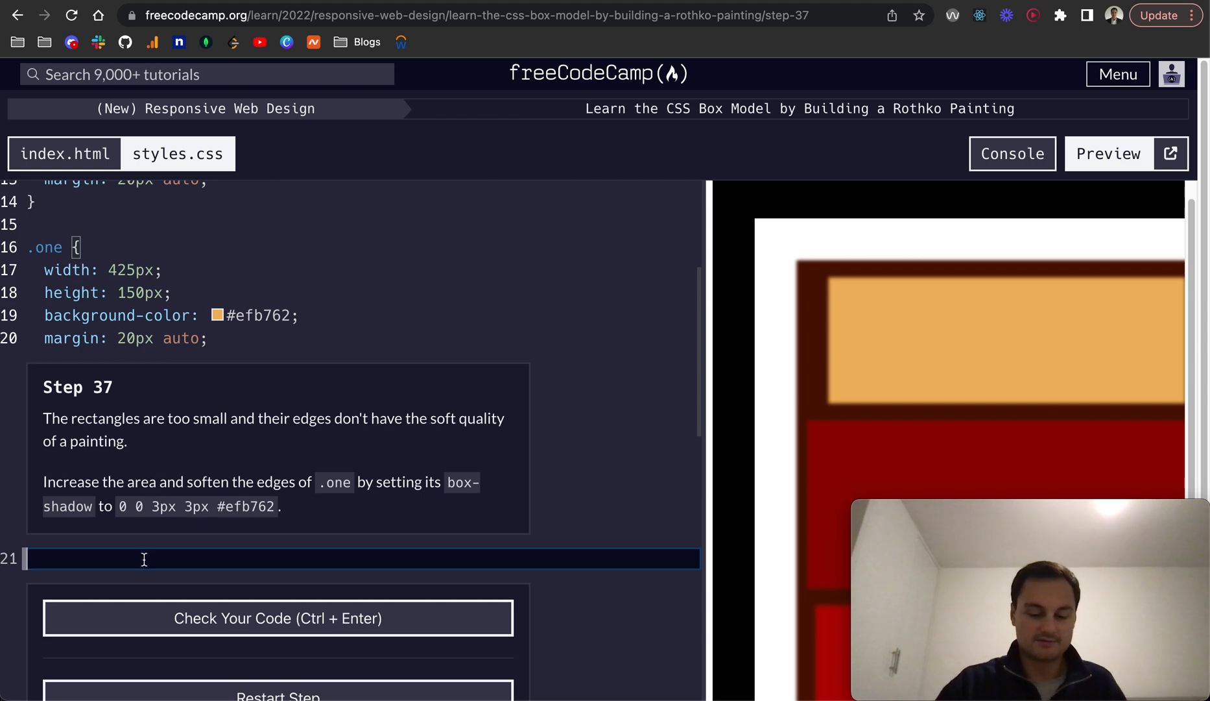
Add box-shadow: 0 0 3px 3px #efb762 to the .one rule and submit
text(.one {})
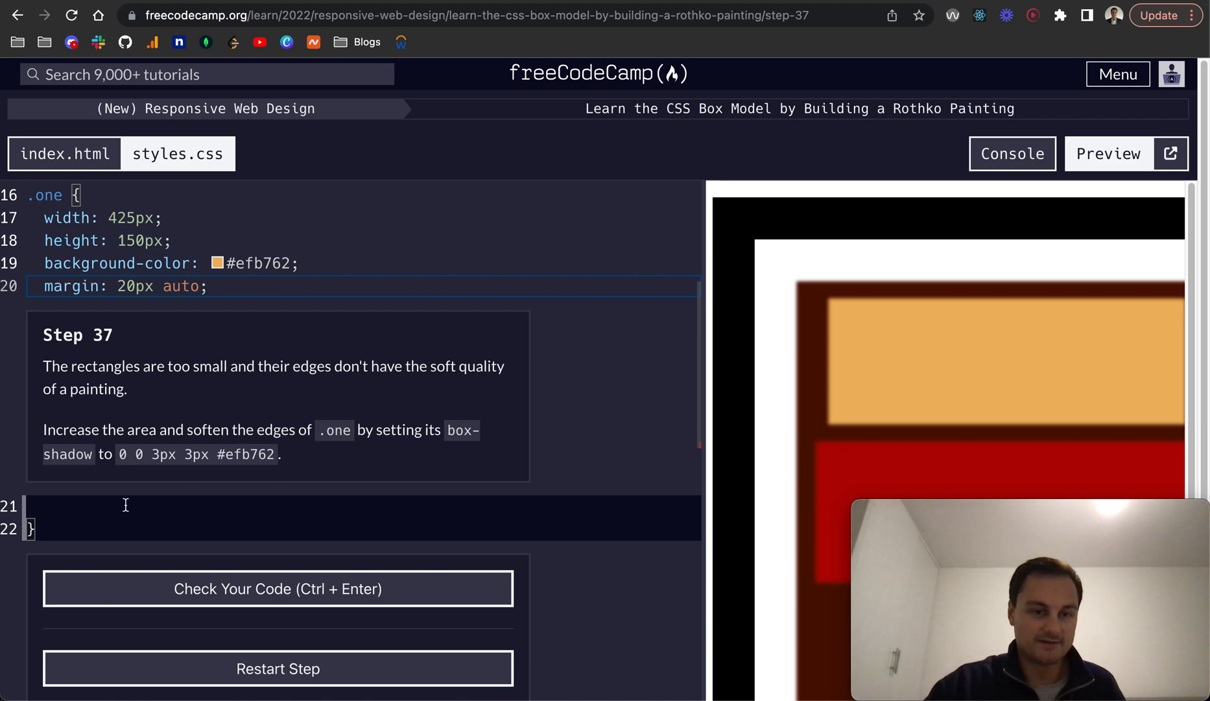
text(box-sh)
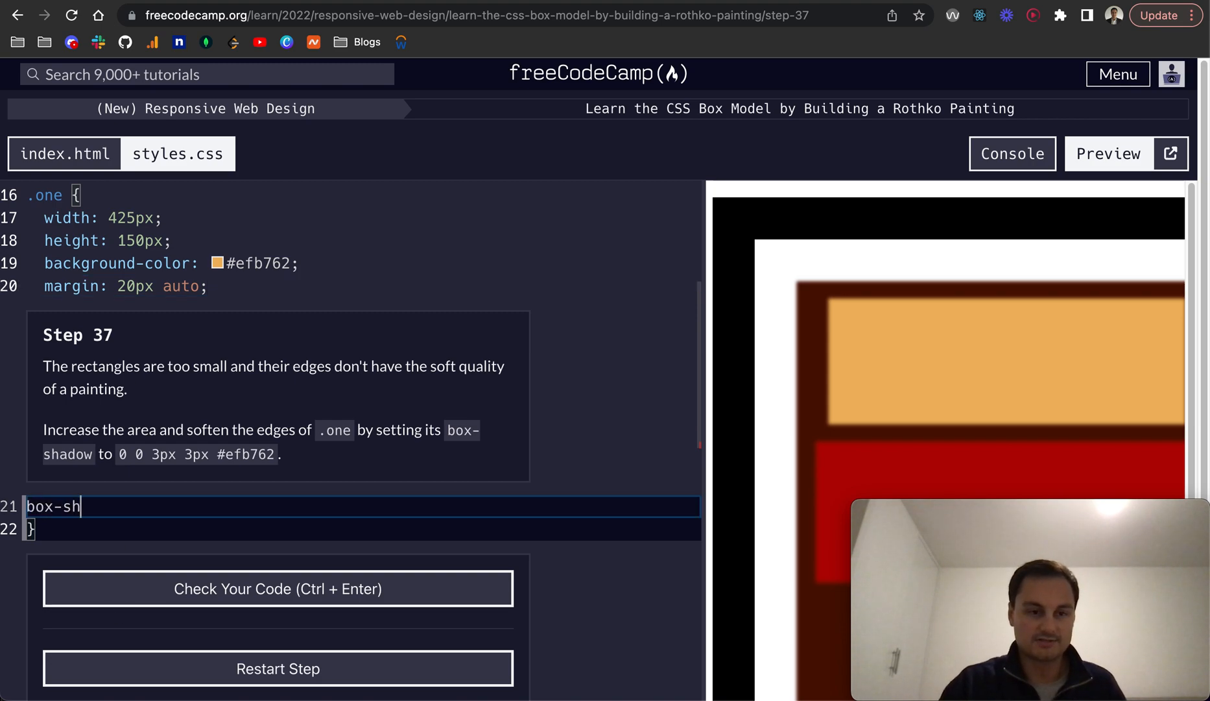
text(adw:)
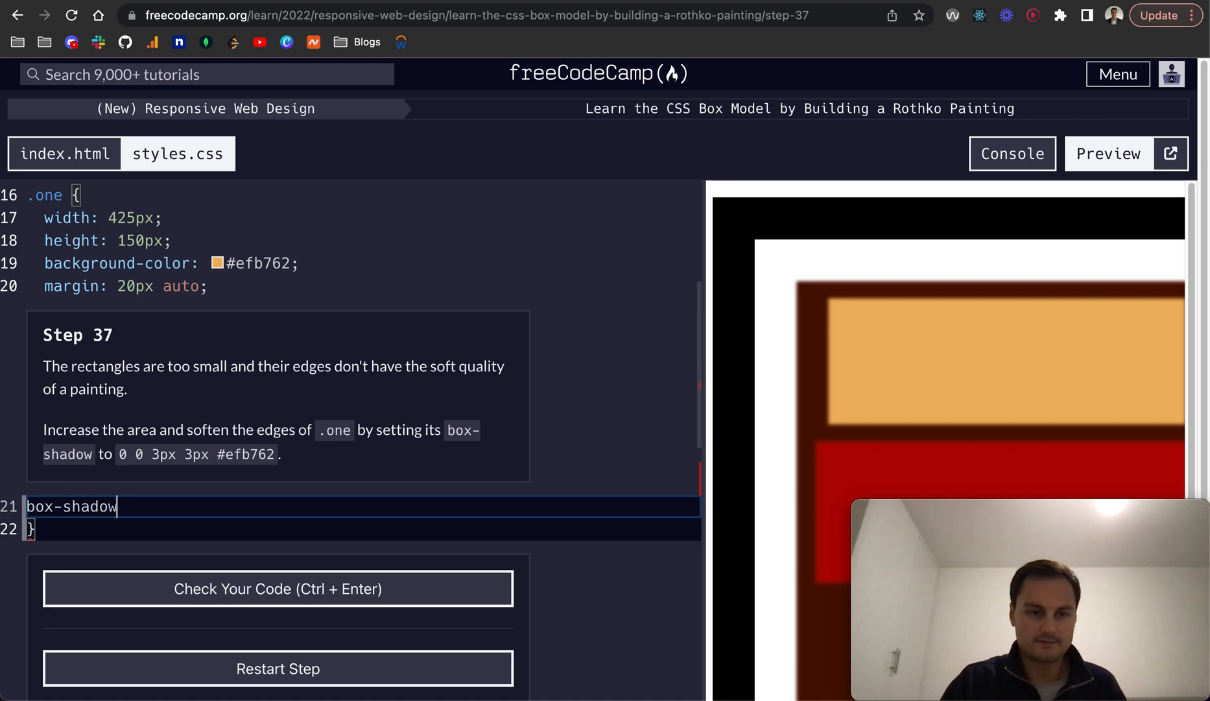
text(: 0)
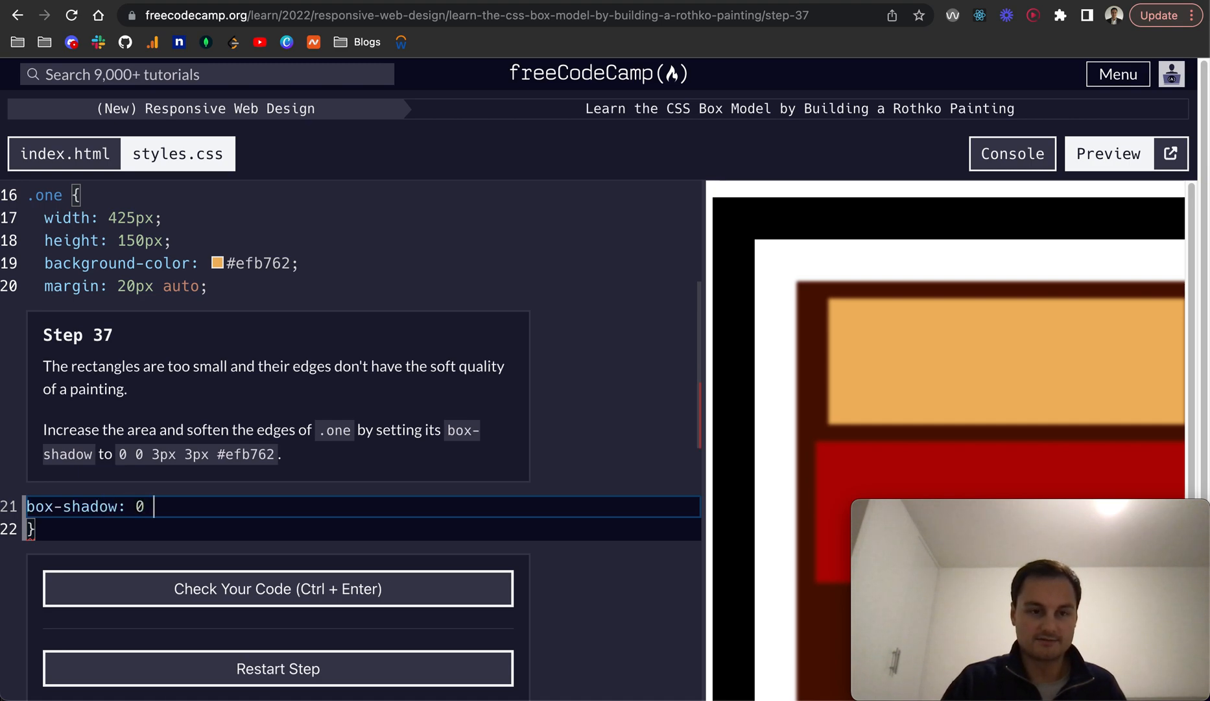
text(0 3px 3px)
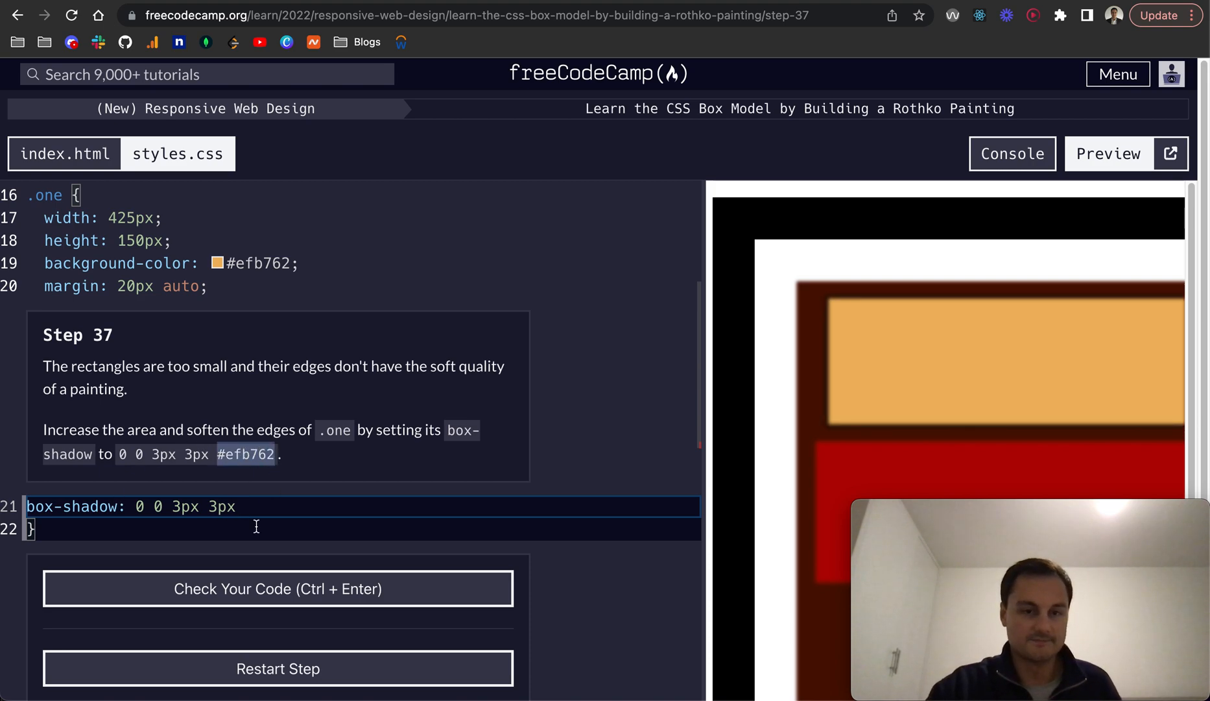
text(#efb762;)
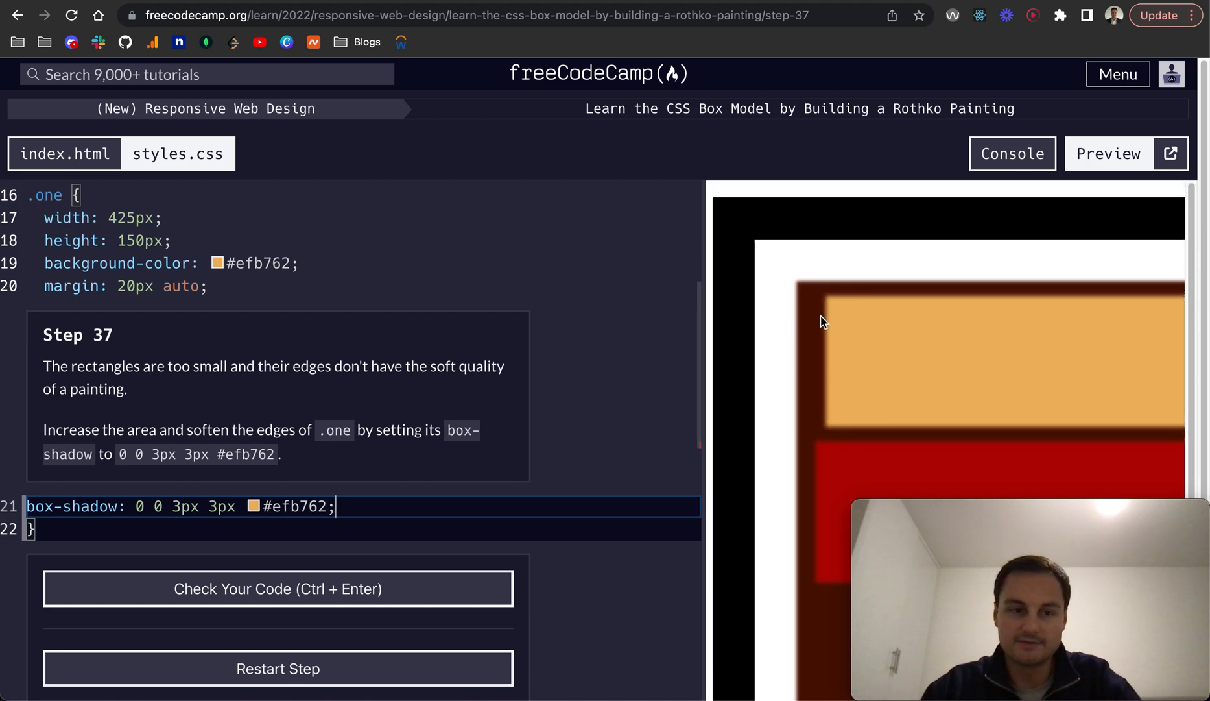
mouse_move(848, 408)
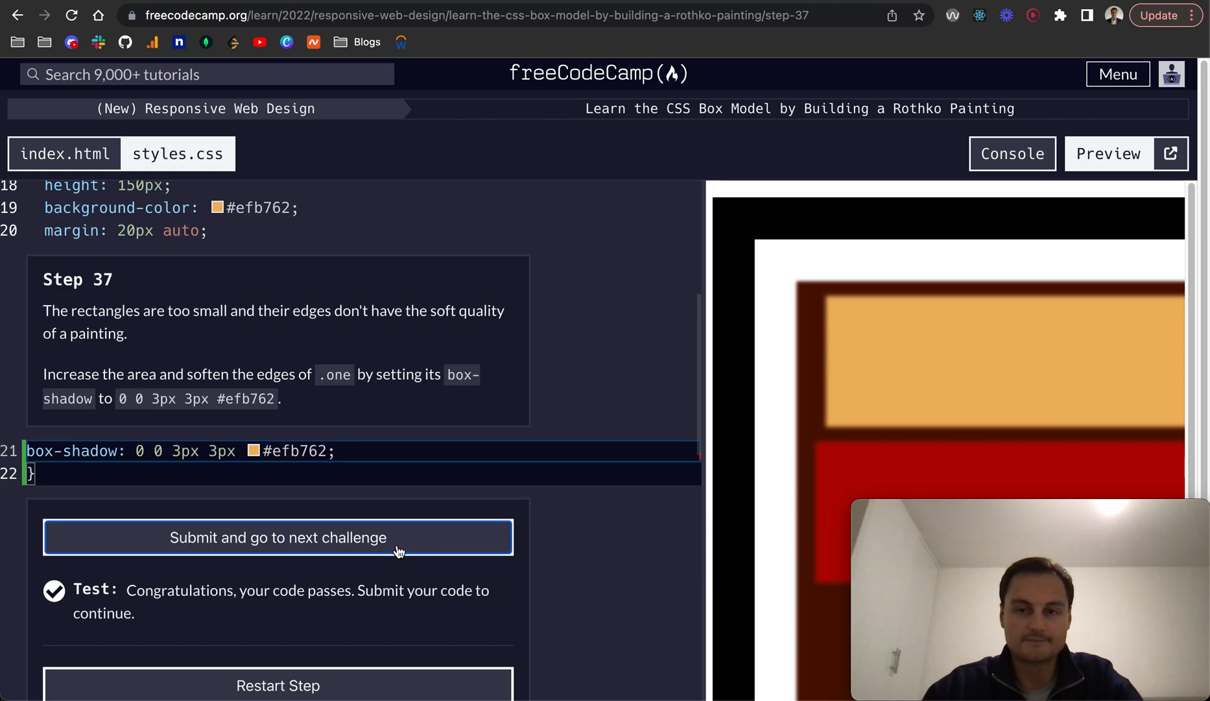
click(277, 537)
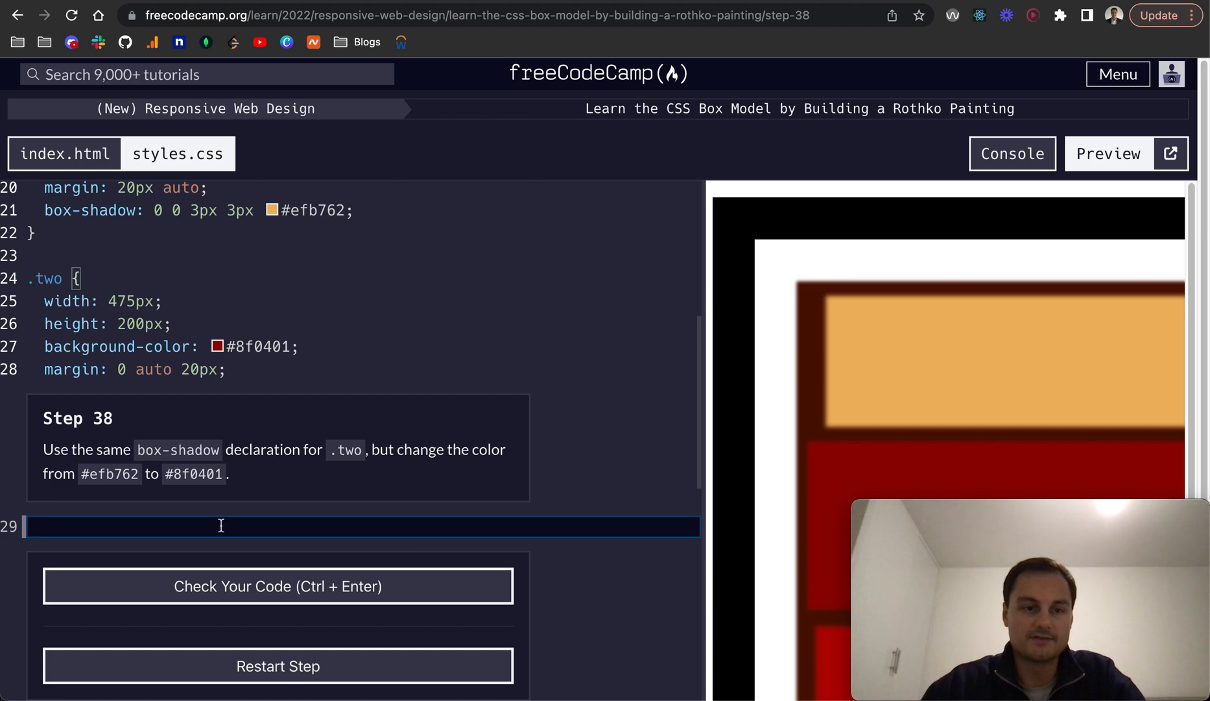
mouse_move(288, 465)
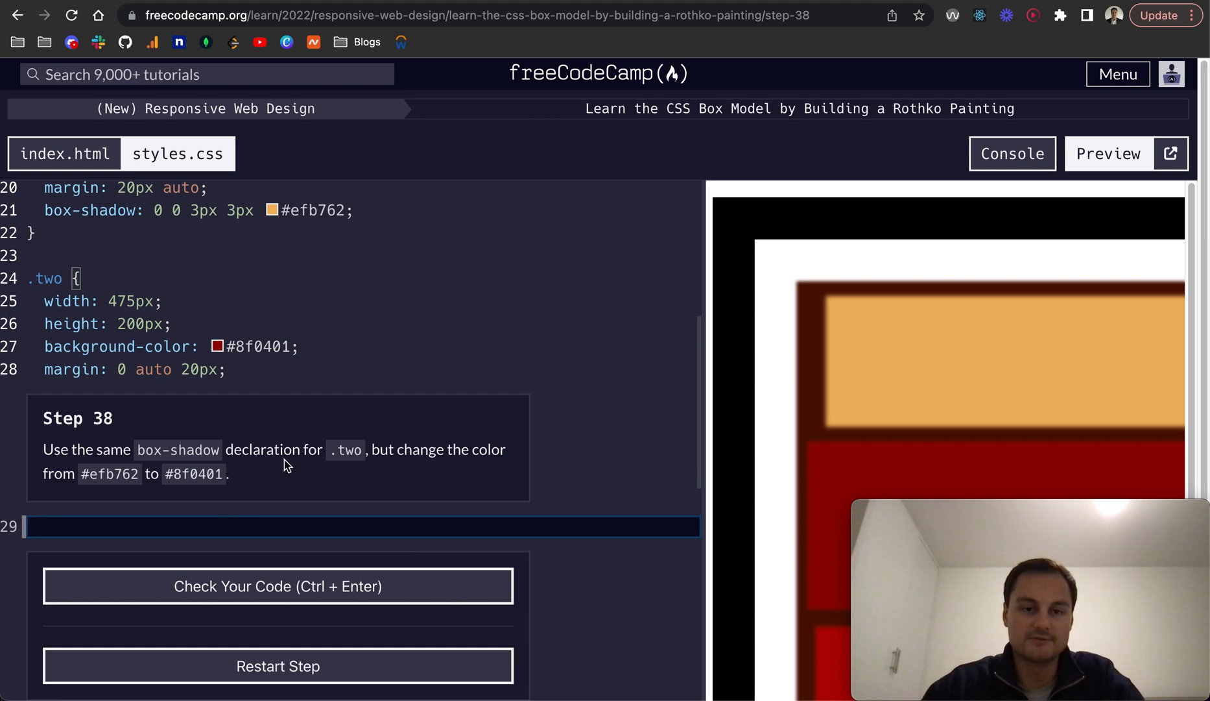
mouse_move(240, 484)
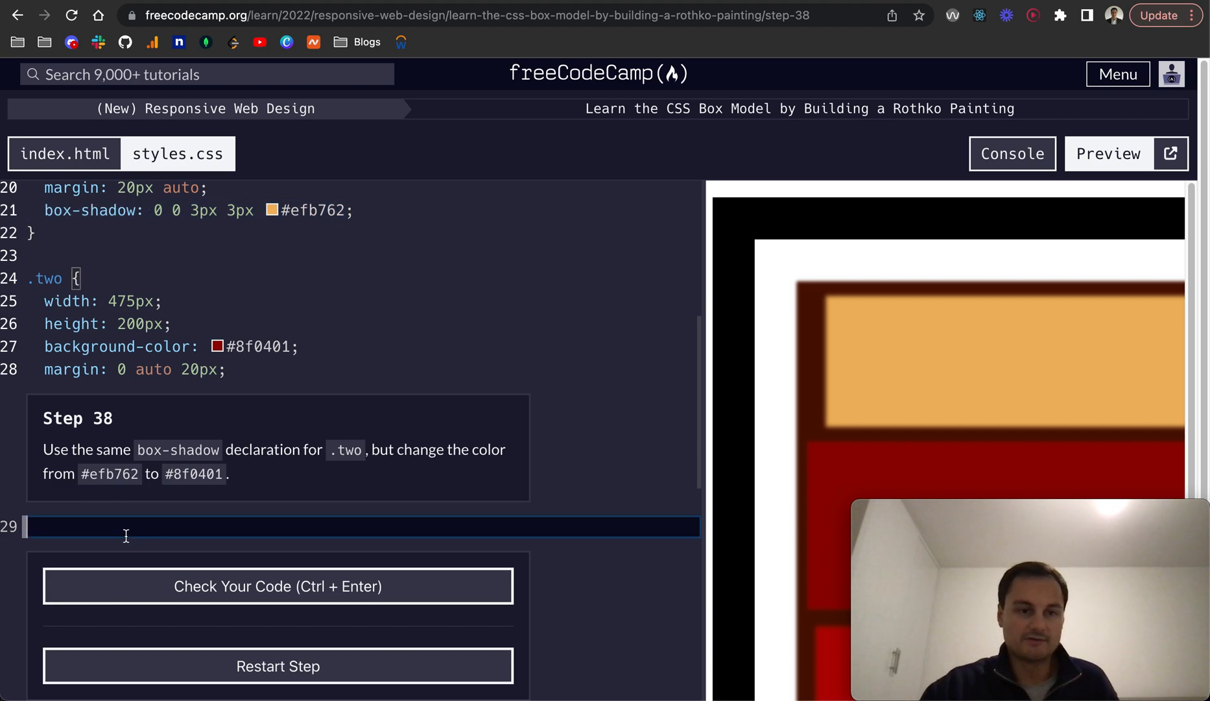
Give .two box-shadow: 0 0 3px 3px #8f0401, check it, and submit
text(box-shadow: 0 0 3px 3px #efb762;)
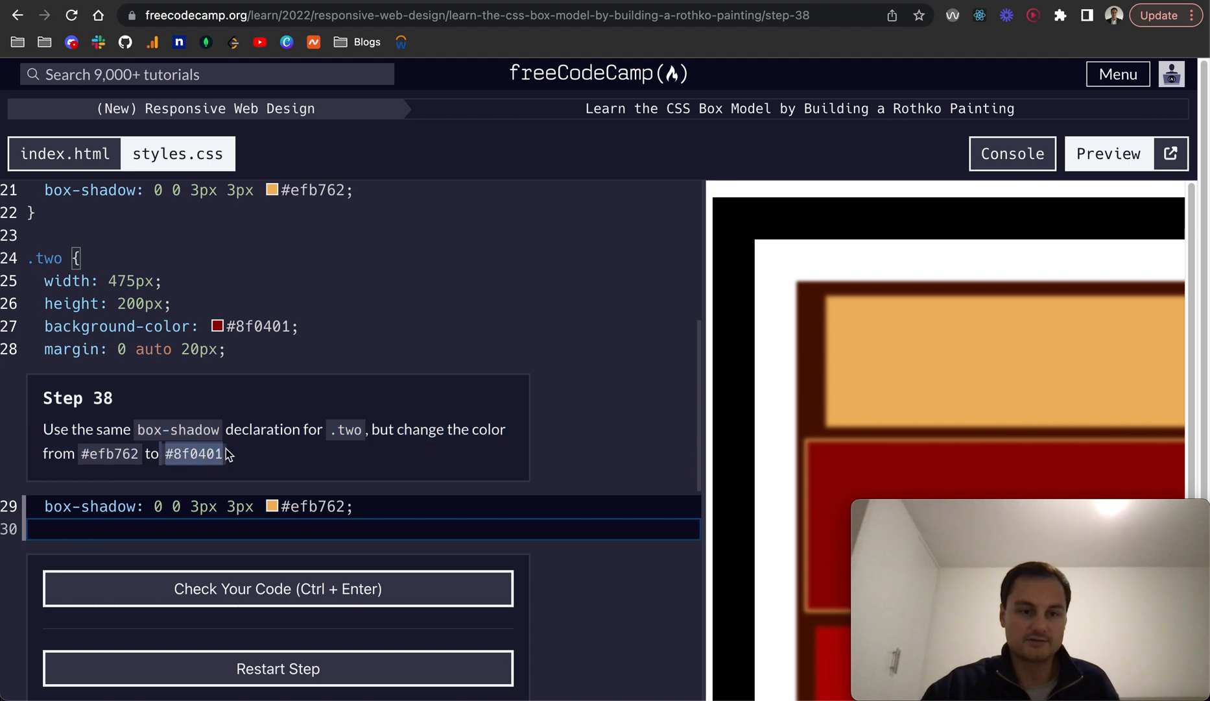
text(#8f0401)
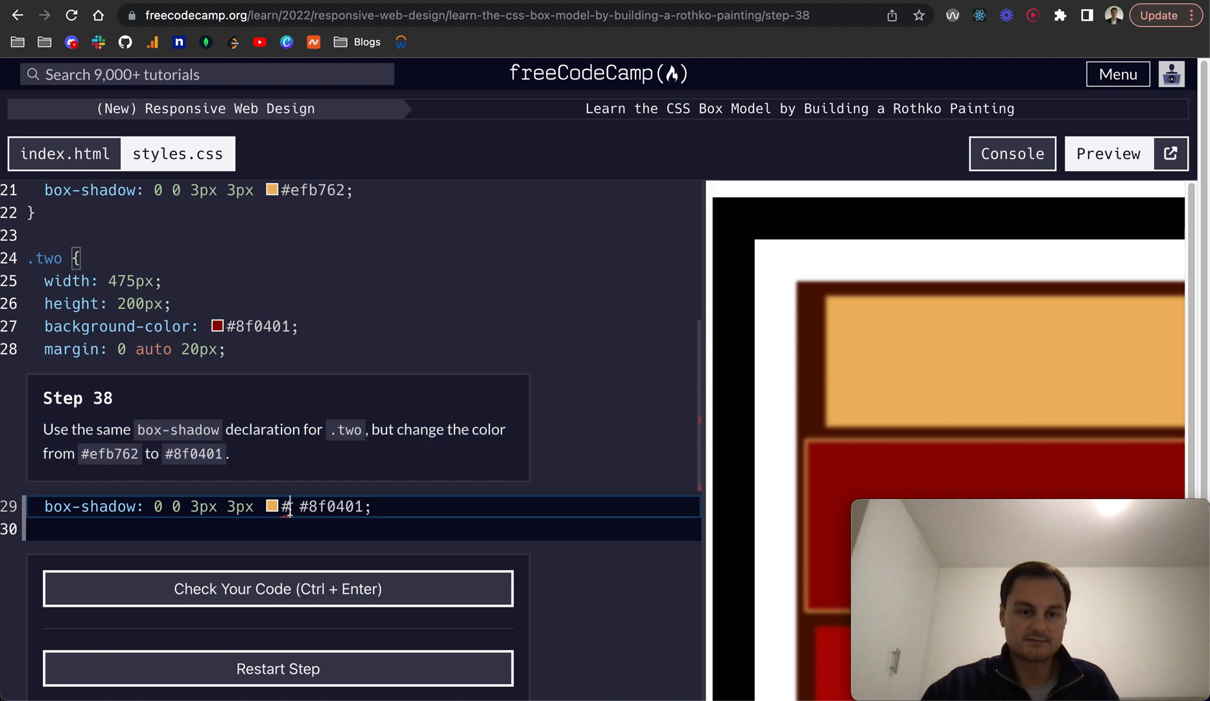
text(8f0401)
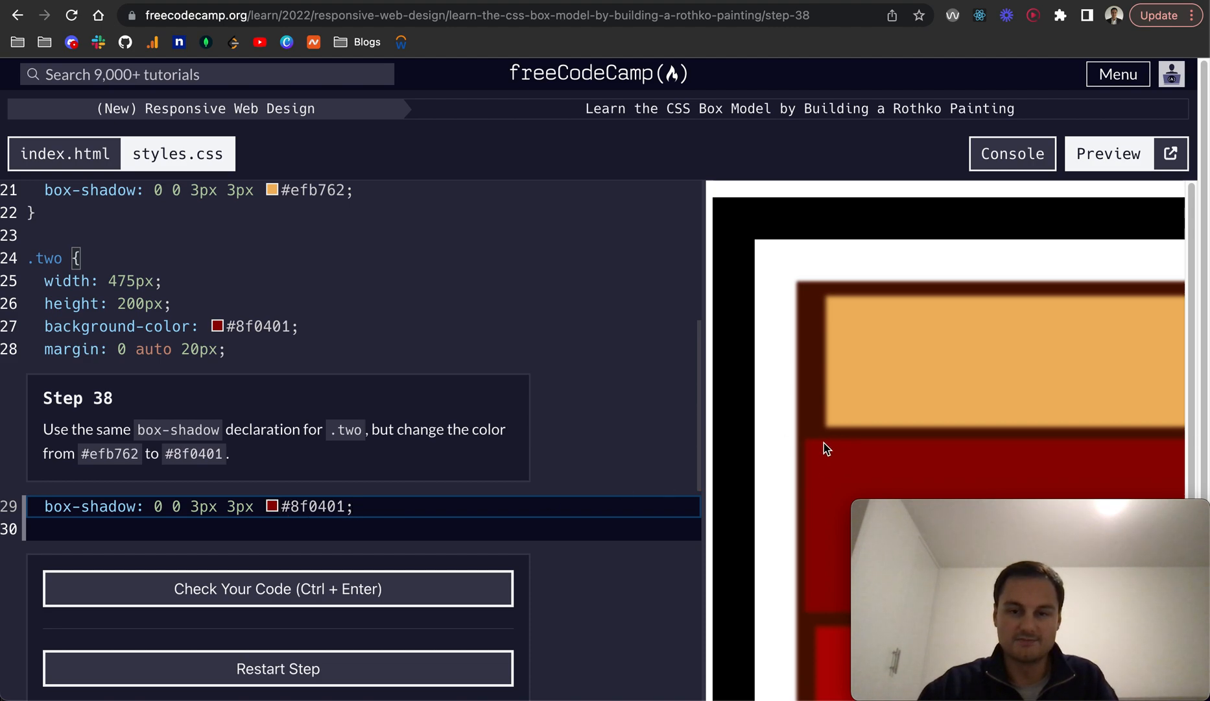
click(277, 588)
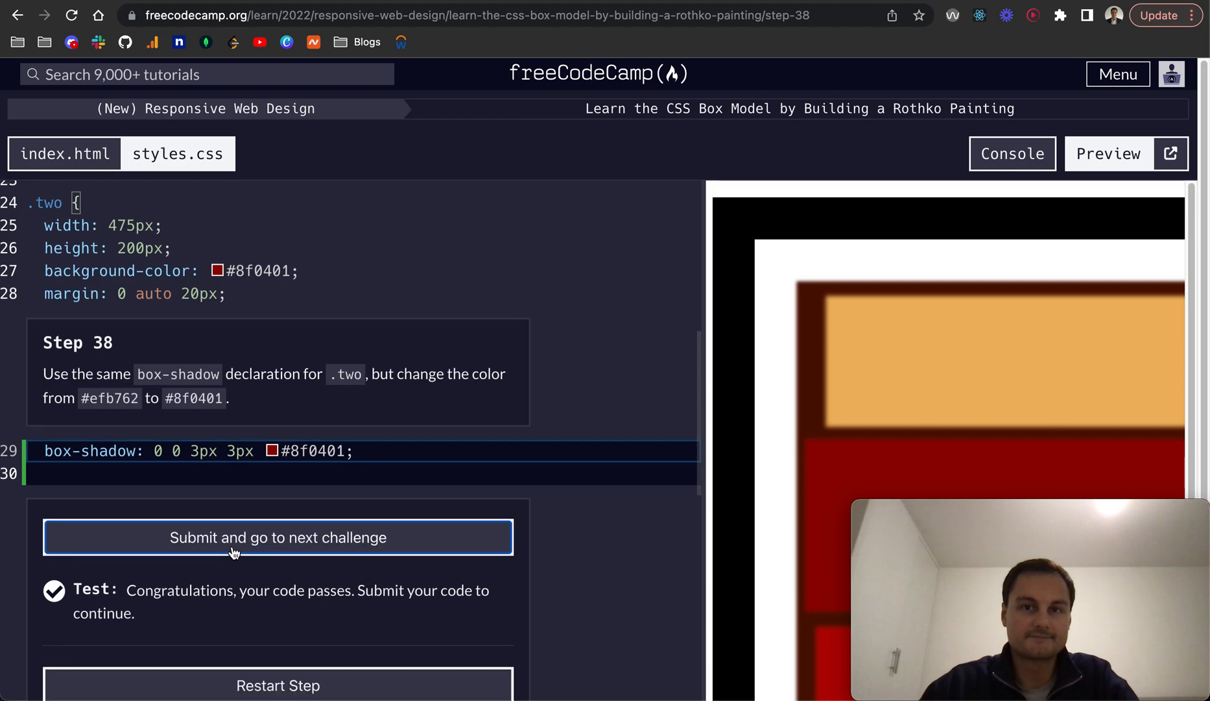
click(277, 537)
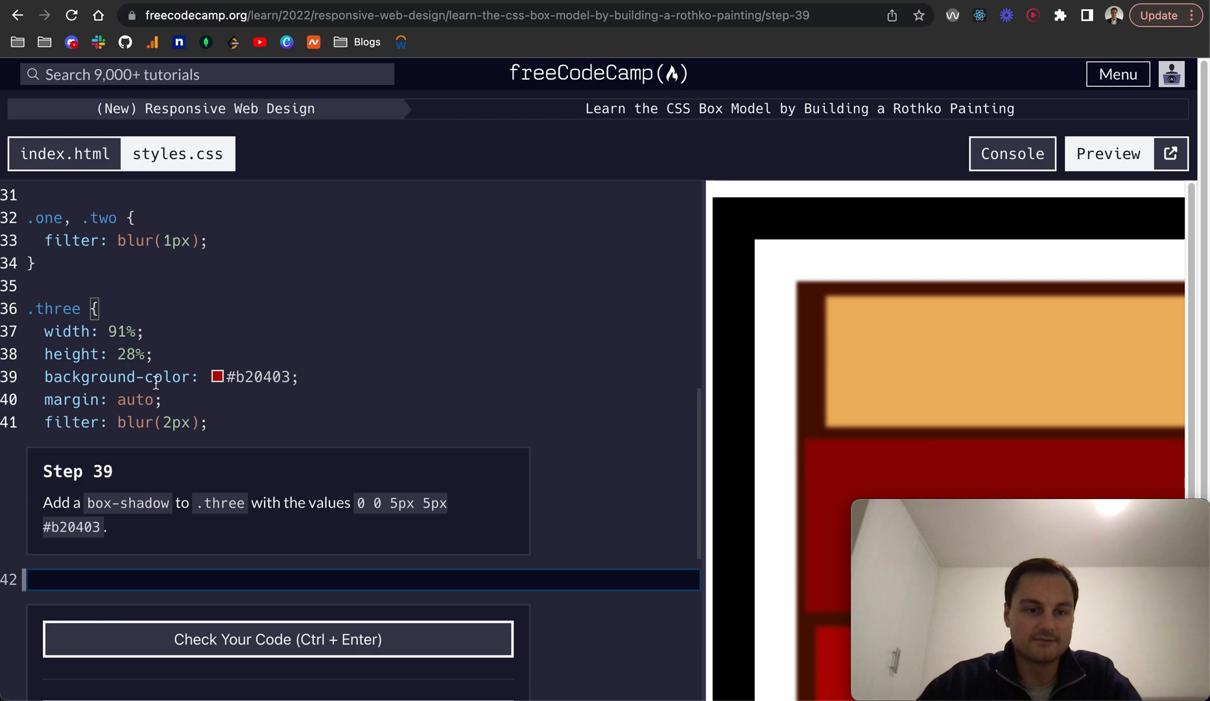
Add a .three box-shadow, correcting it to 0 0 5px 5px #b20403, and submit
scroll(down, 3)
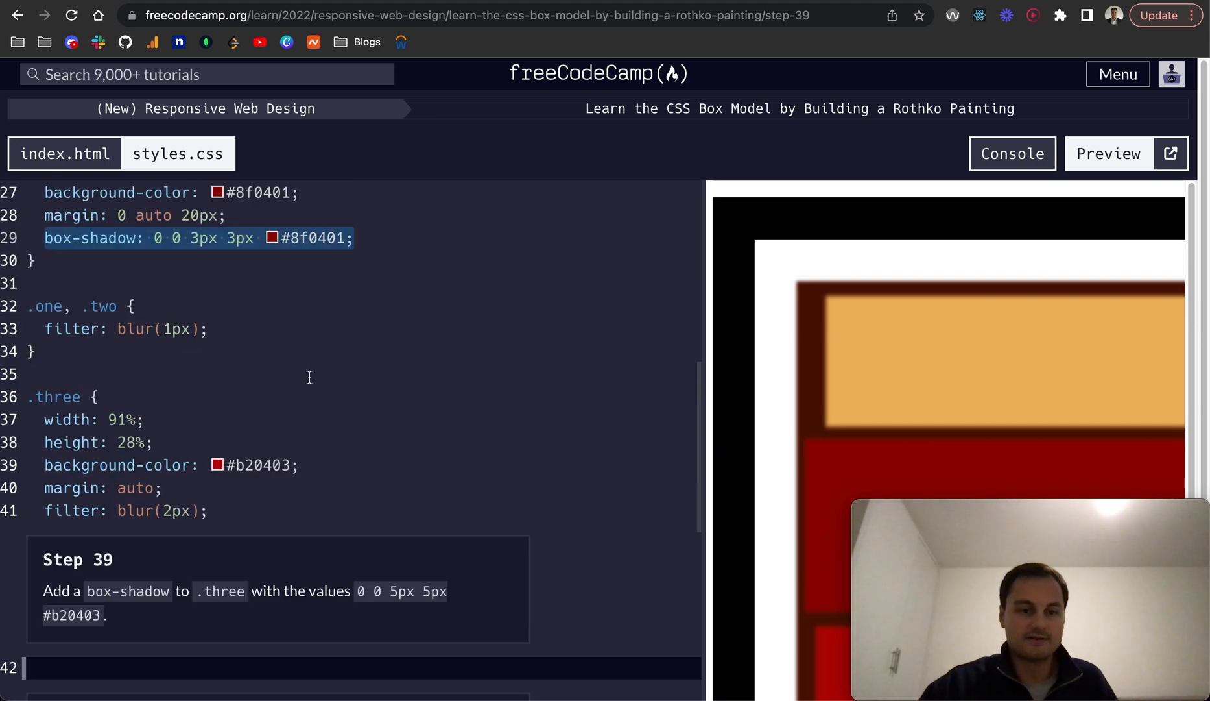
scroll(down, 3)
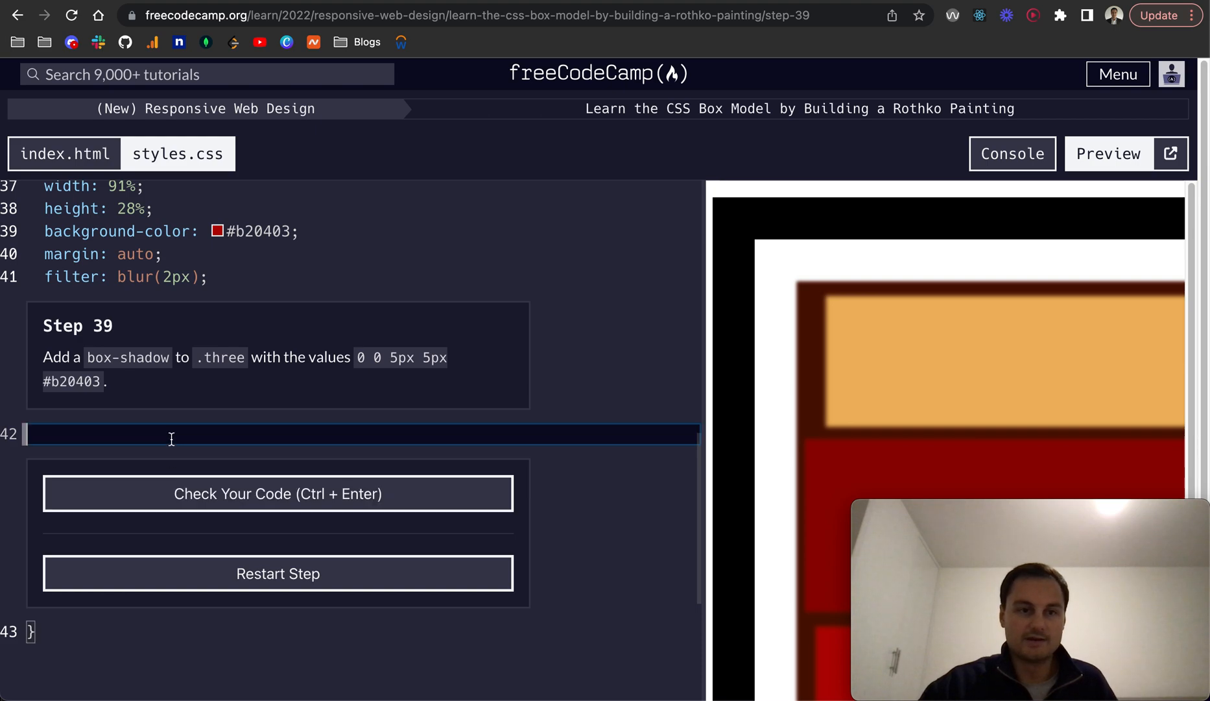
text(box-shadow: 0 0 3px 3px #8f0401;)
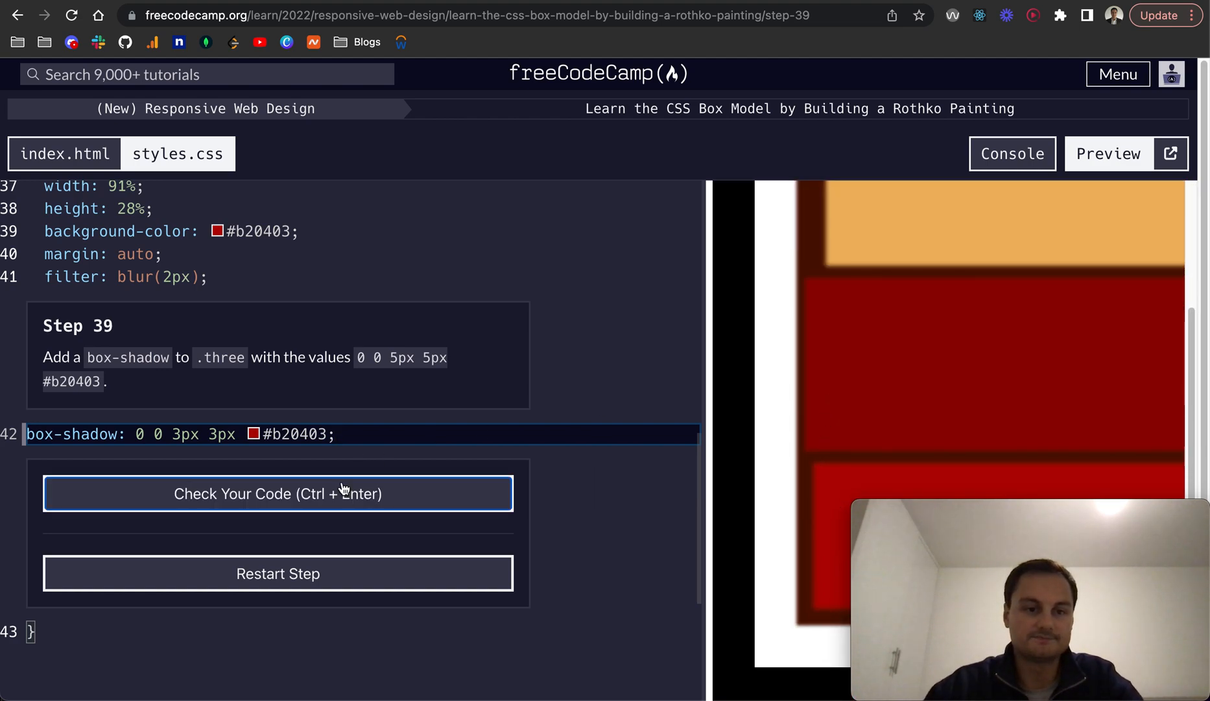
click(277, 493)
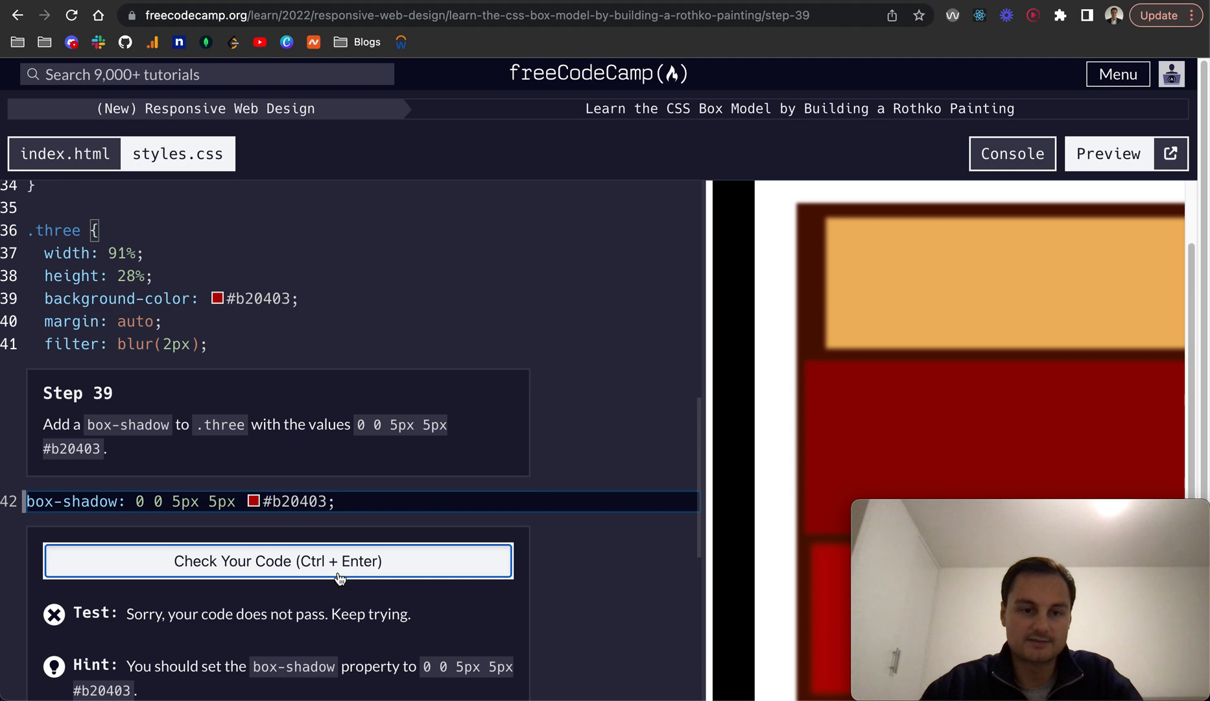
click(277, 560)
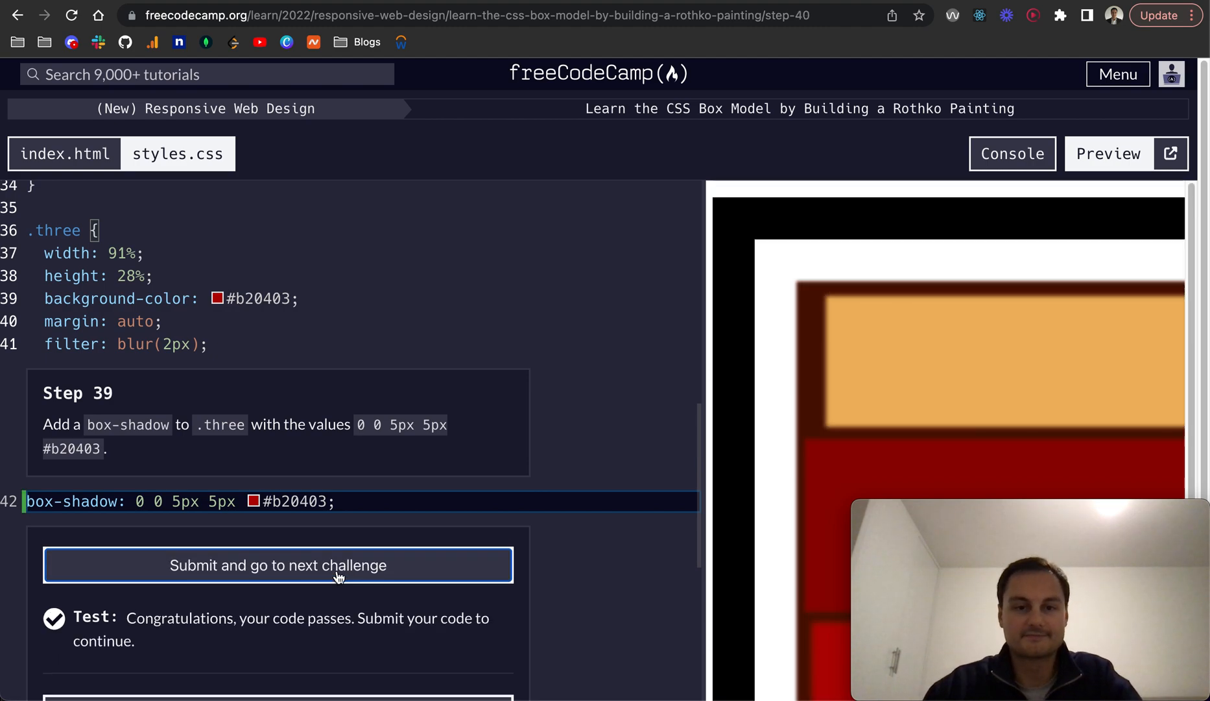
click(277, 563)
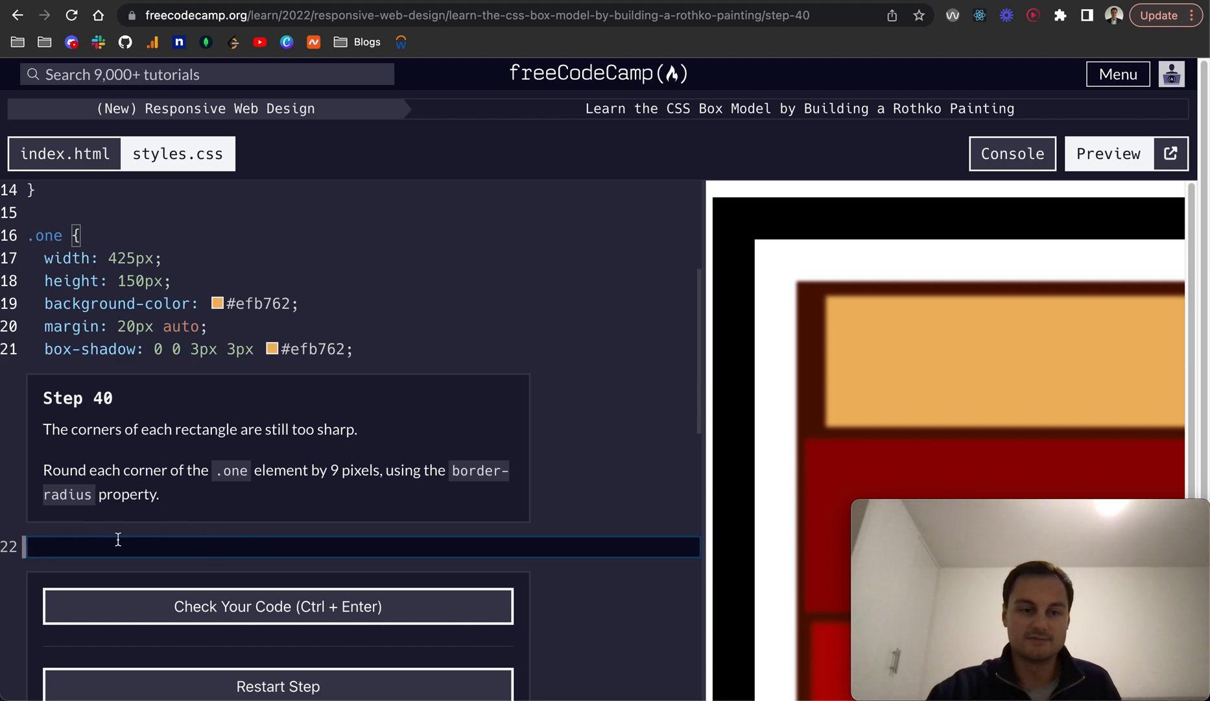
Add border-radius: 9px to the .one rule and check it
text(border-radius)
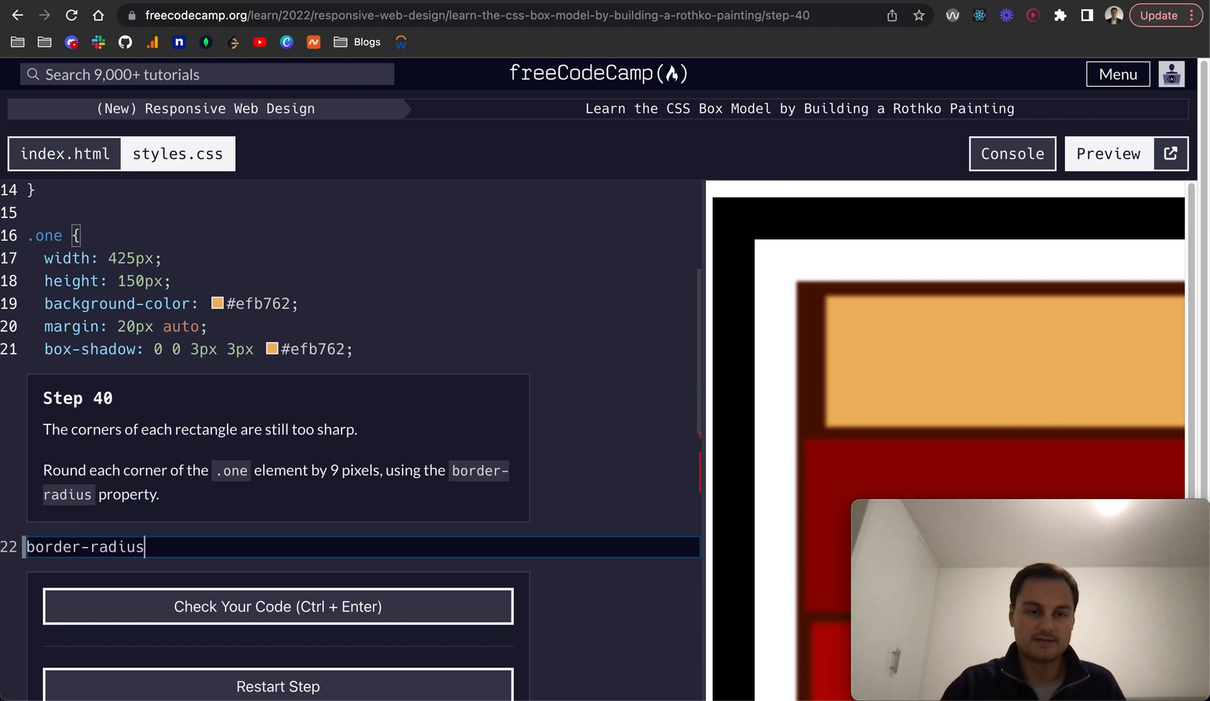
text(: 9px;)
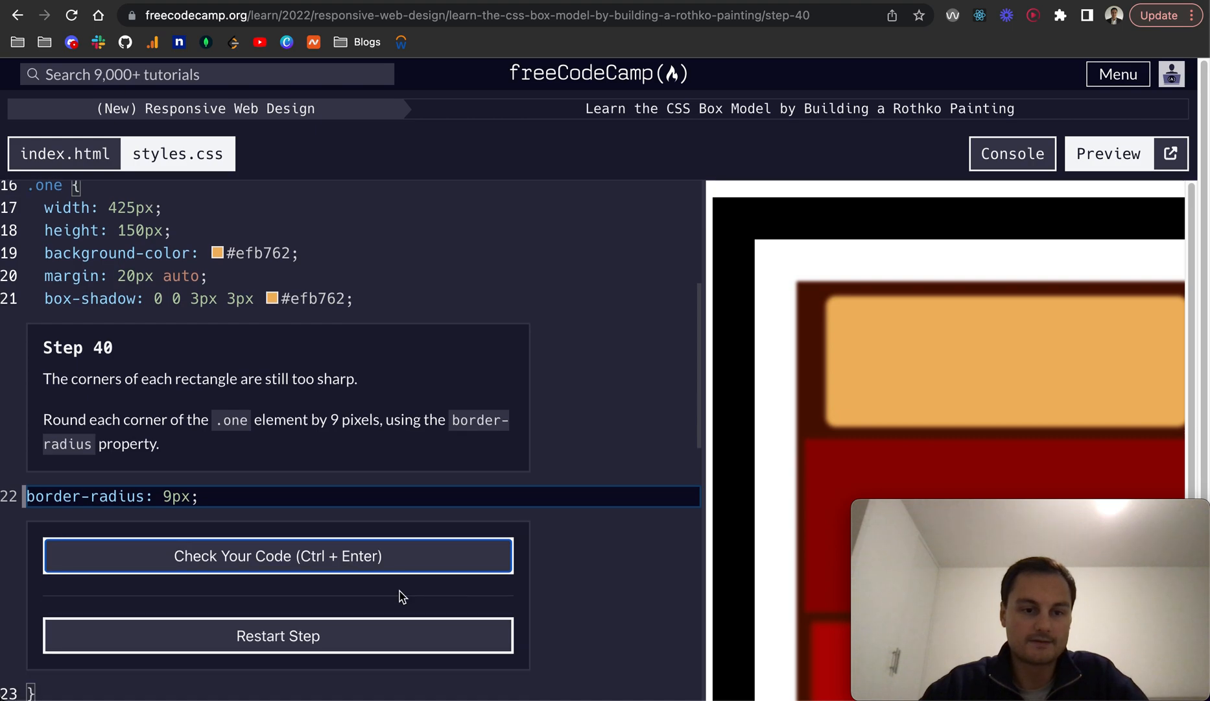
click(277, 554)
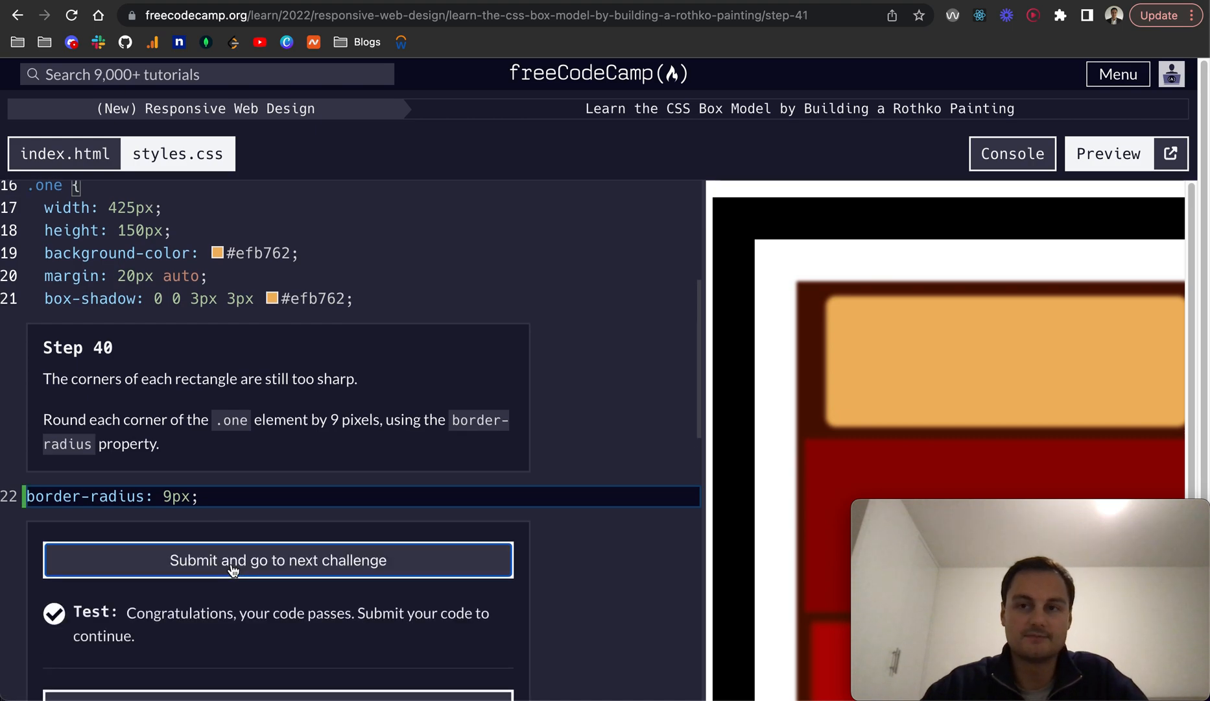
Submit step 40, give .two border-radius: 8px 10px, then check and submit
click(278, 559)
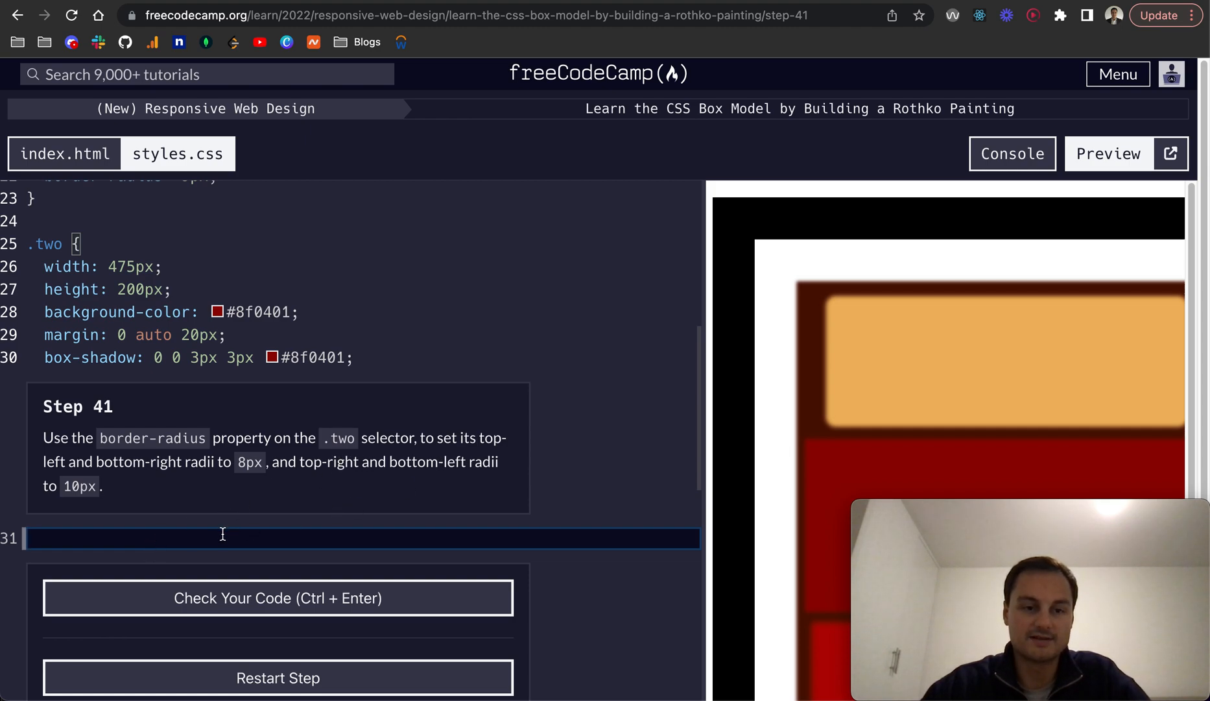
text(border-radius:)
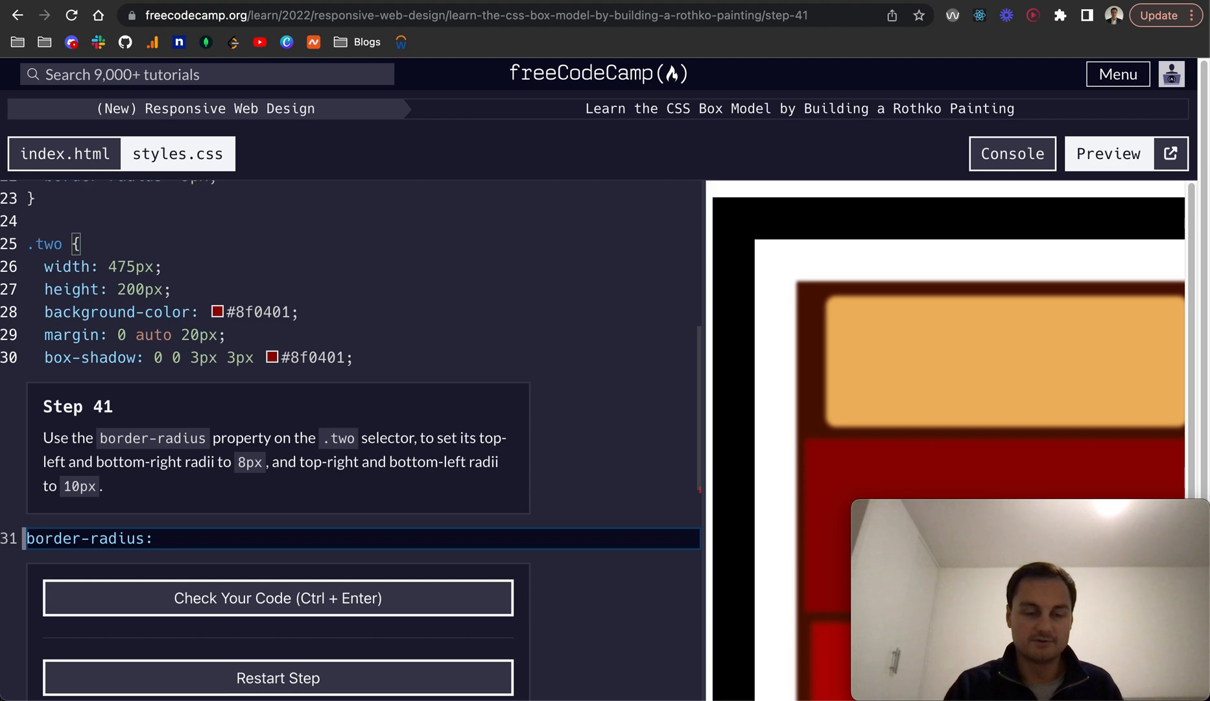
text(8px)
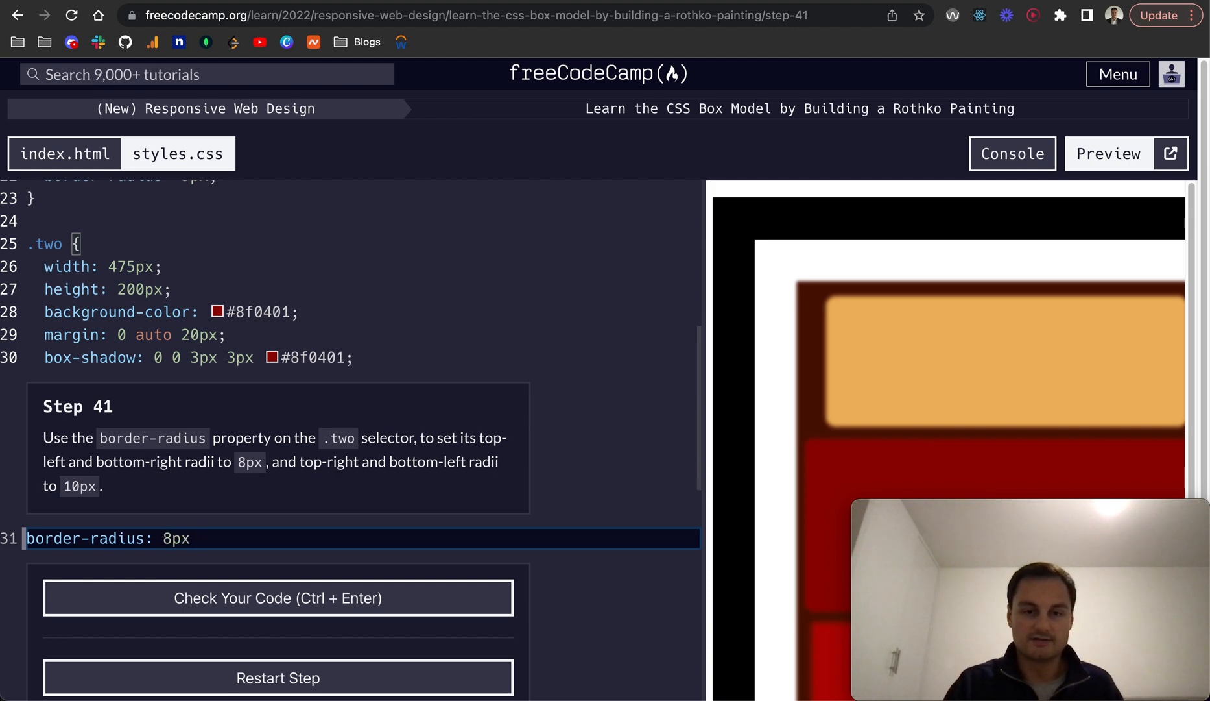
text(10px;)
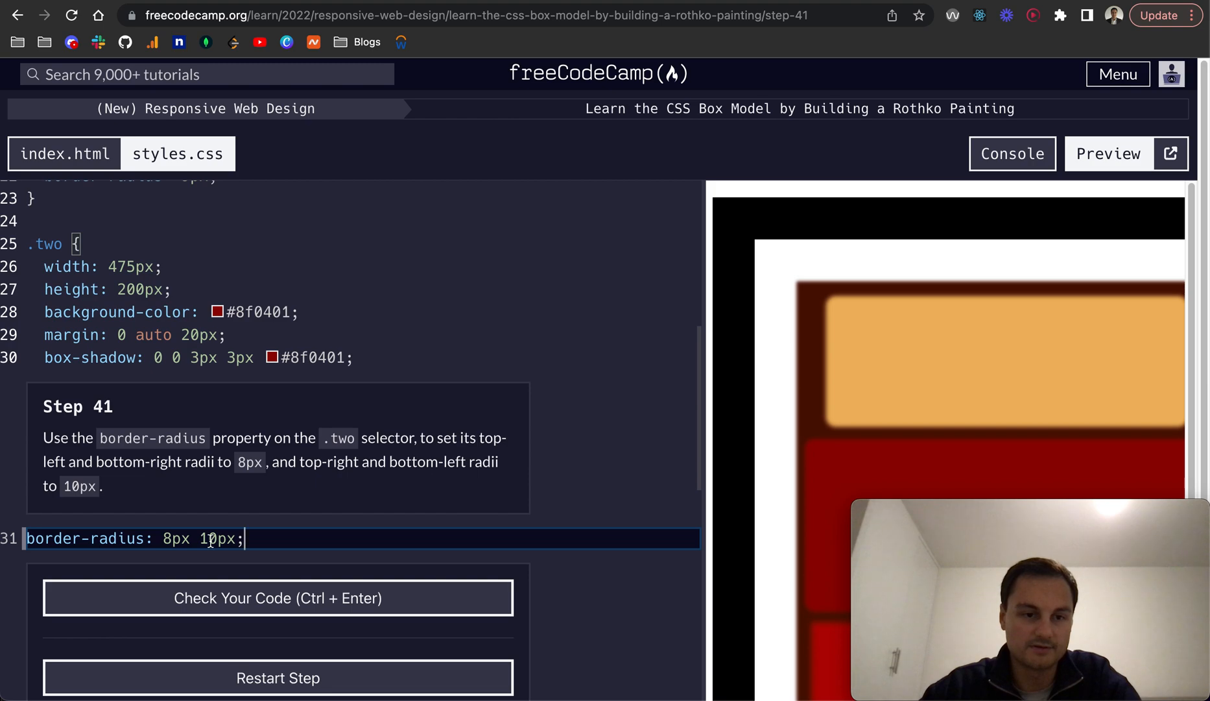
click(277, 597)
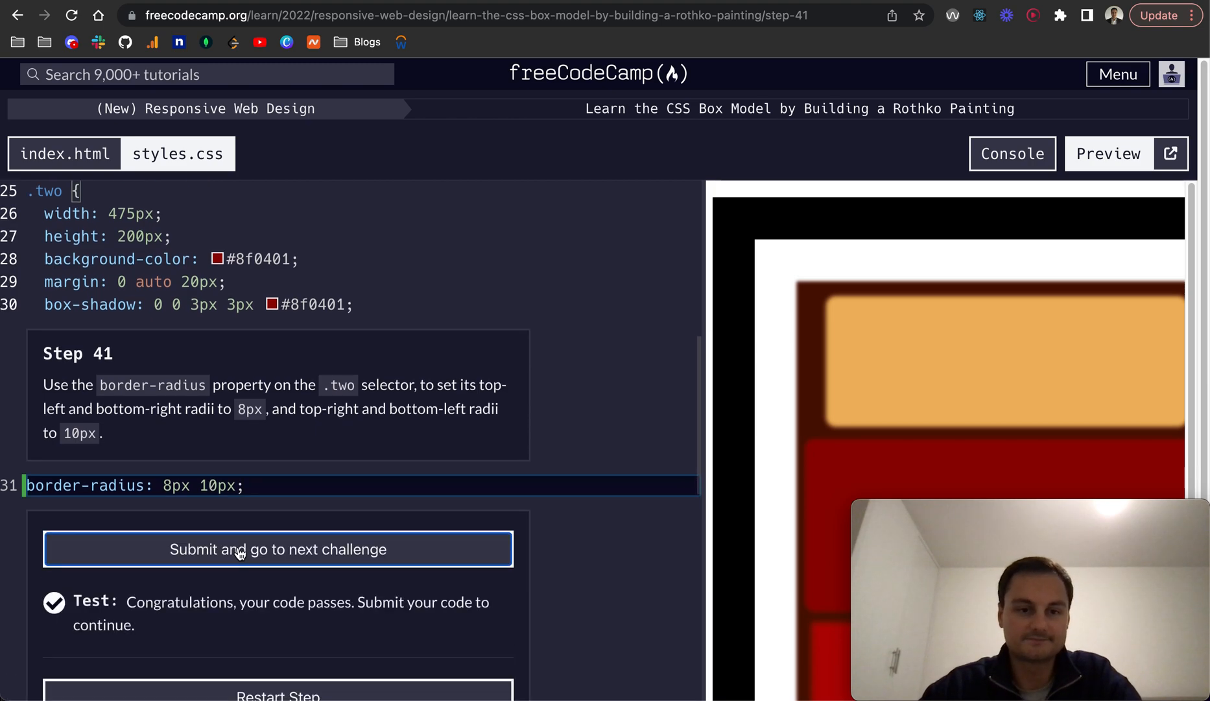
click(277, 549)
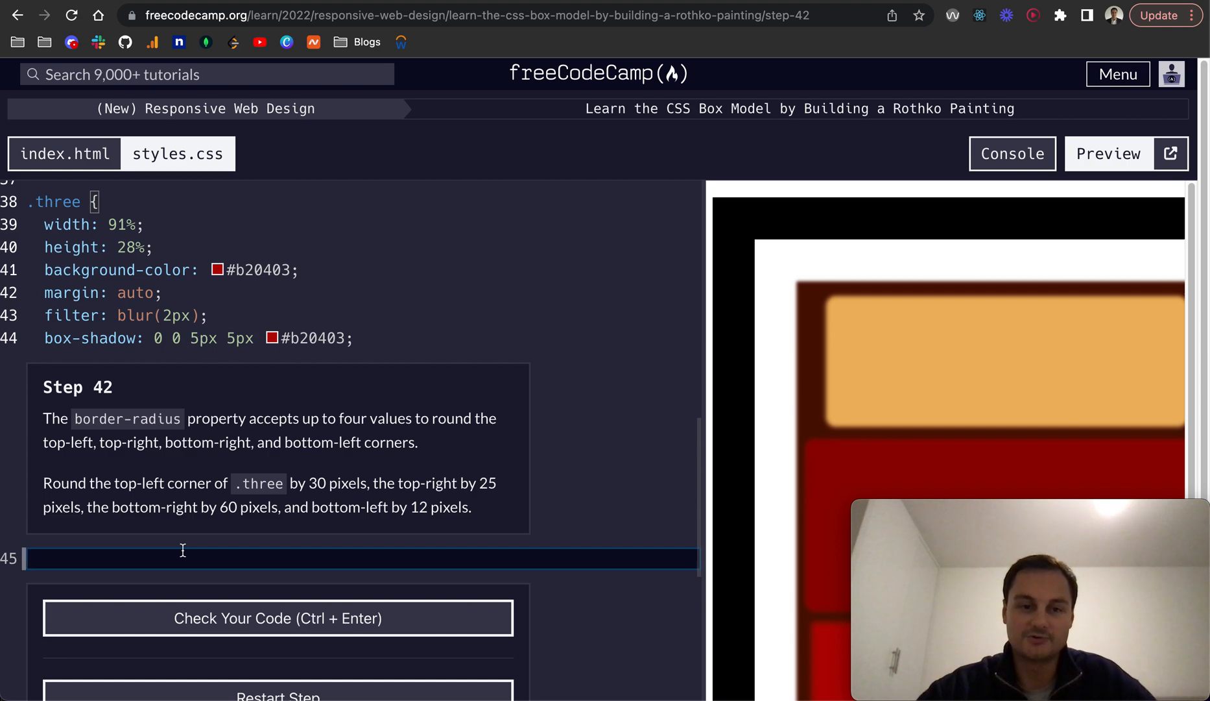
Add border-radius: 30px 25px 60px 12px to .three, check it, and submit
text(border-ra)
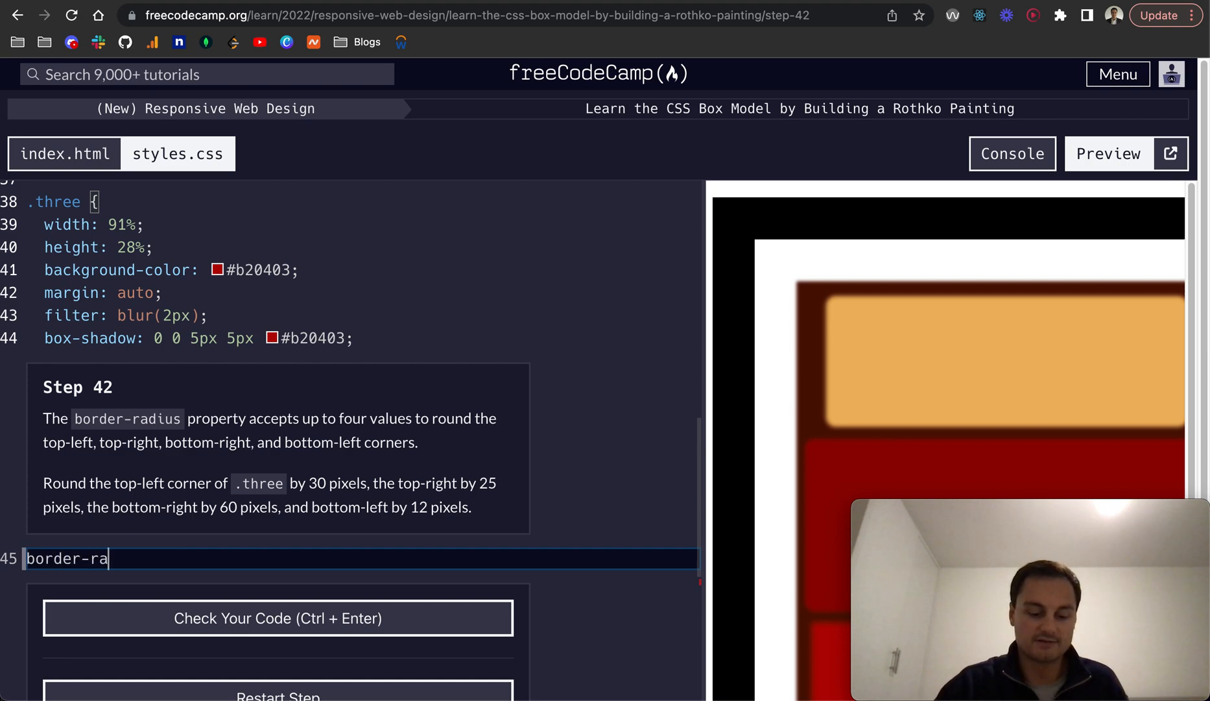
text(dius:)
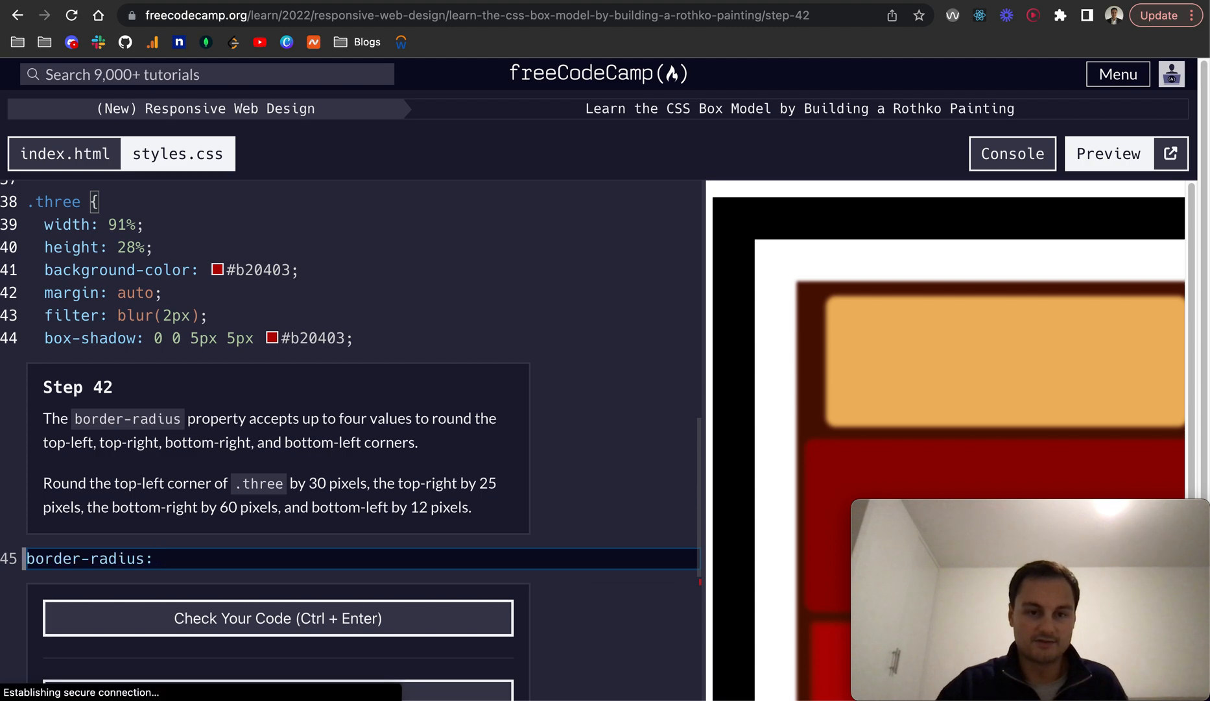
text(30px)
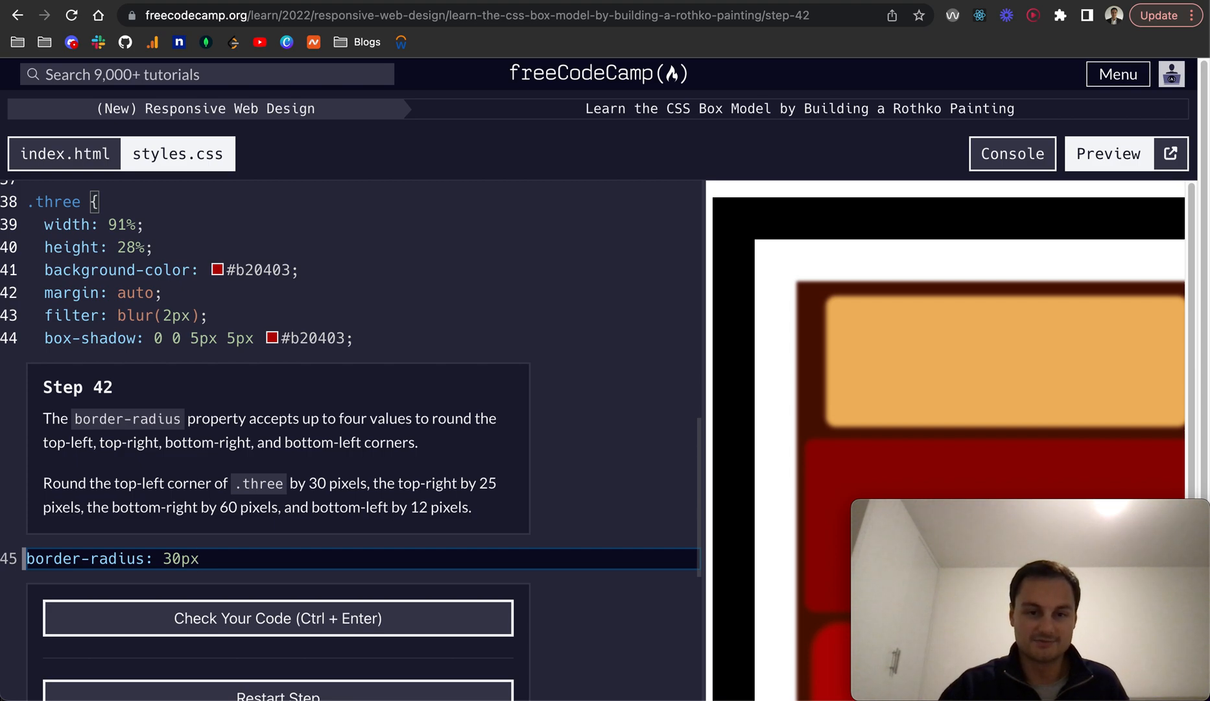
text(25px)
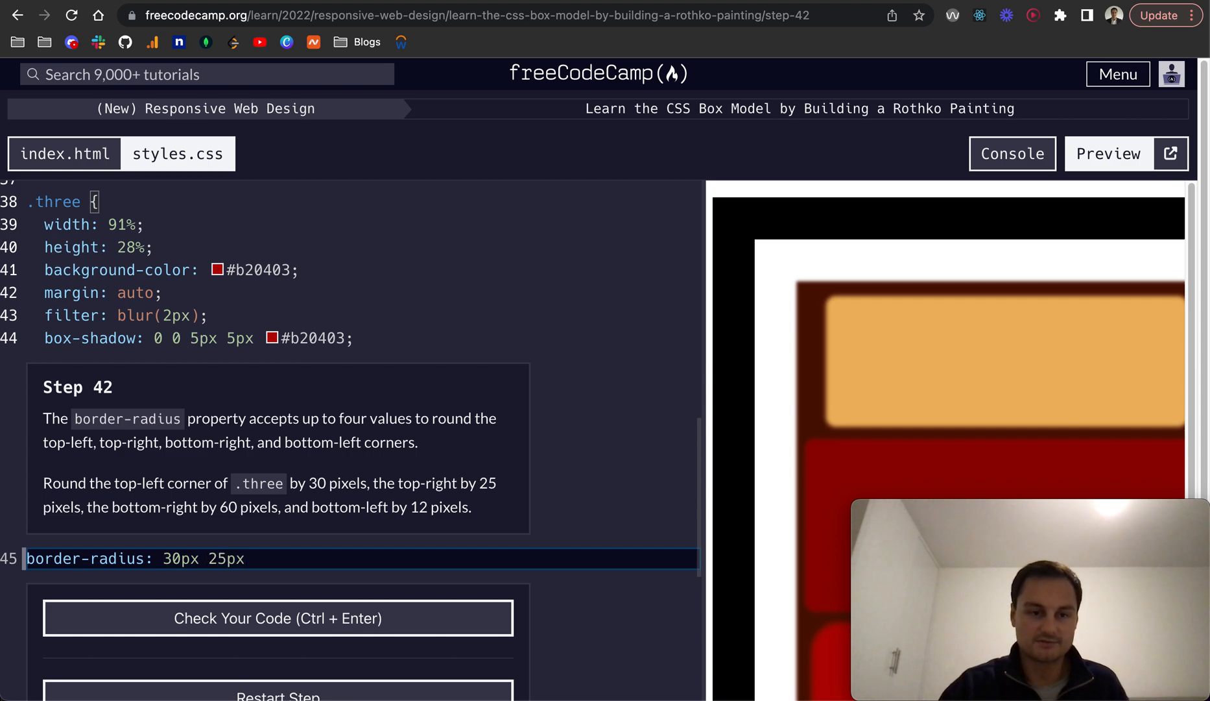
text(60)
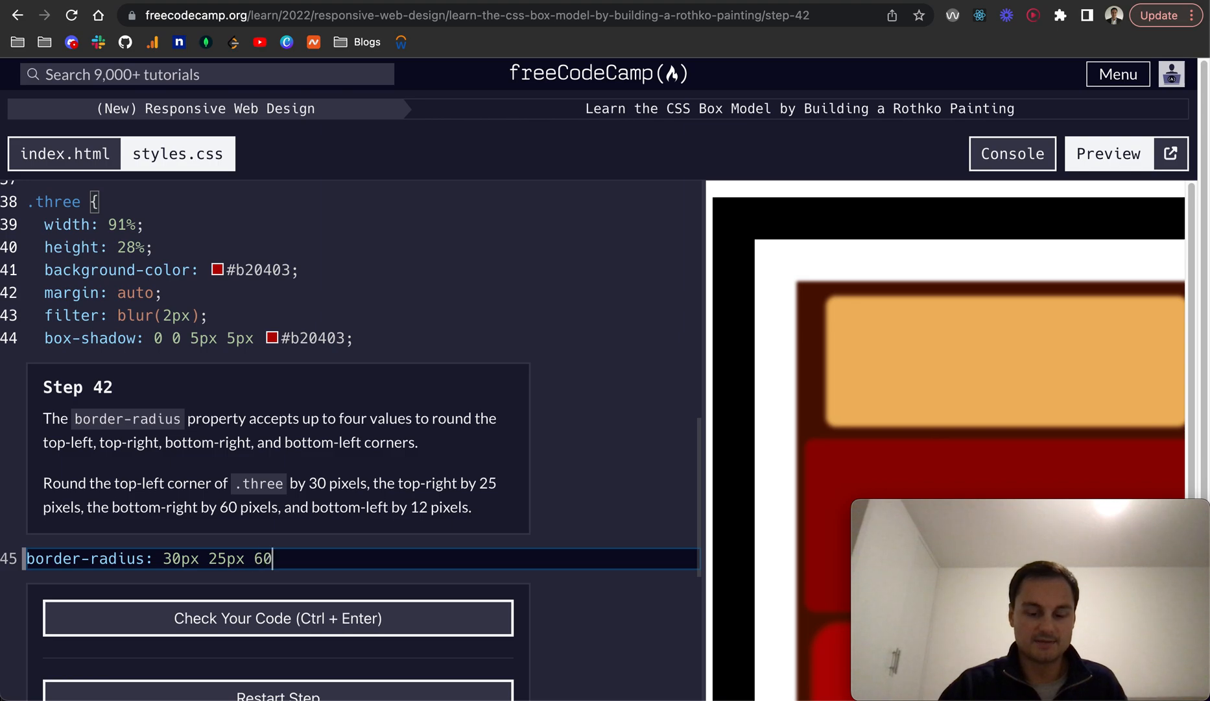
text(px 12px;)
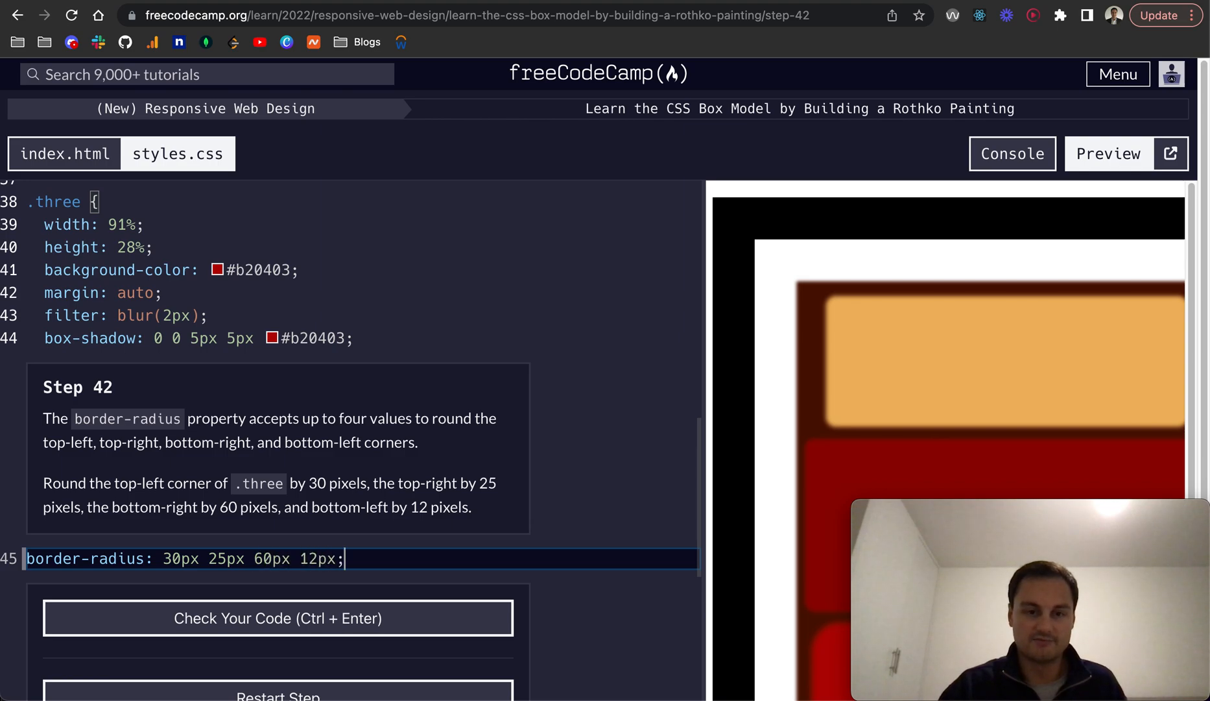
scroll(down, 3)
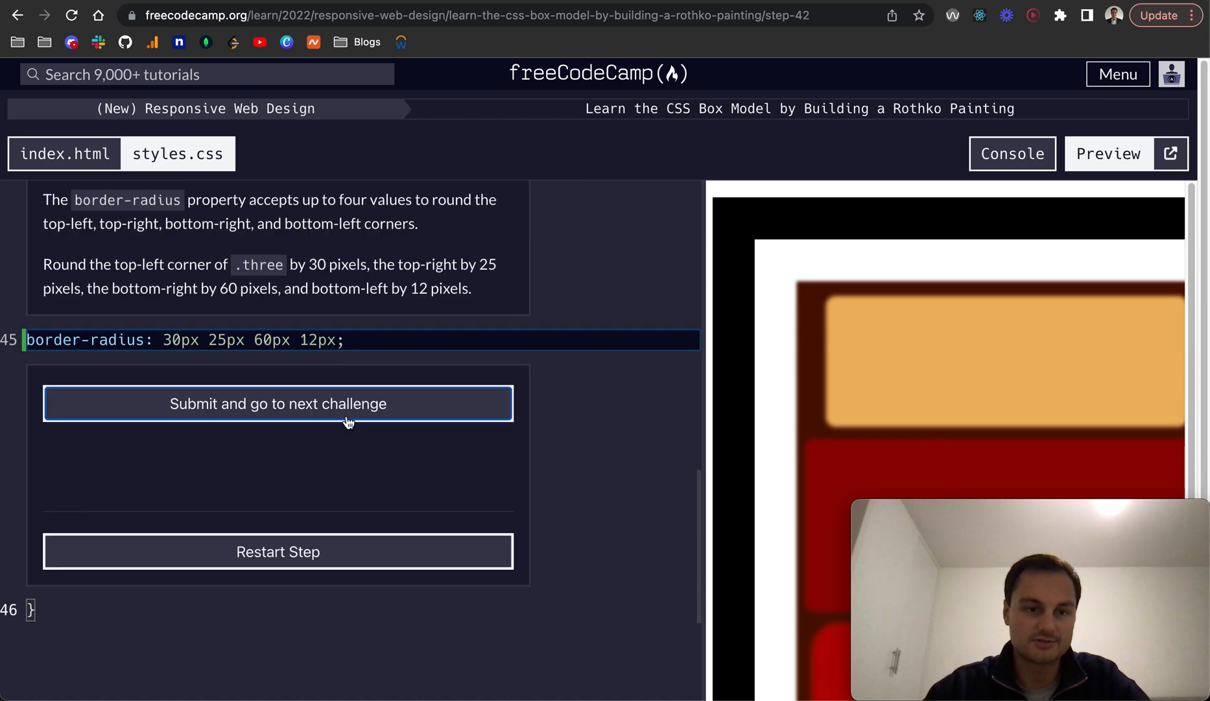
click(278, 402)
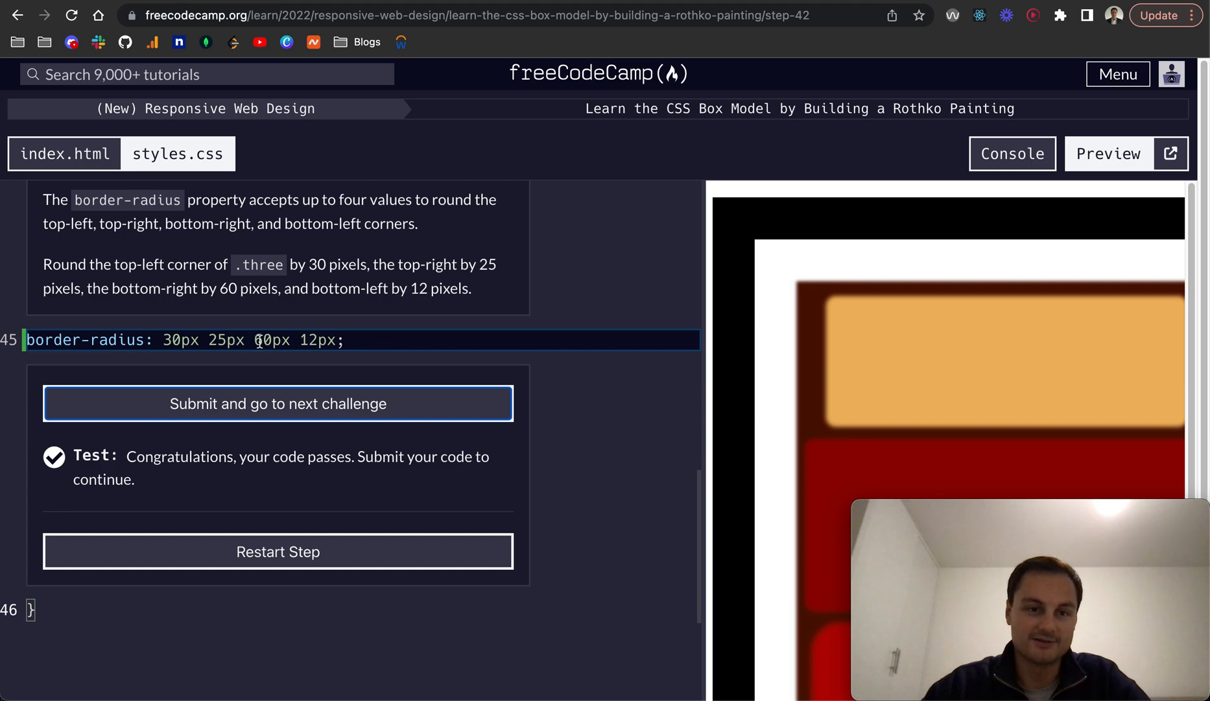
click(278, 403)
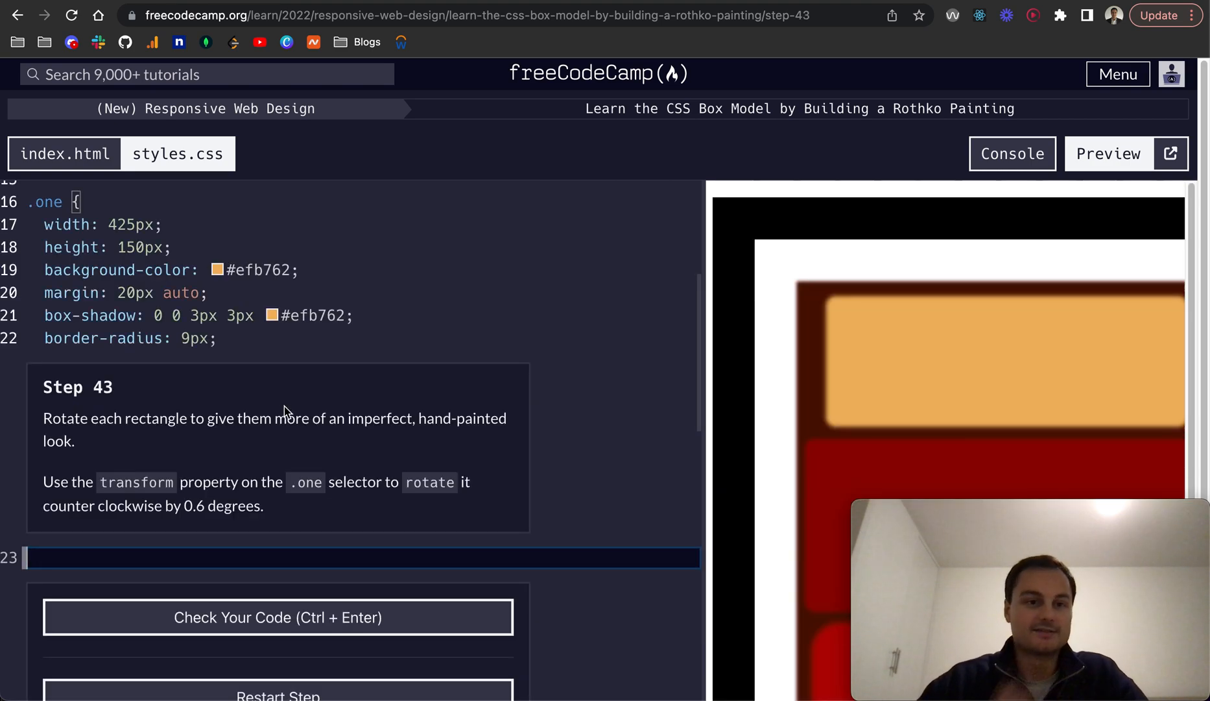
Add transform: rotate(-0.6deg) to .one, adding the minus after a failed check, and submit
scroll(down, 3)
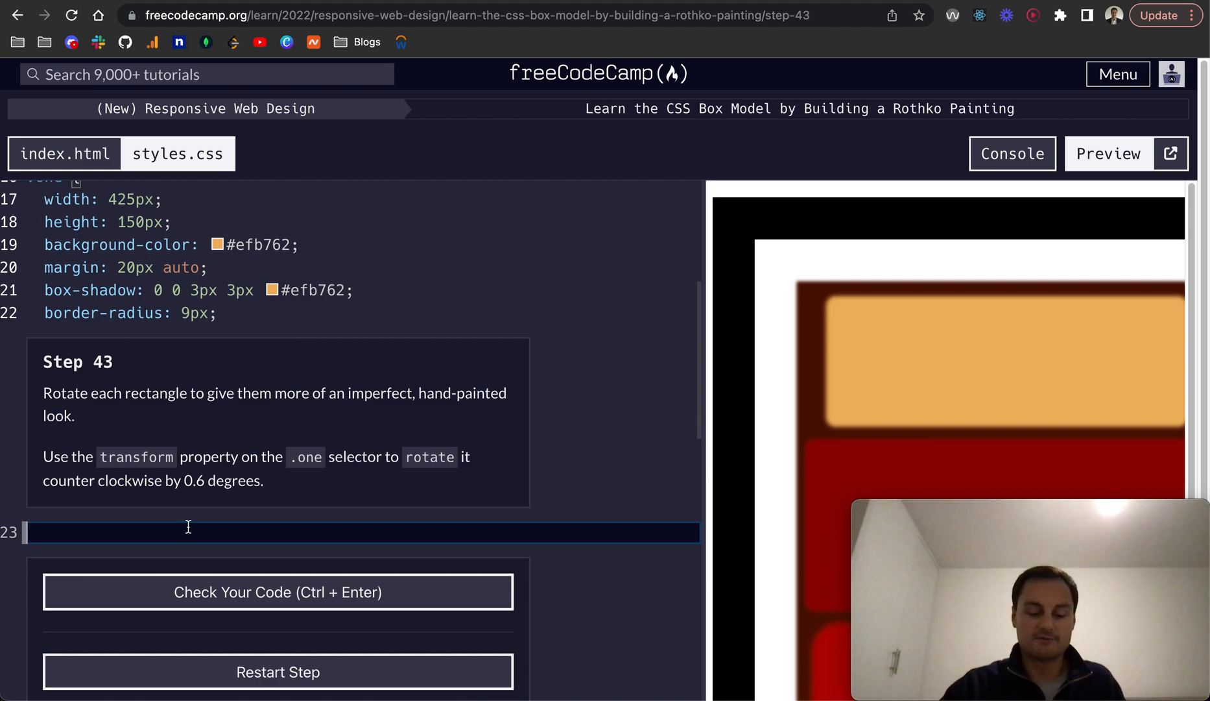
text(tranform)
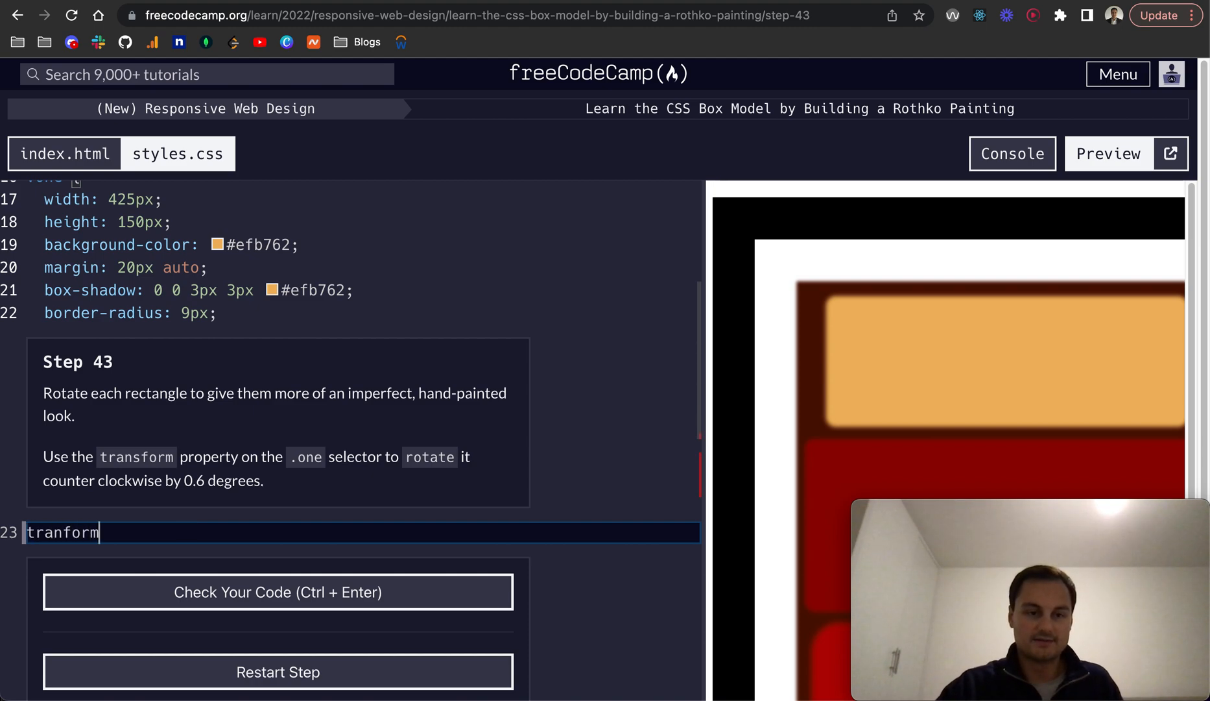
text(: r)
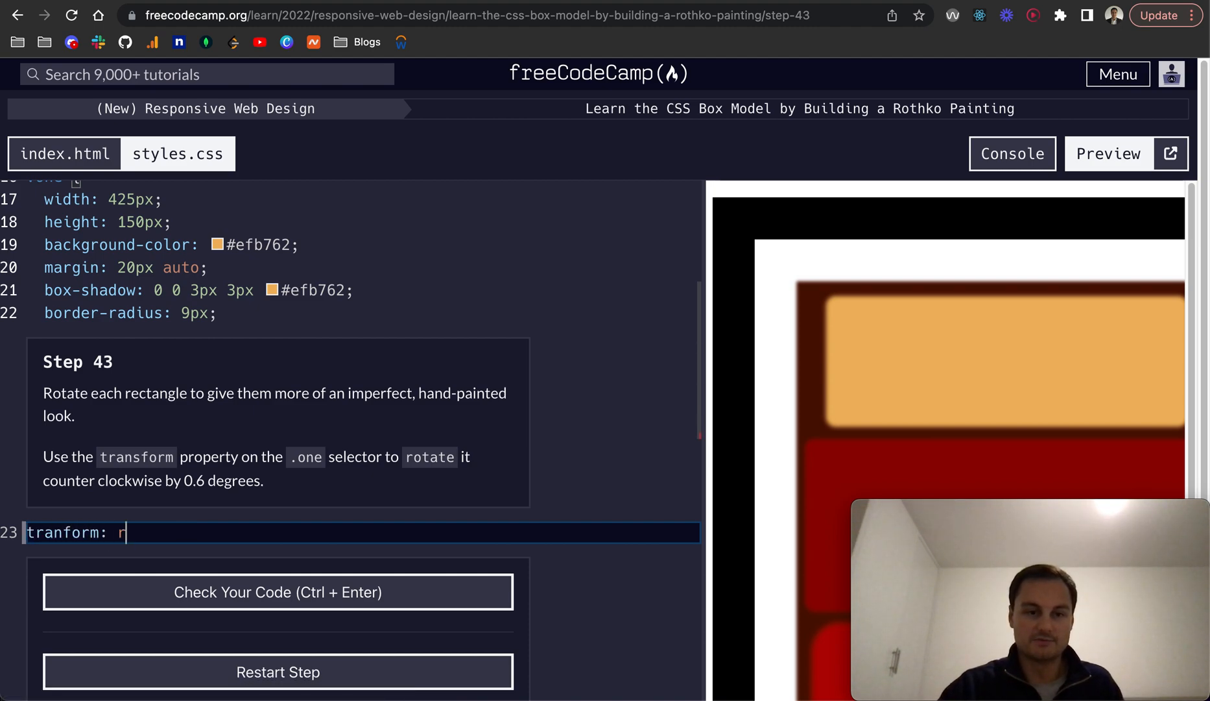
text(otta)
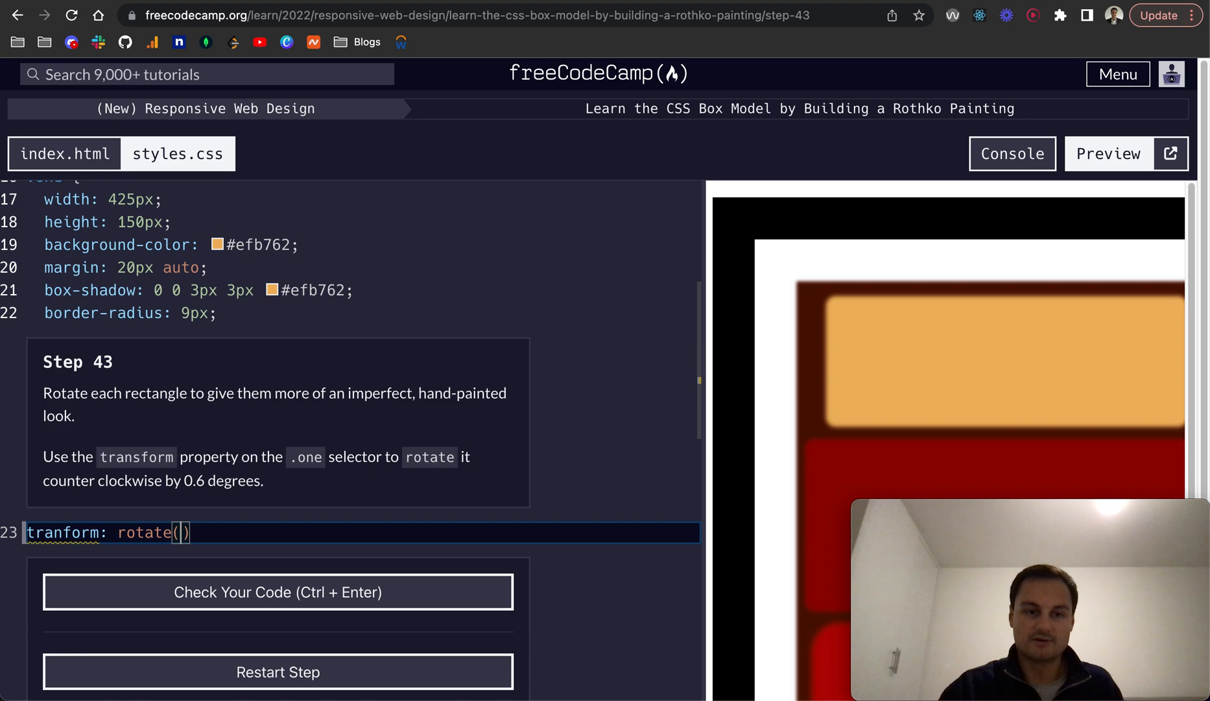
text(0.6)
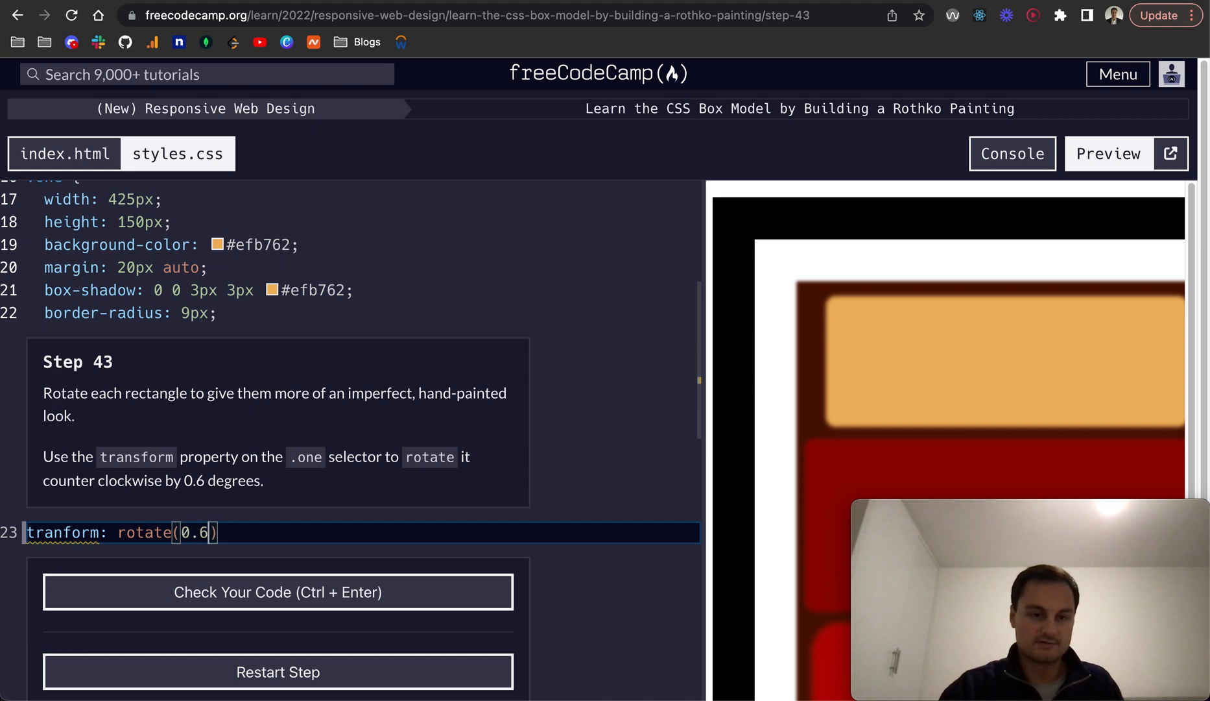
text(deg);)
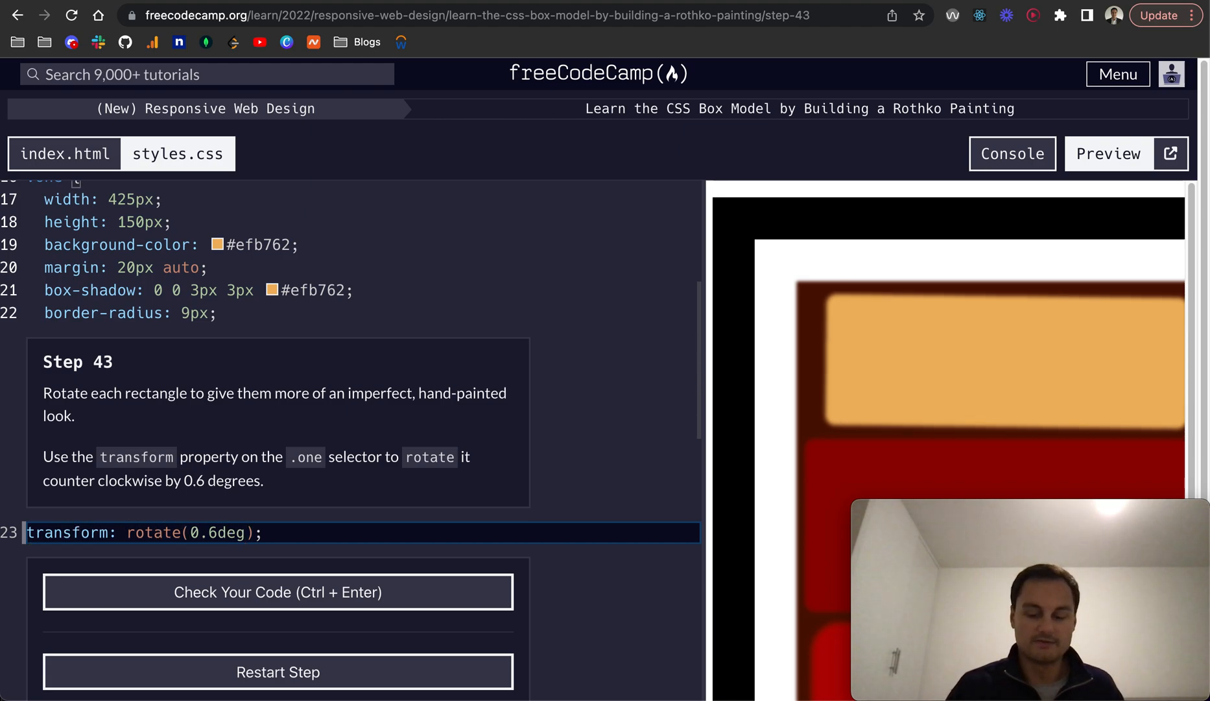
click(277, 591)
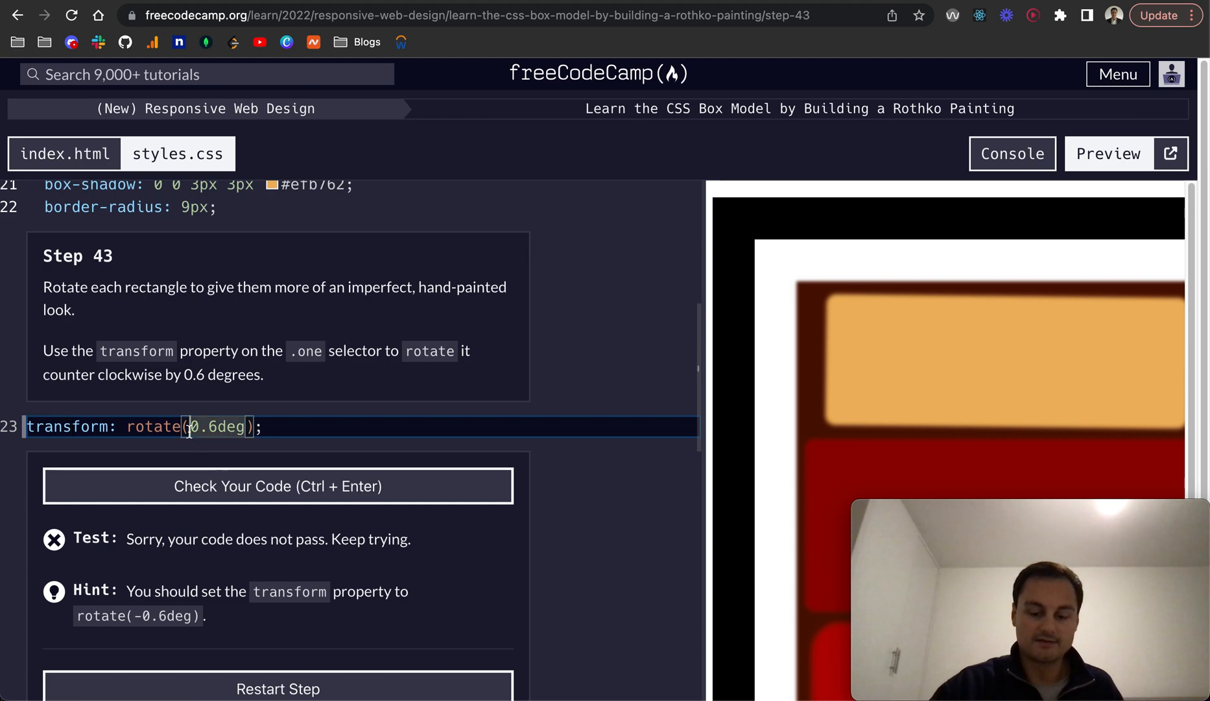
text(-)
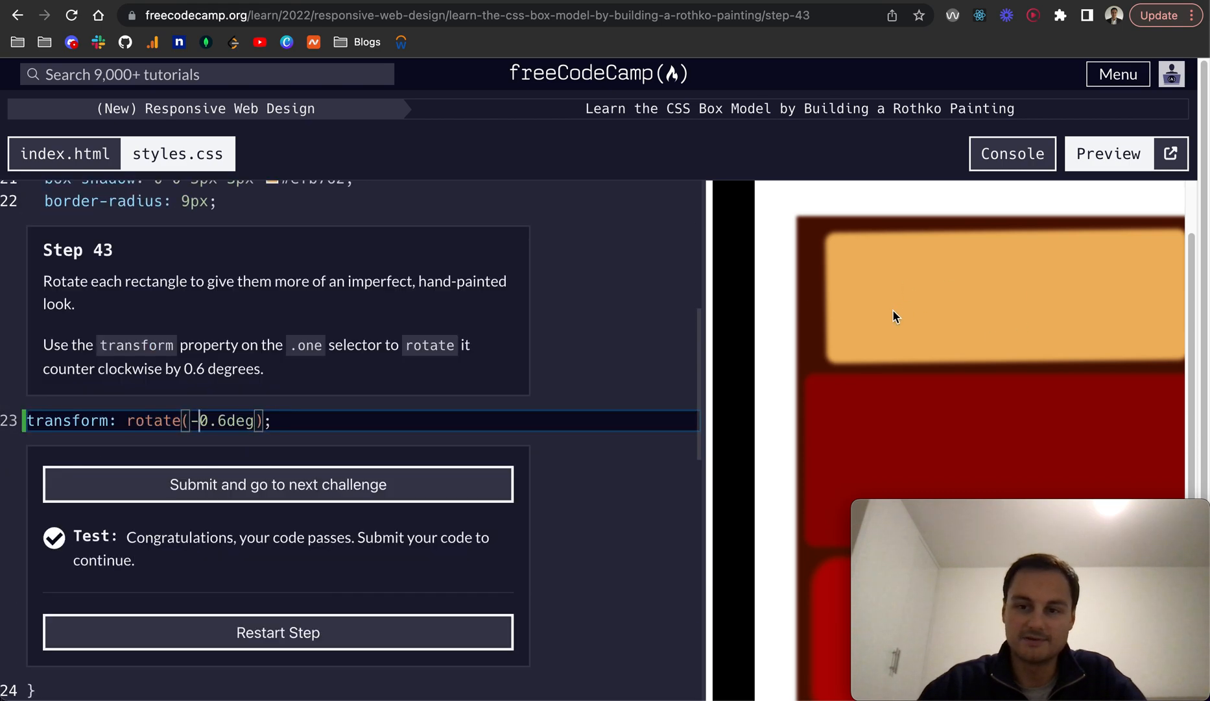
mouse_move(1017, 306)
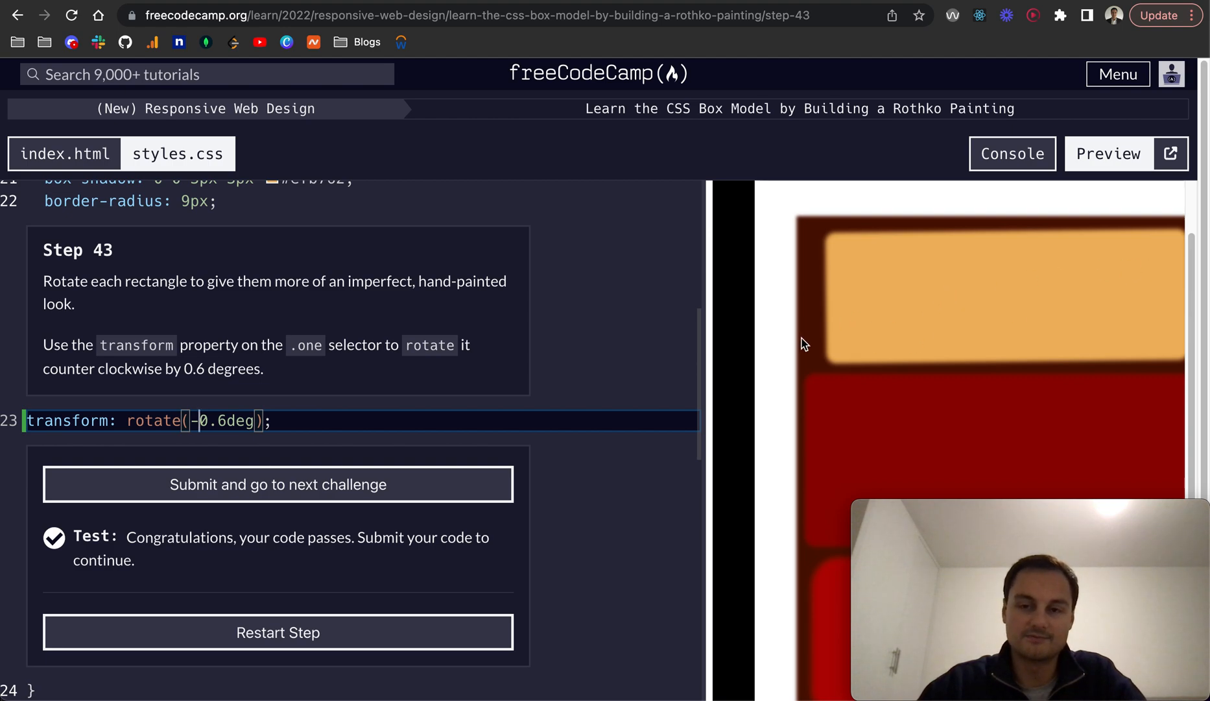
click(277, 484)
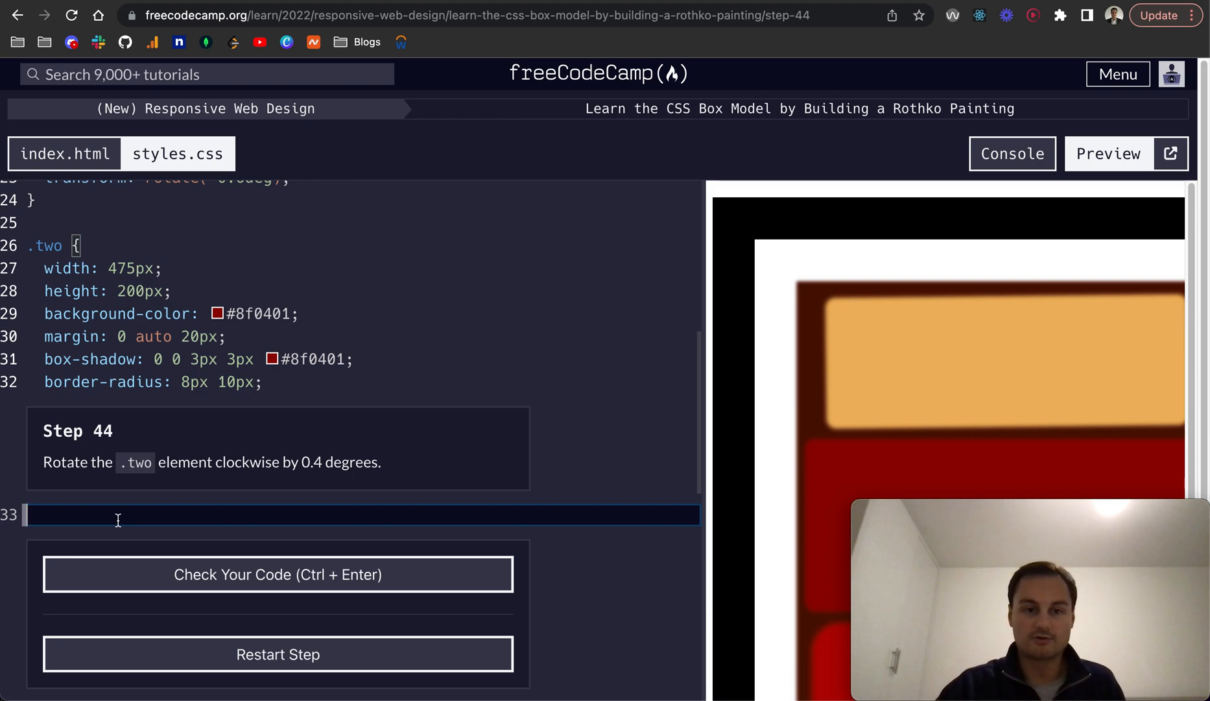
Add transform: rotate(0.4deg) to the .two rule, check it, and submit
text(trans)
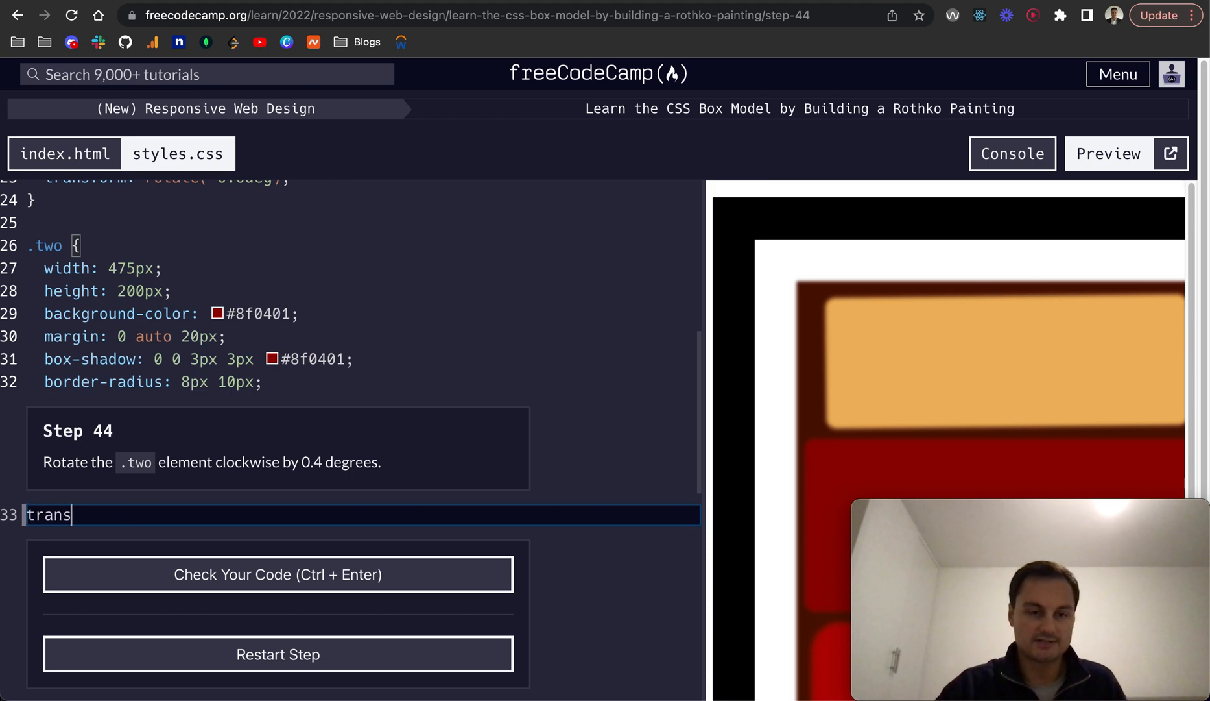
text(form:)
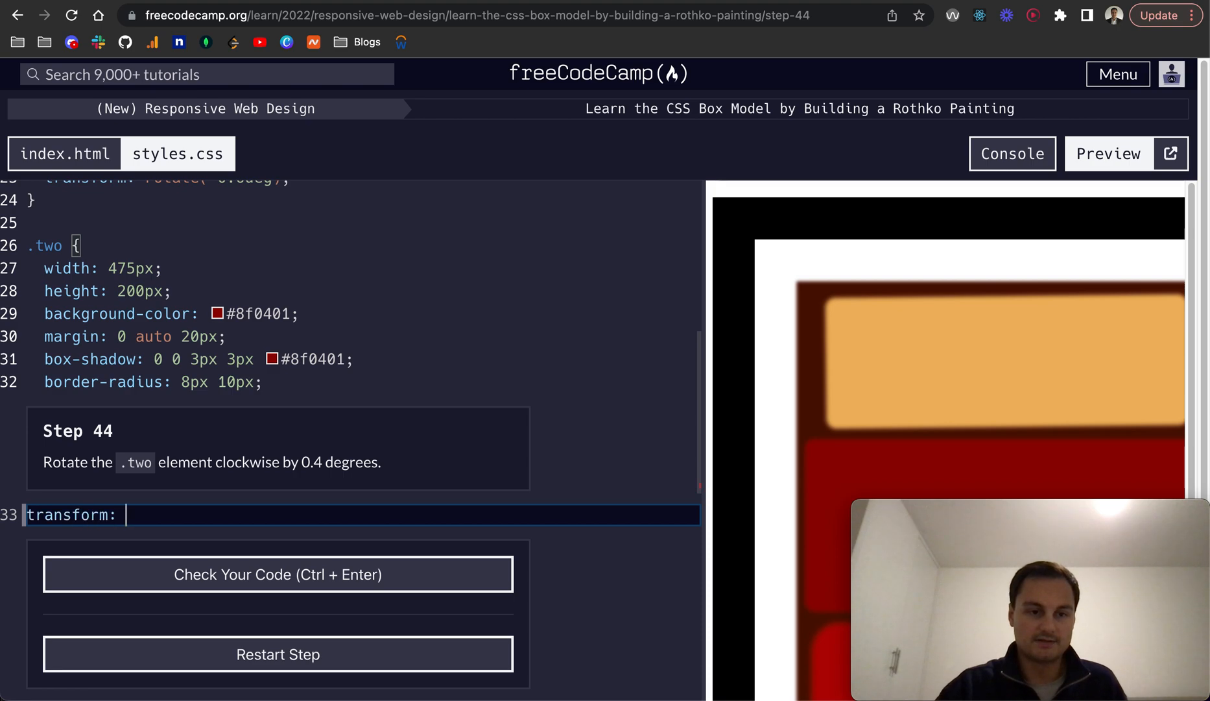
text(rotate())
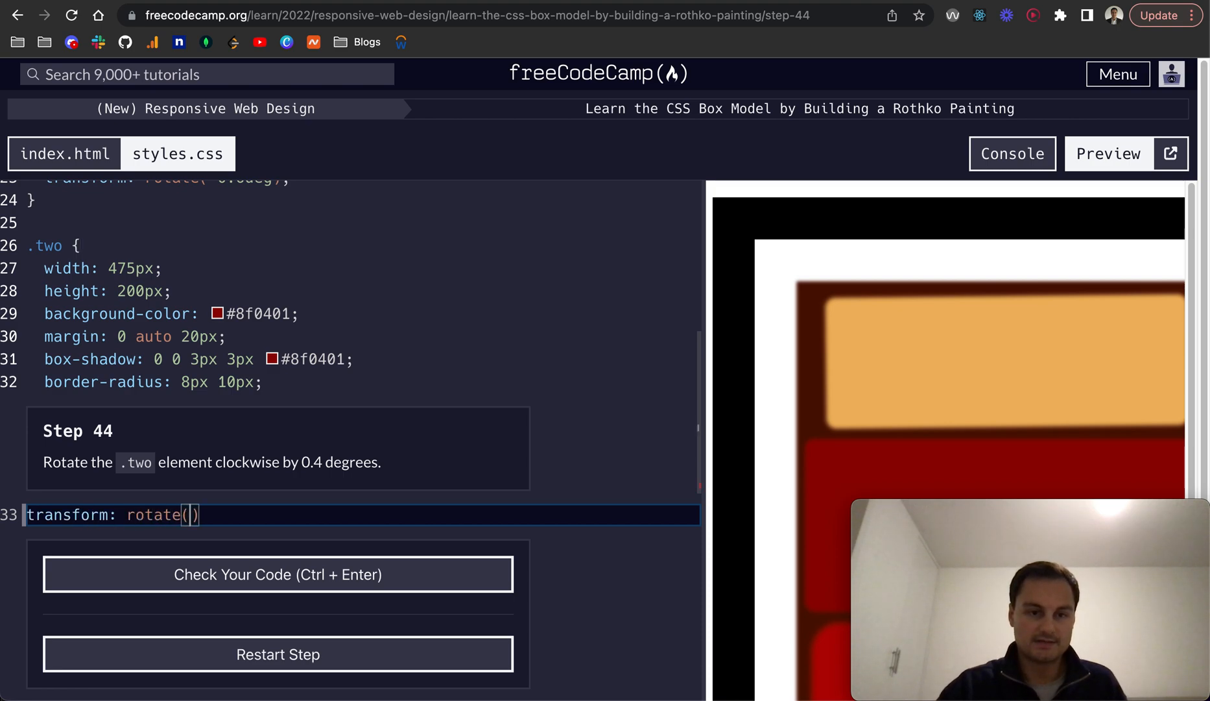
text(0.4deg)
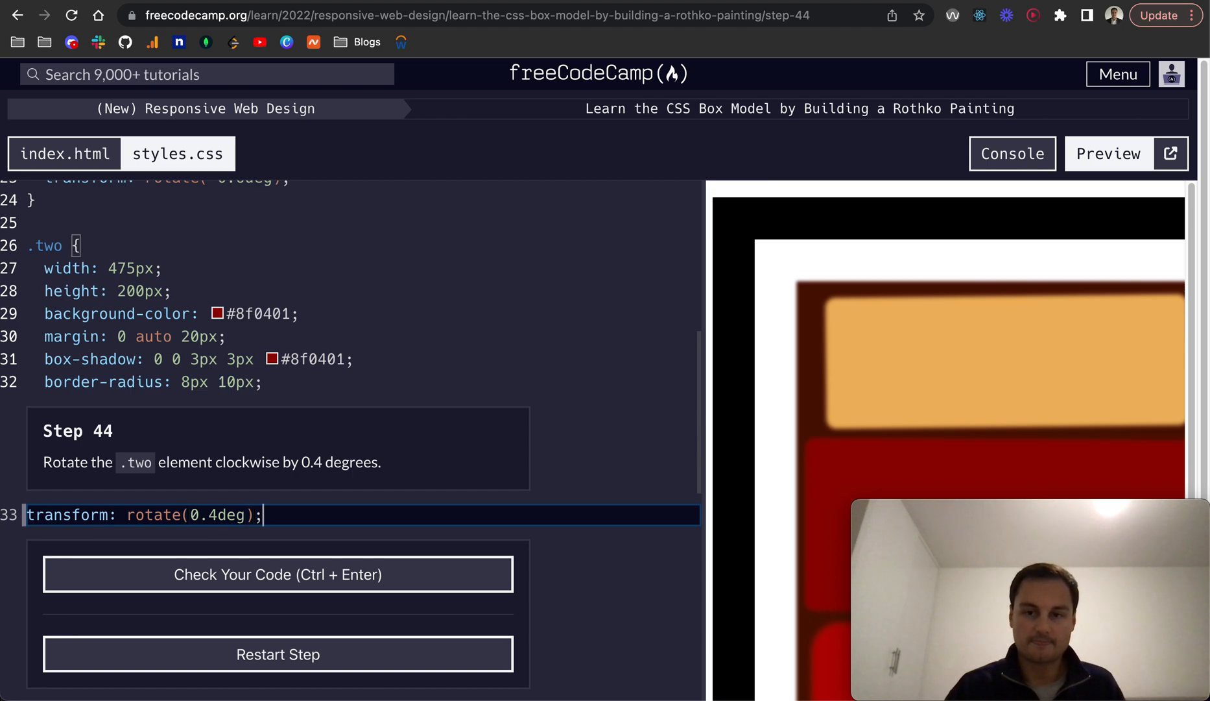
click(277, 574)
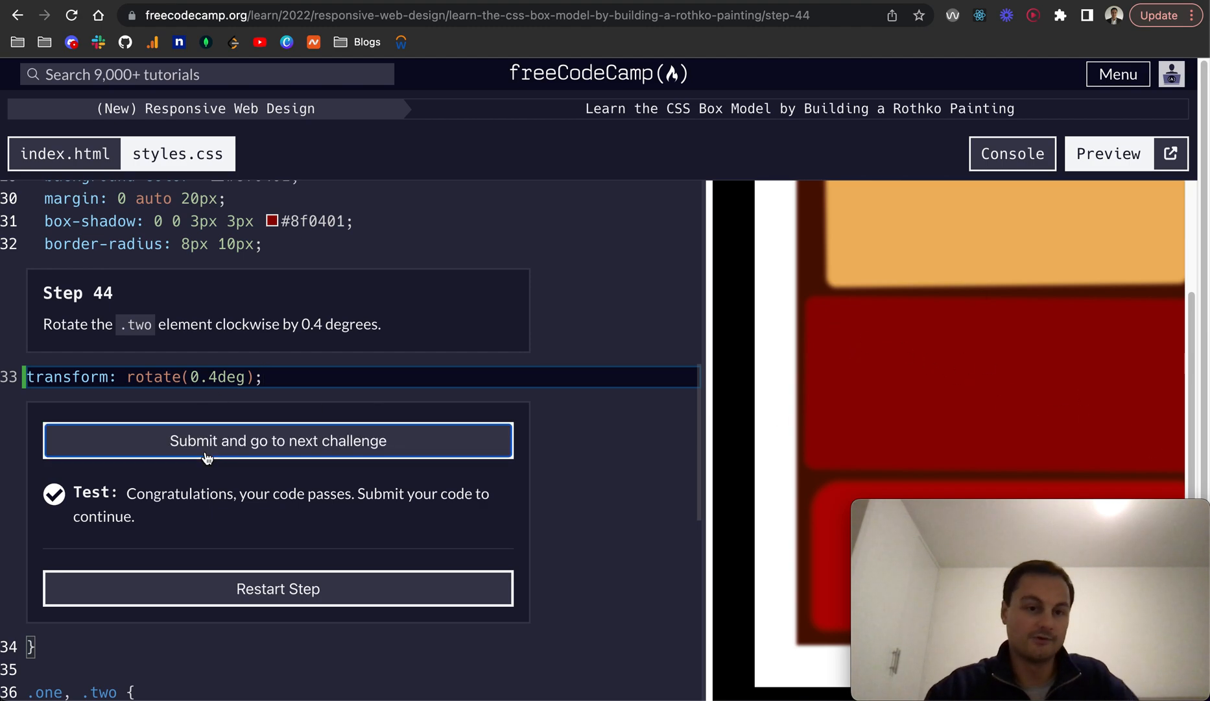
click(276, 440)
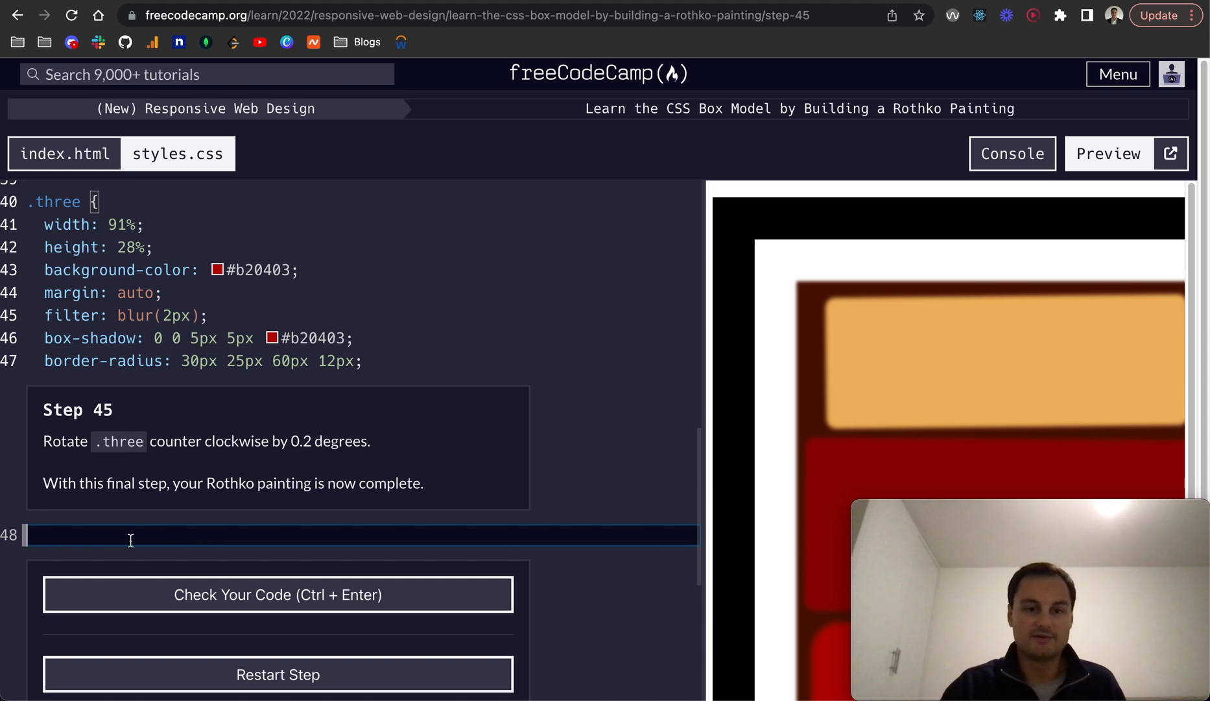
Add transform: rotate(-0.2deg) to the .three rule
text(t)
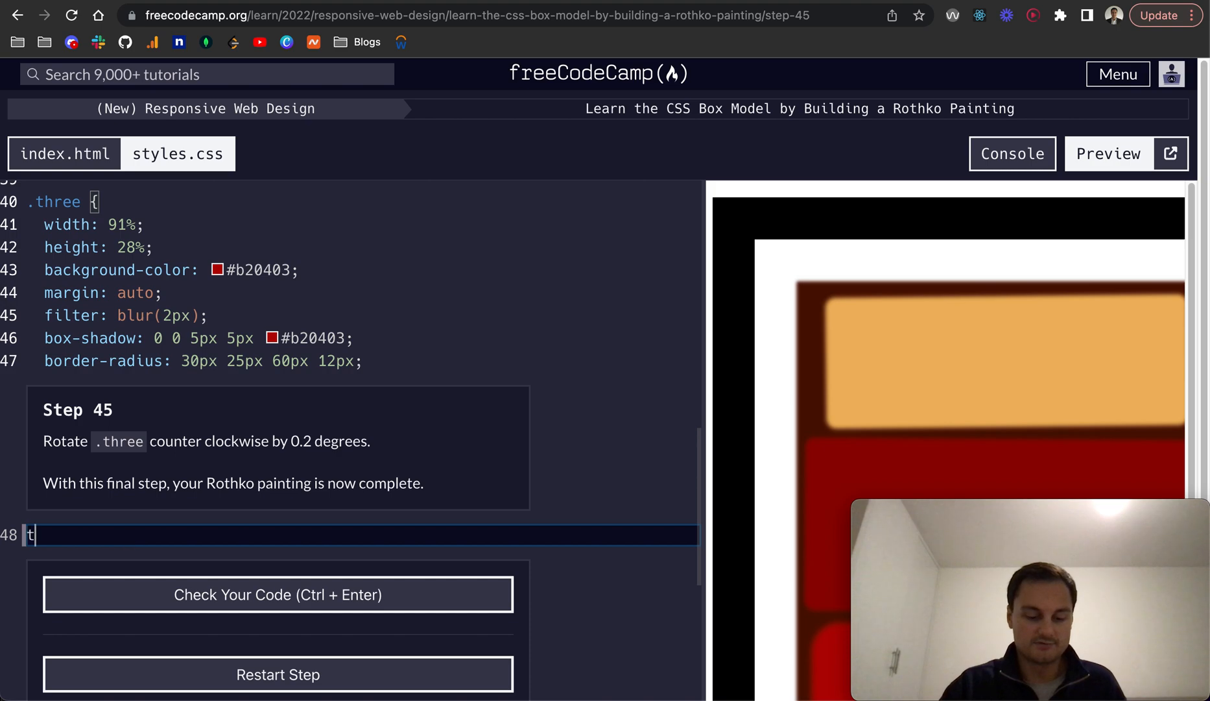
text(ran)
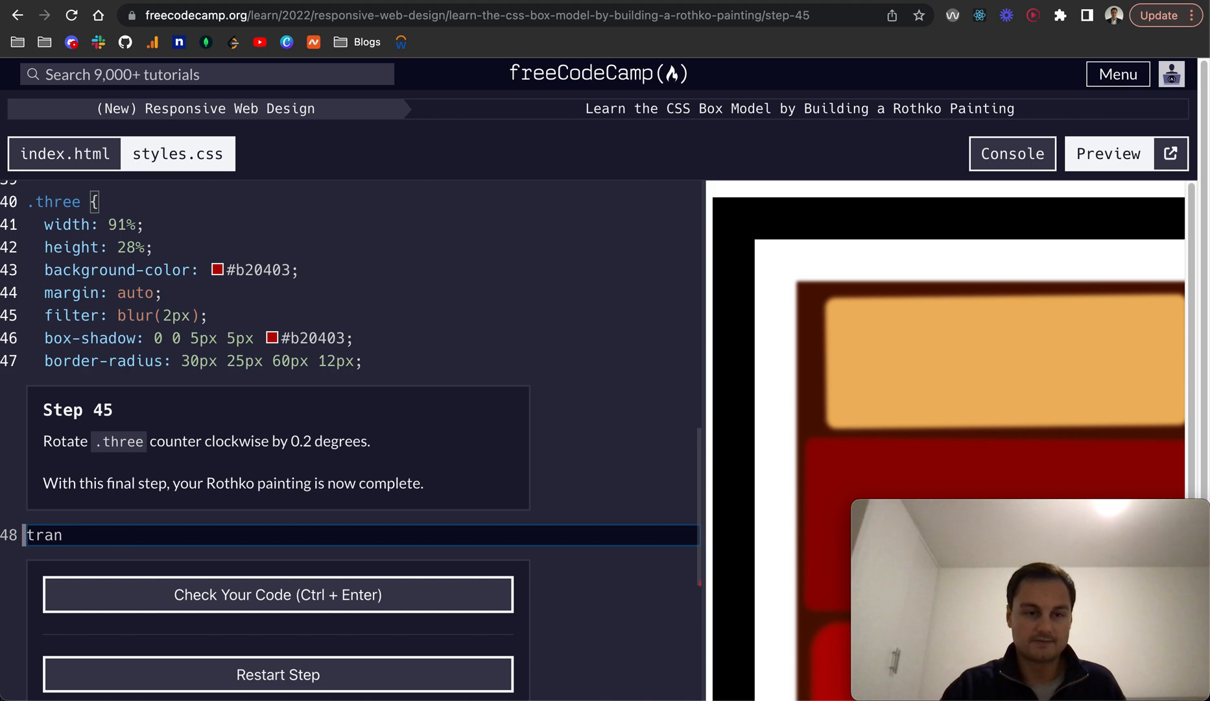
text(sform: rot)
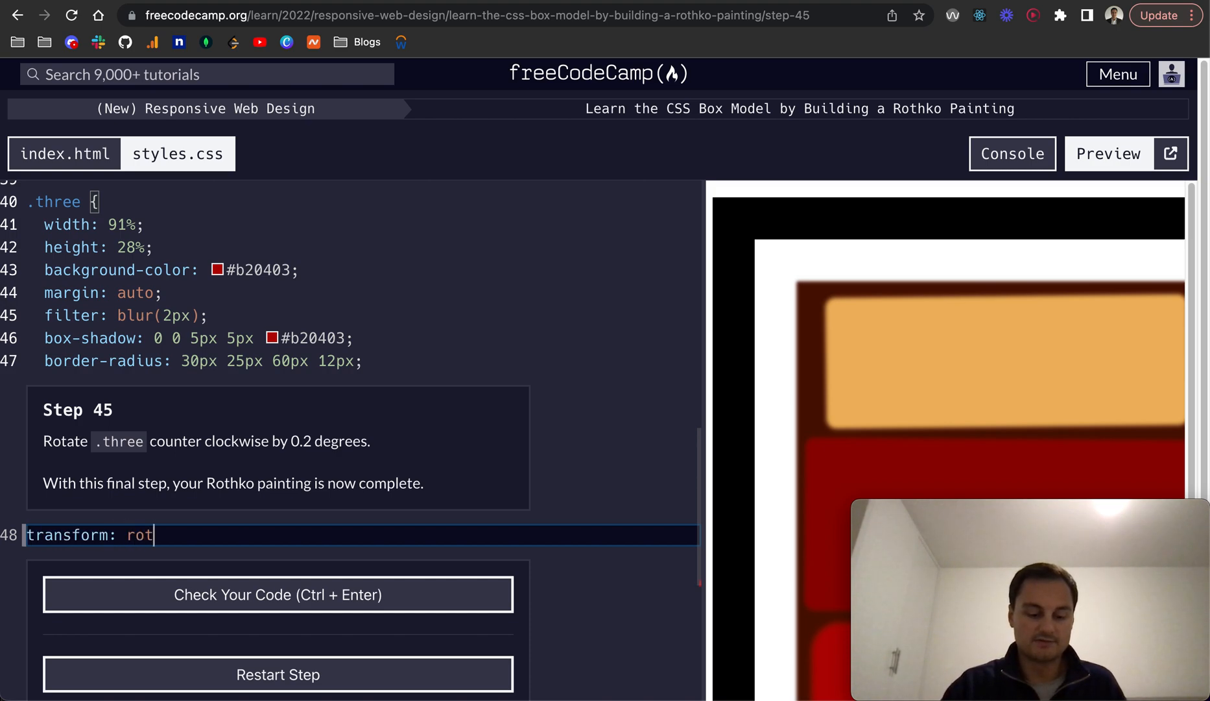
text(ate())
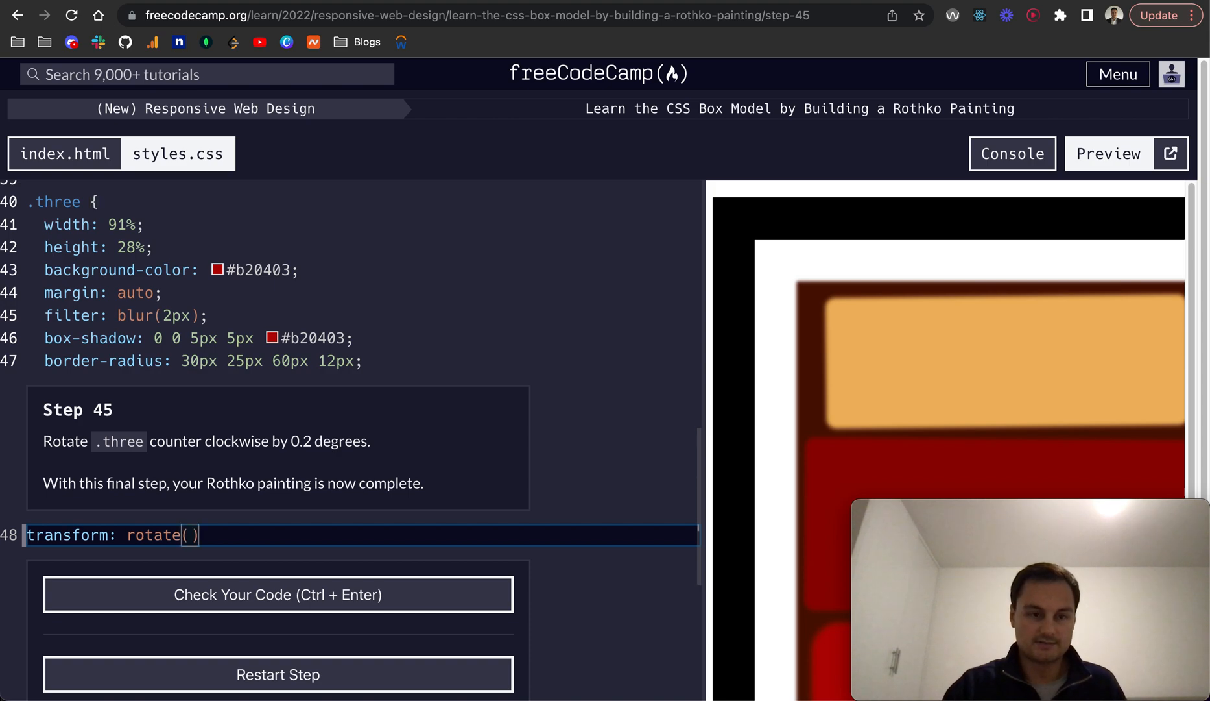
text(-0.2deg)
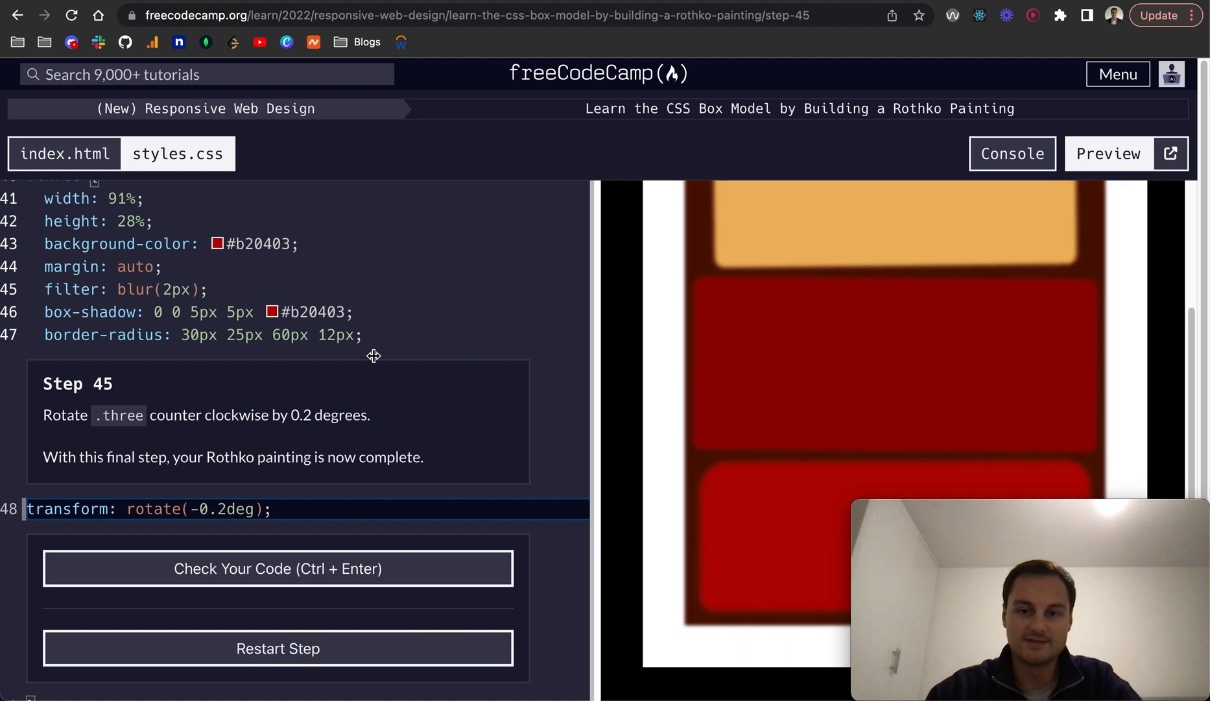
Pass the final Rothko step and advance to the CSS Flexbox Photo Gallery project
drag(596, 355, 355, 355)
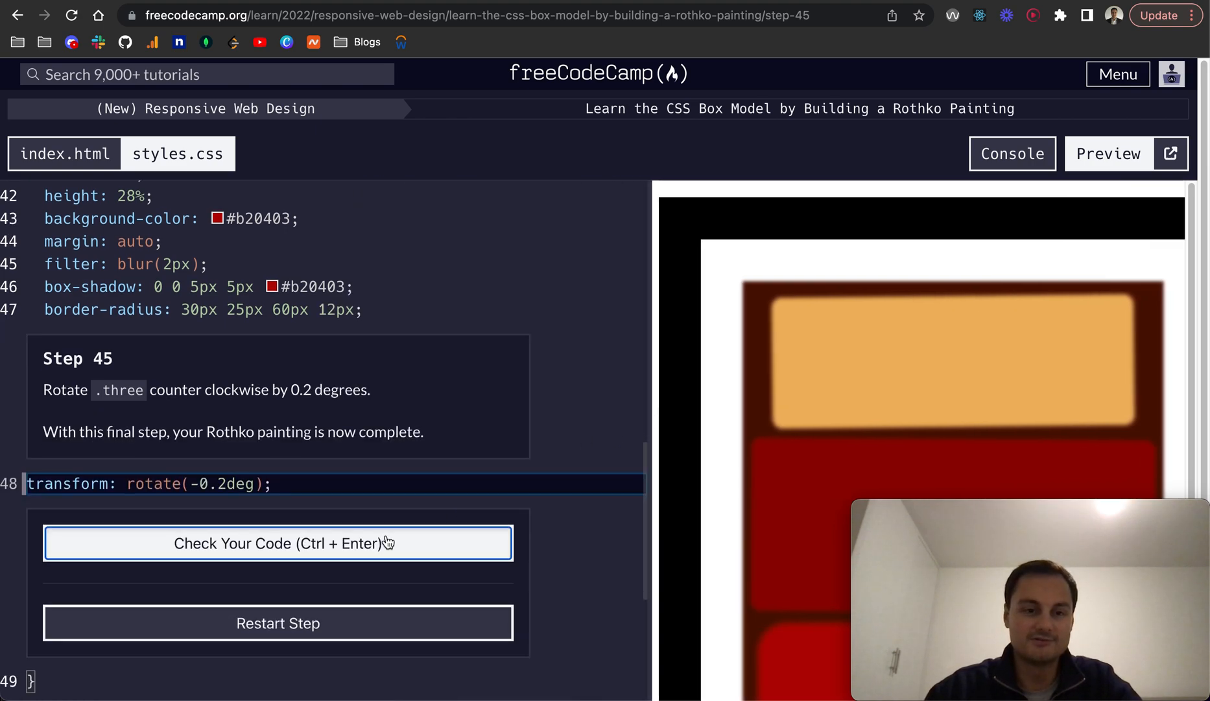
click(277, 543)
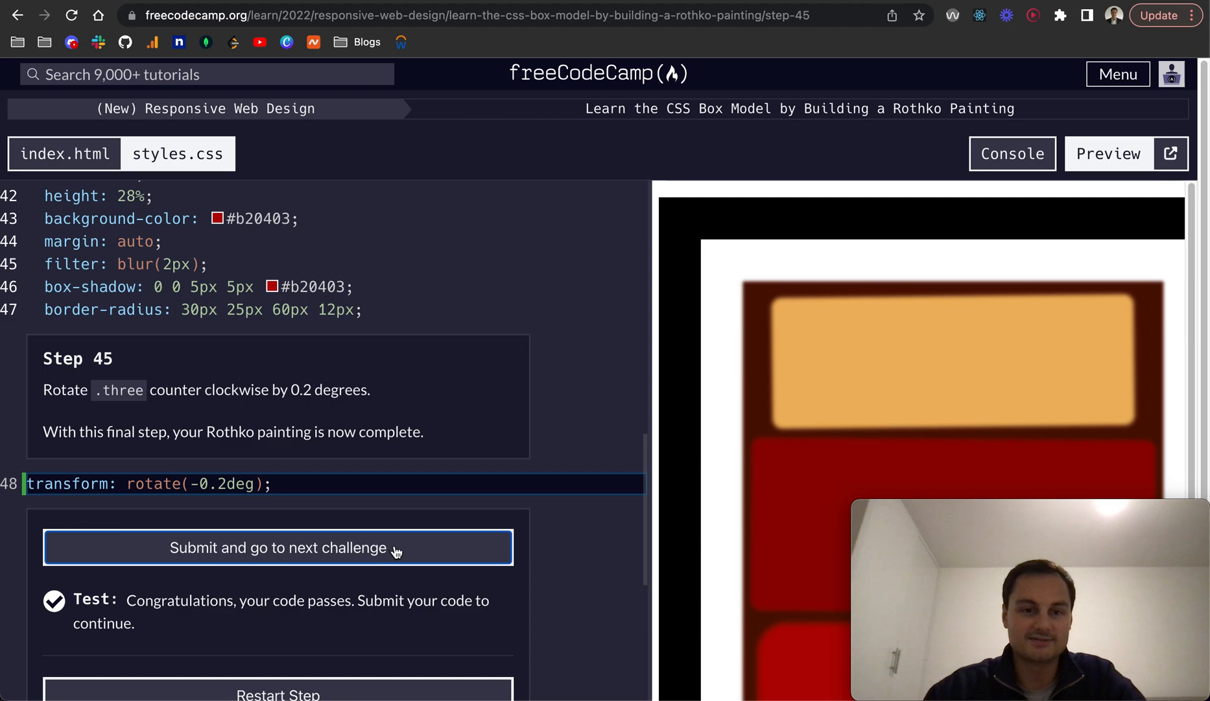
click(277, 547)
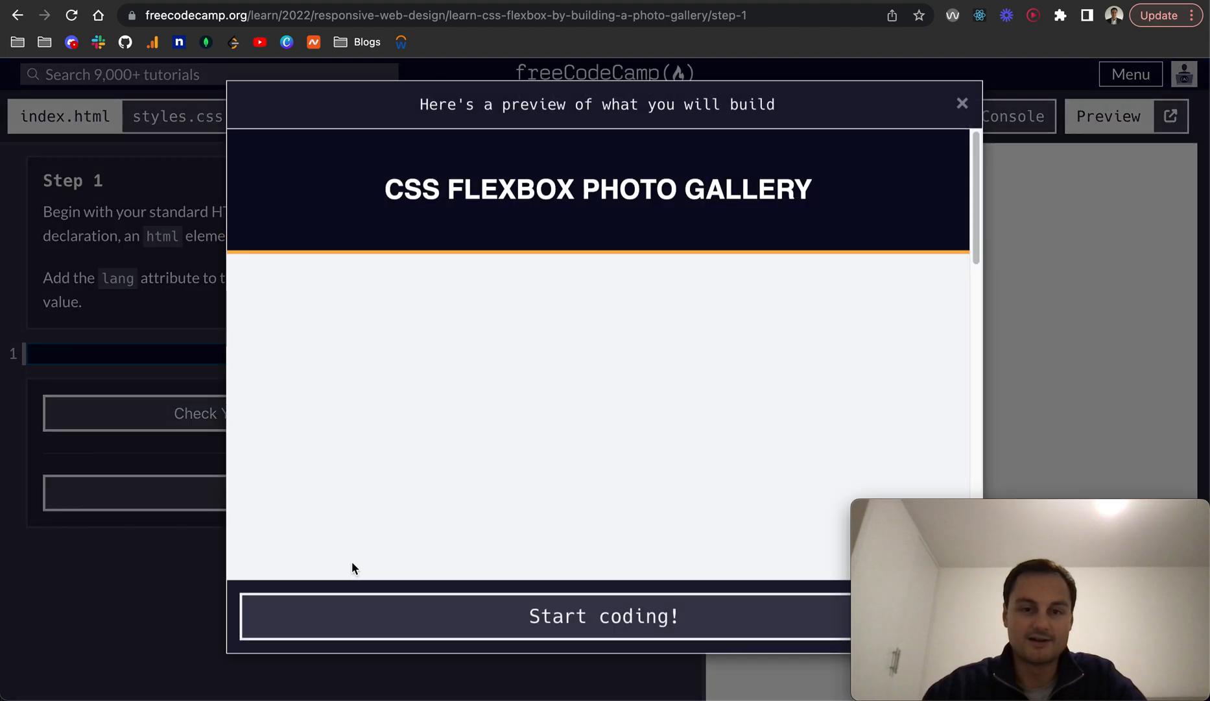